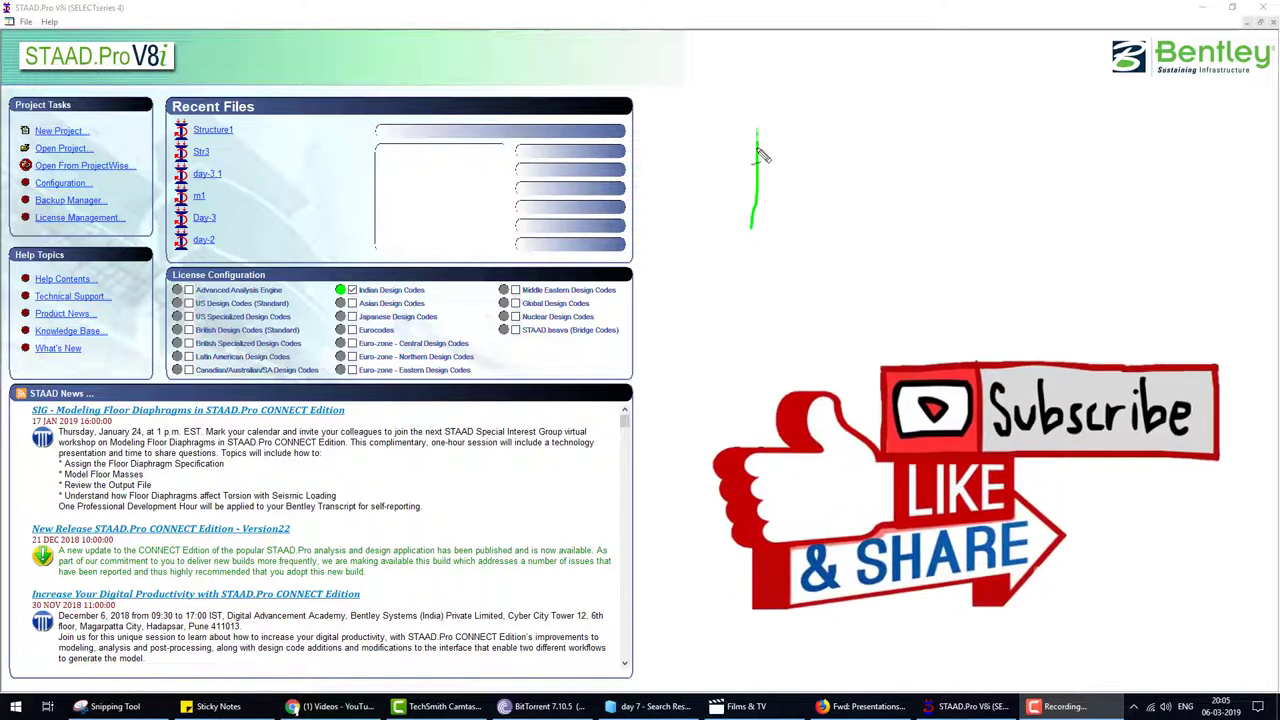
- Create a new Space project 'Slab design day 6' in metres and kilonewtons, starting with Add Beam
drag(760, 130, 870, 195)
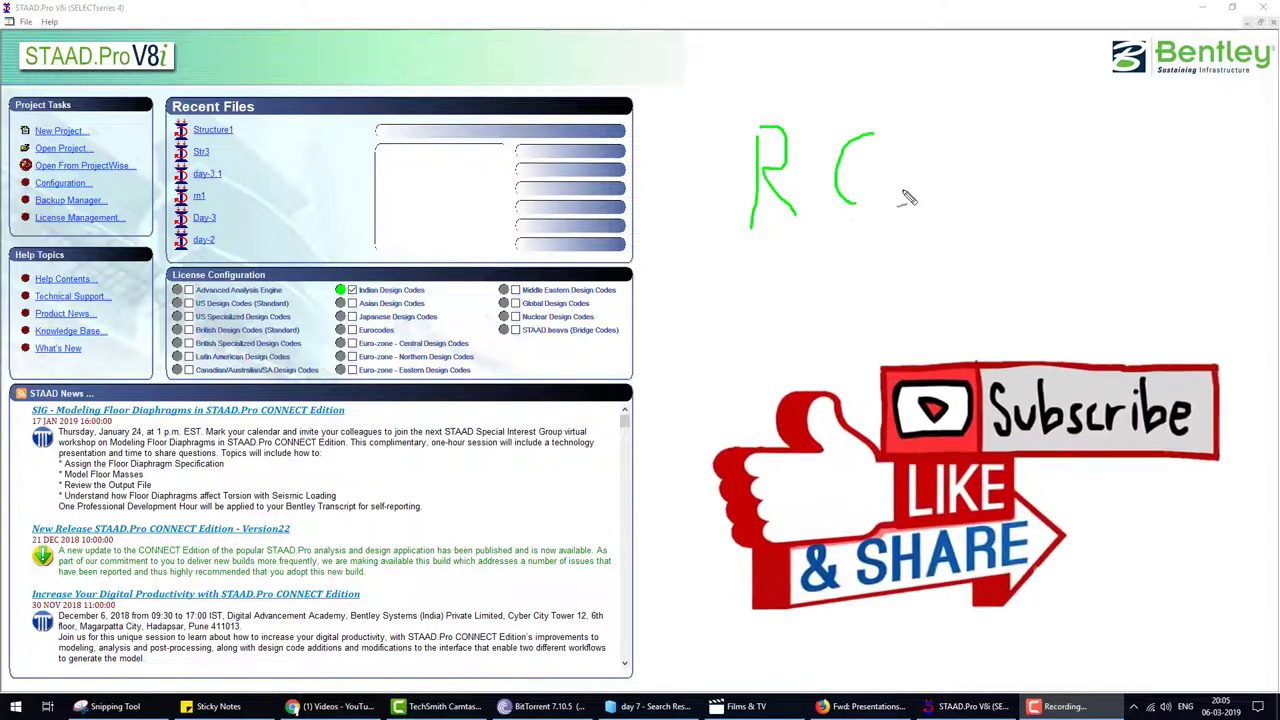
drag(930, 140, 905, 200)
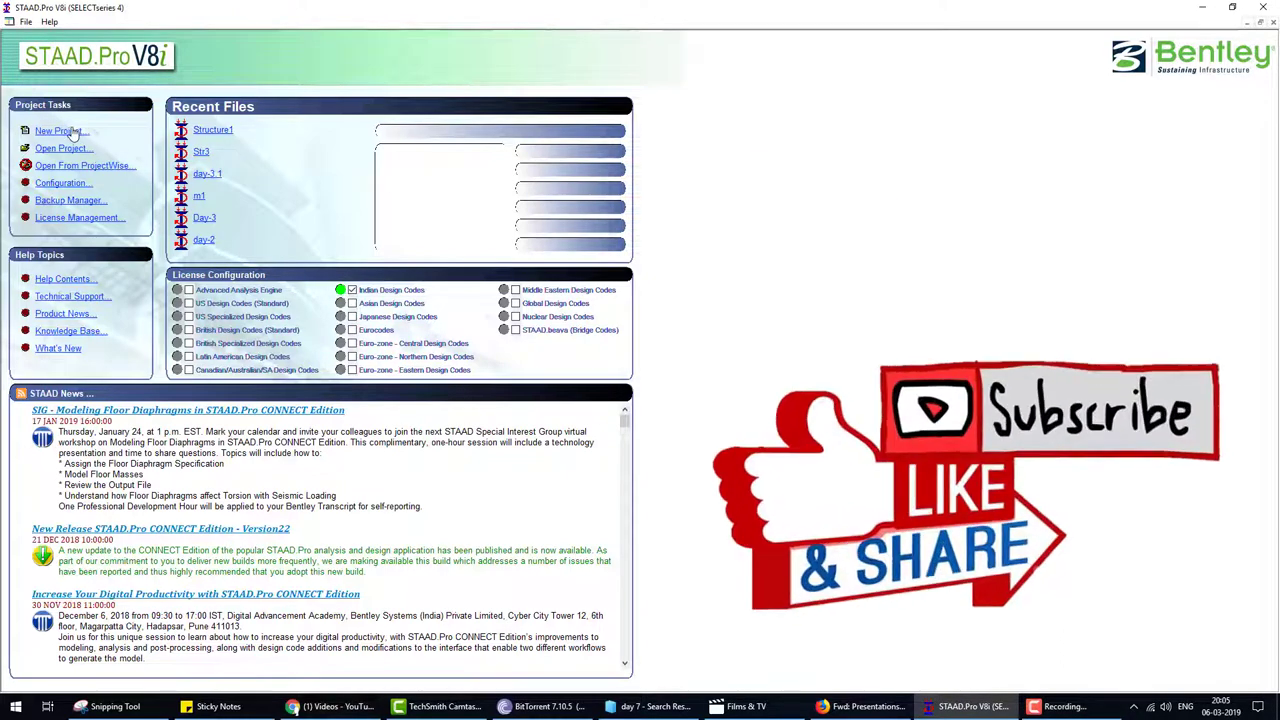
click(58, 131)
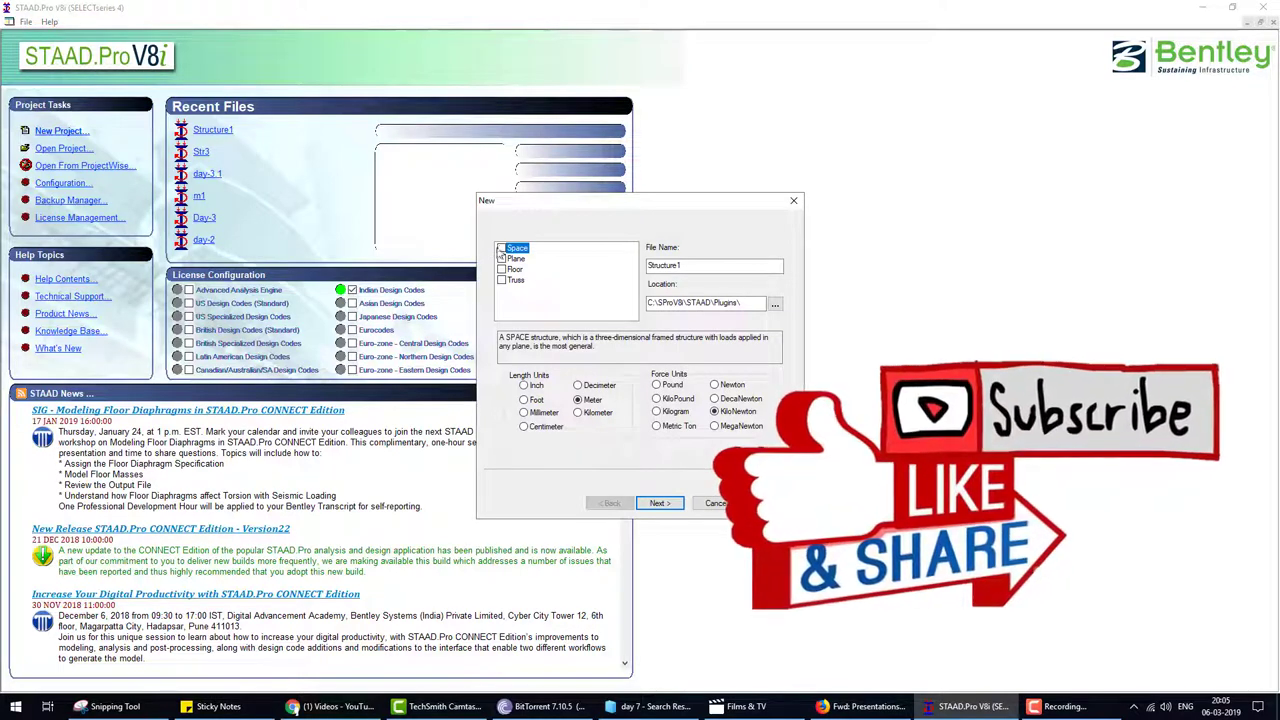
click(503, 248)
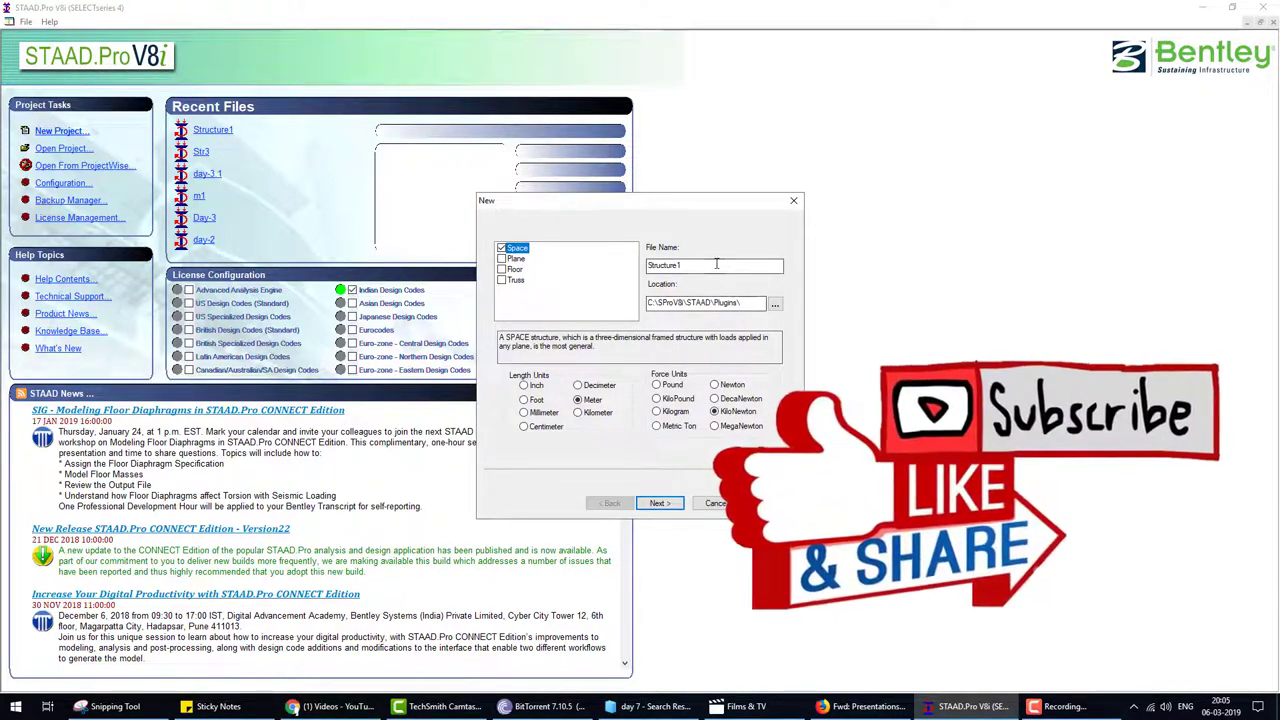
text(day)
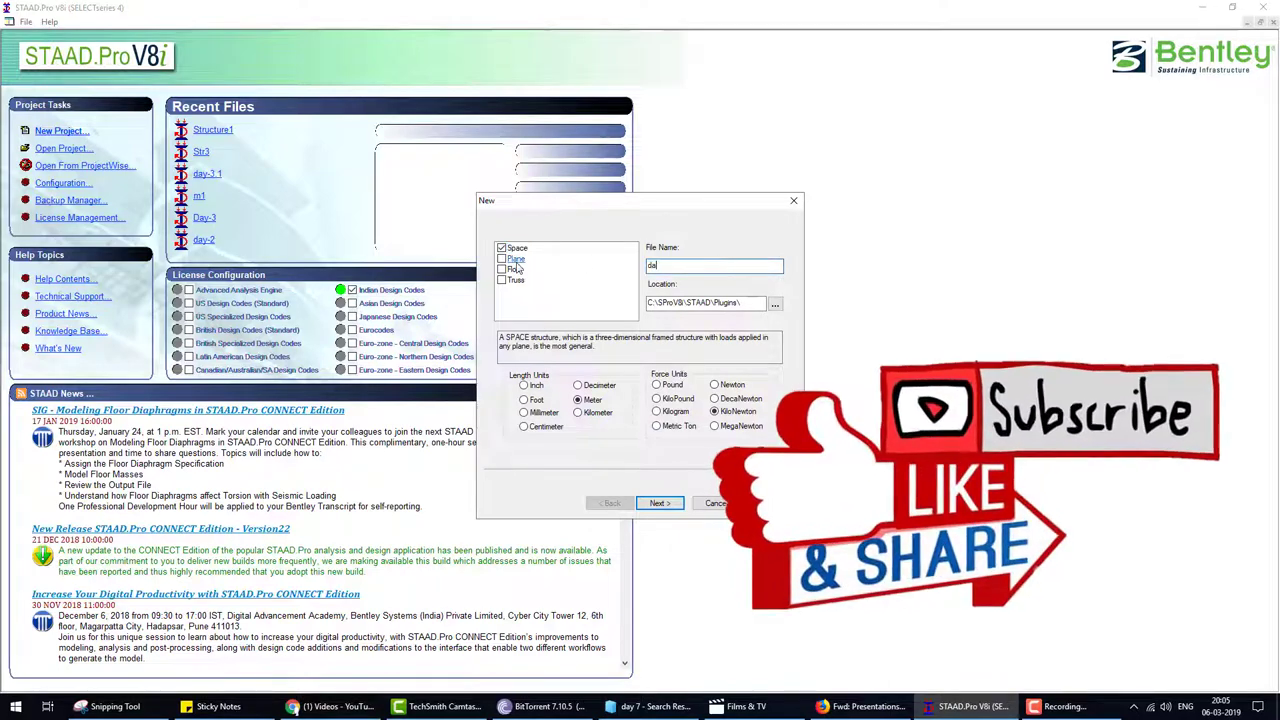
text(day 6)
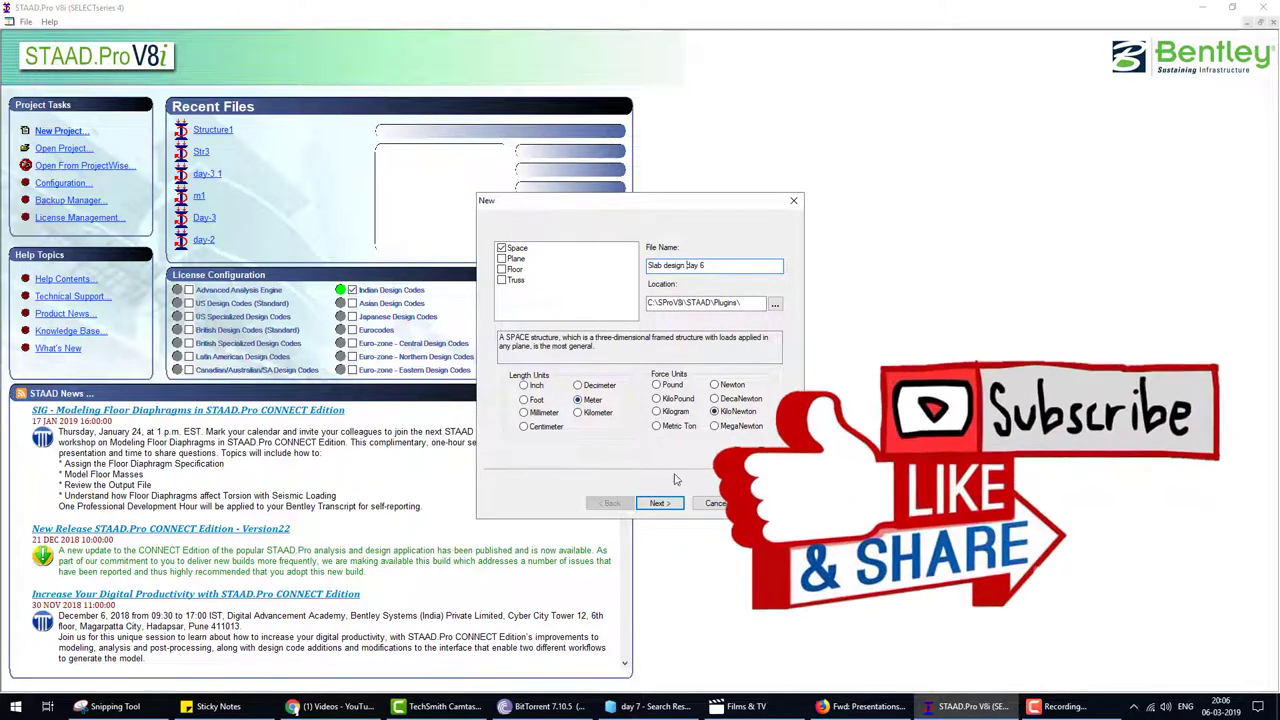
click(658, 503)
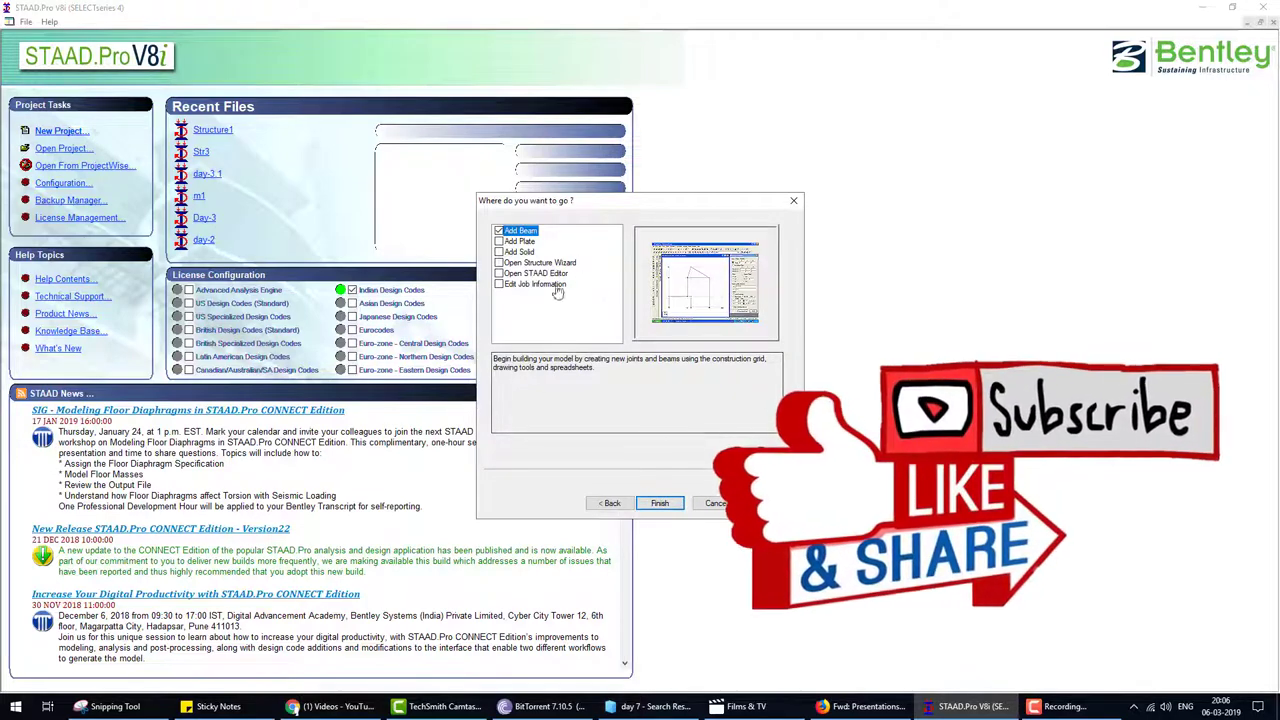
mouse_move(551, 311)
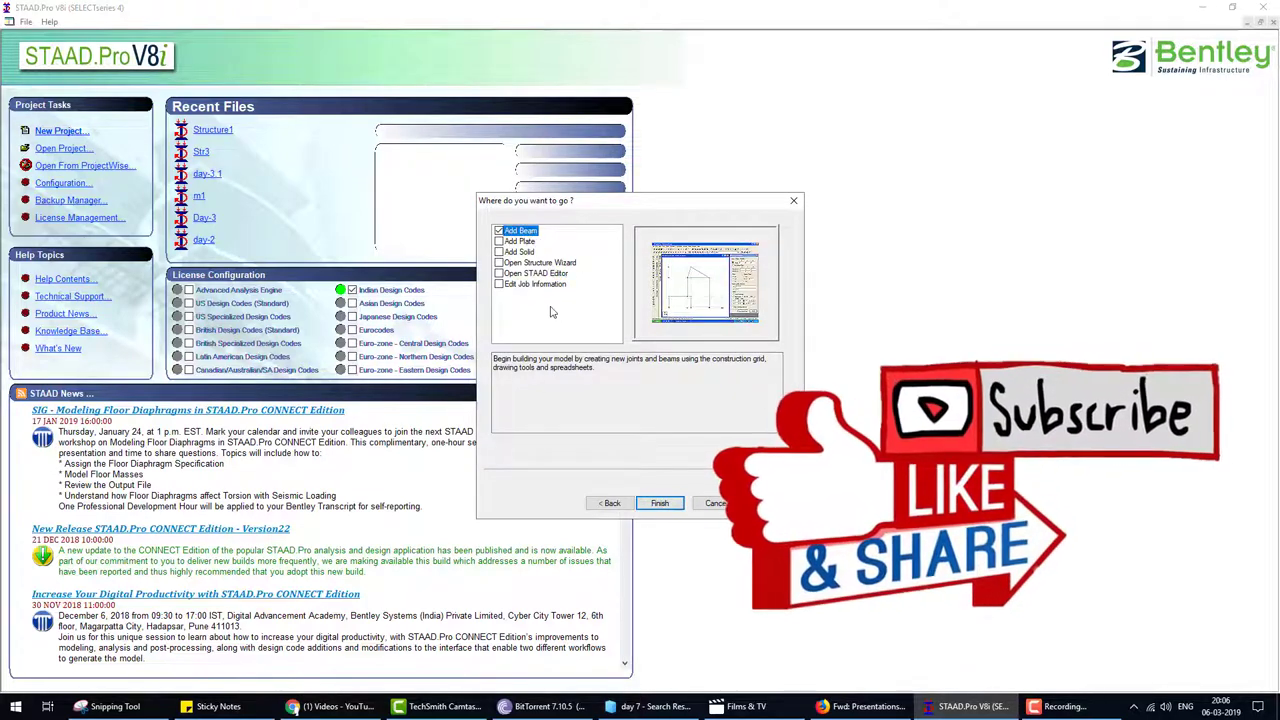
mouse_move(533, 305)
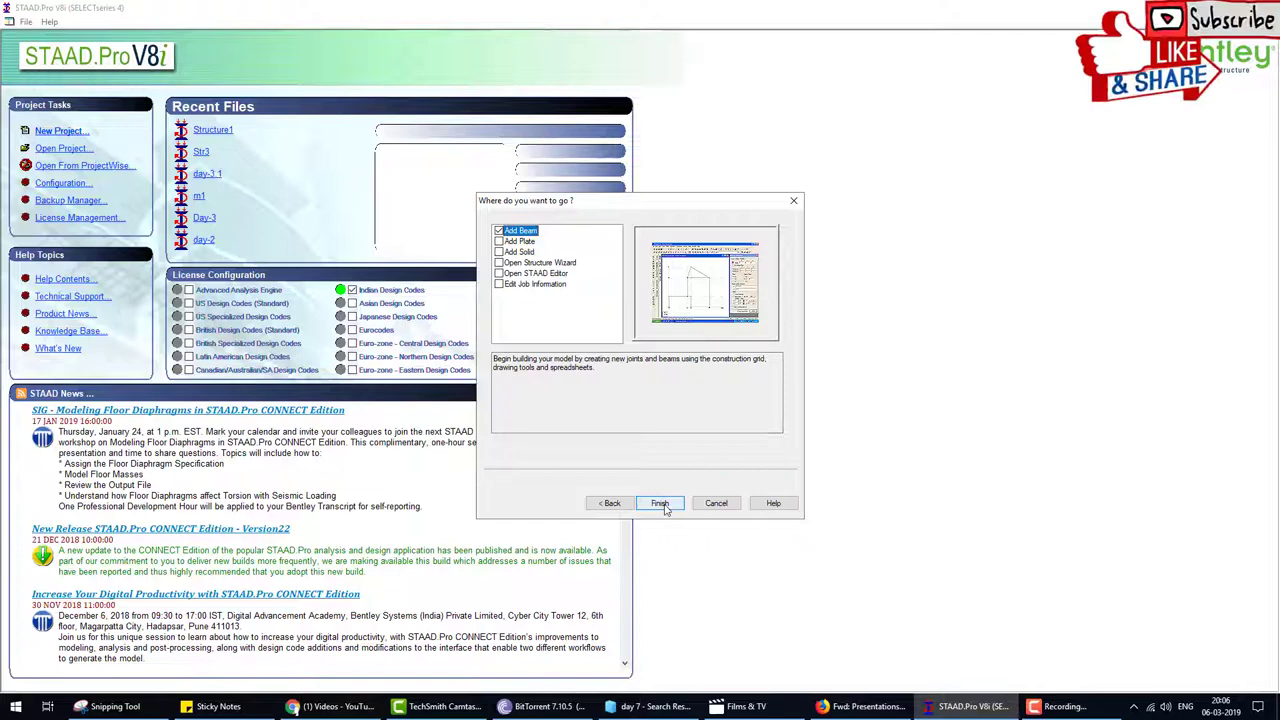
click(659, 503)
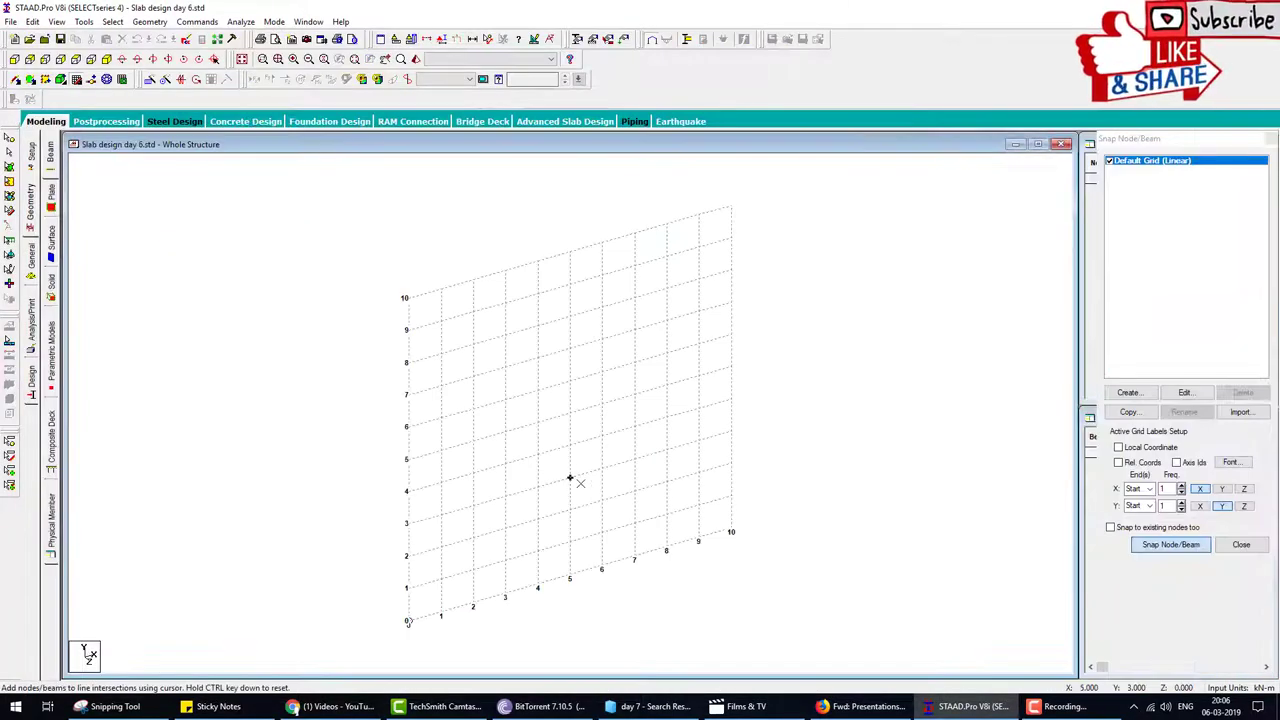
mouse_move(740, 426)
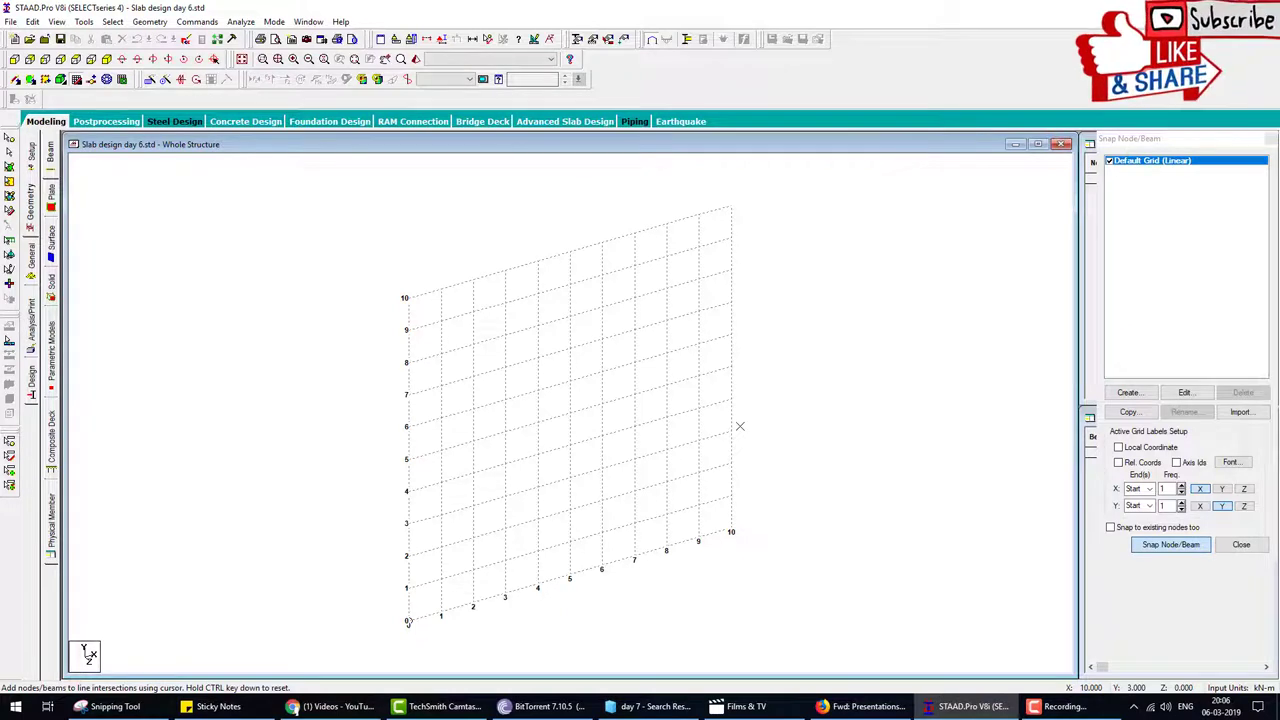
mouse_move(732, 430)
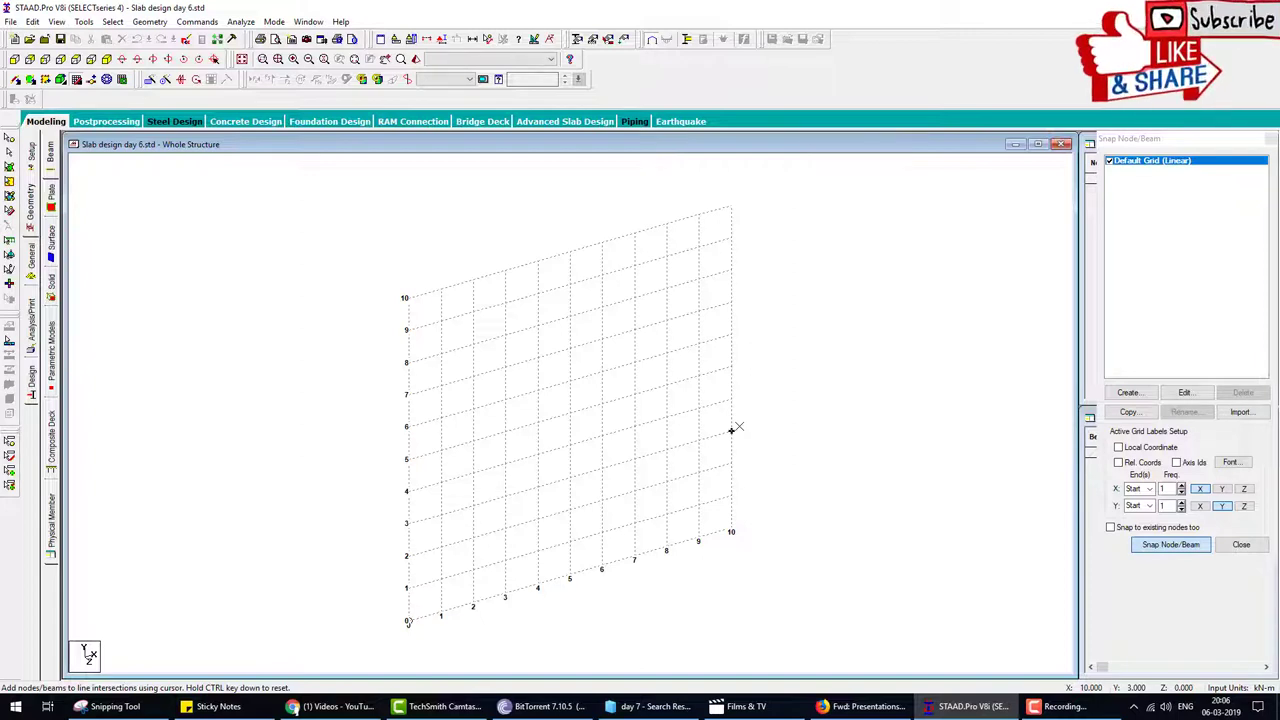
mouse_move(633, 495)
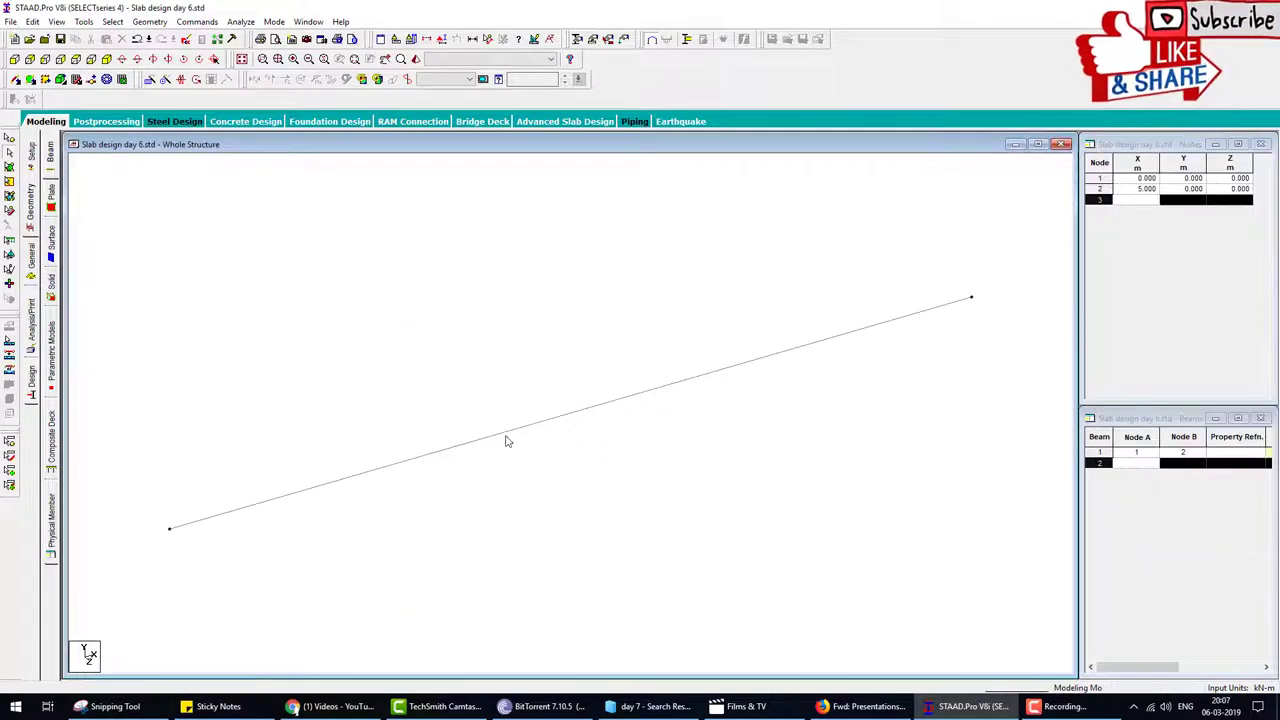
- Repeat the 5 m beam once, 5 m along Z with linked steps, forming a square
click(505, 441)
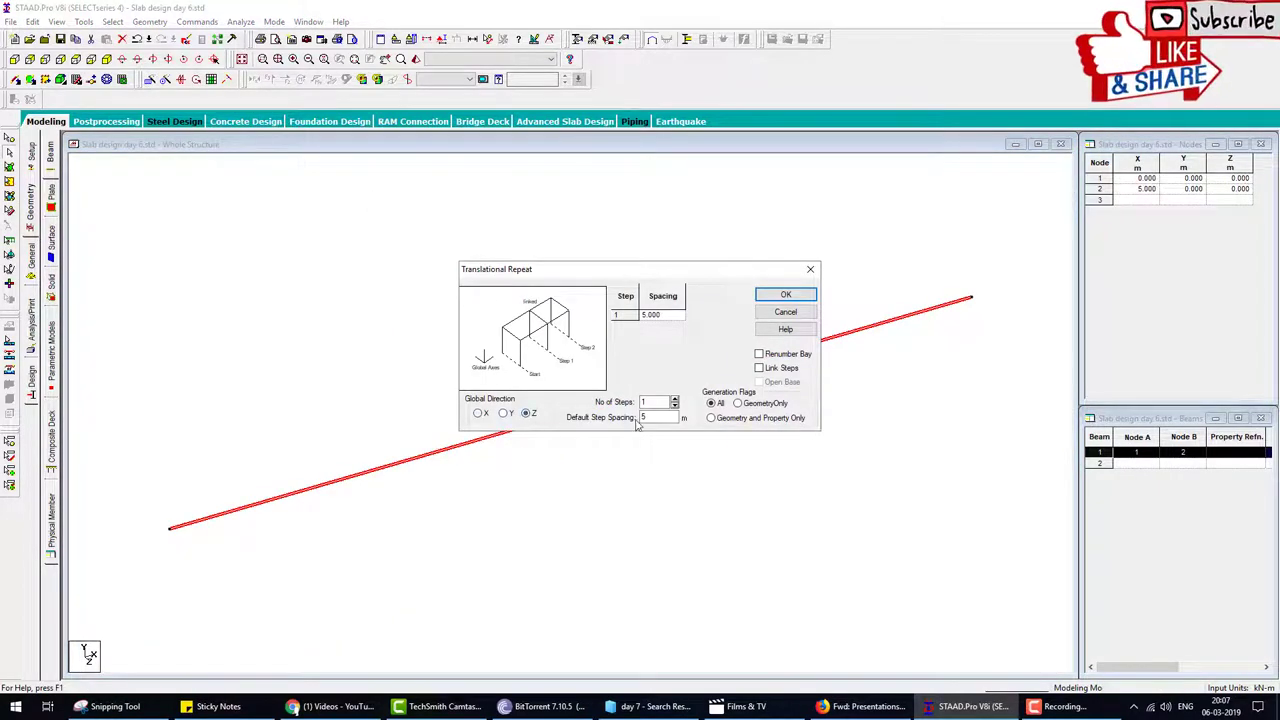
click(759, 367)
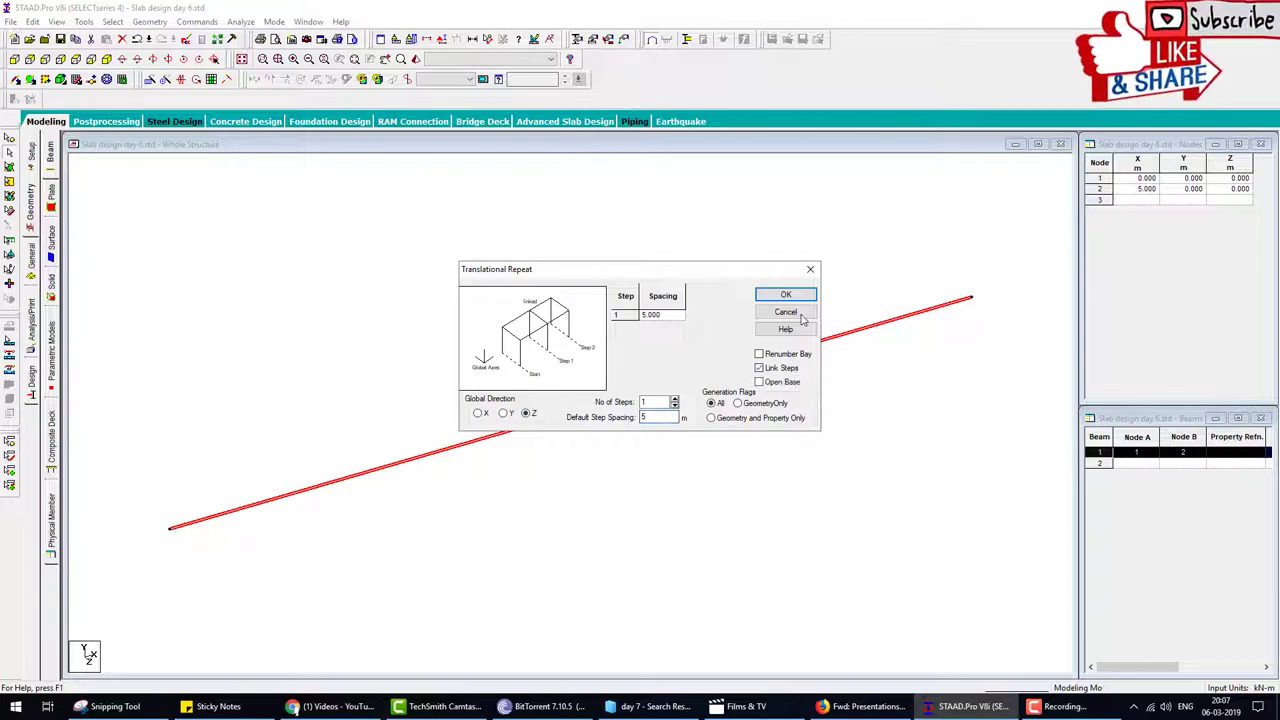
click(785, 294)
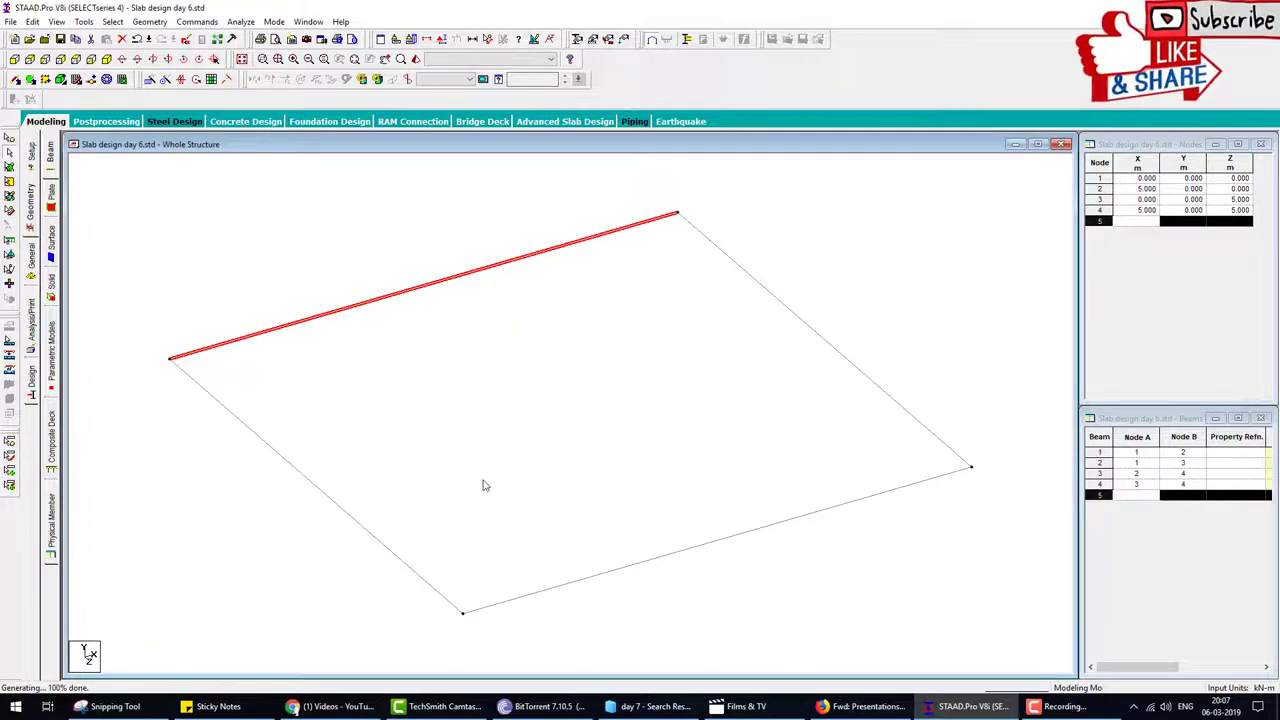
mouse_move(559, 518)
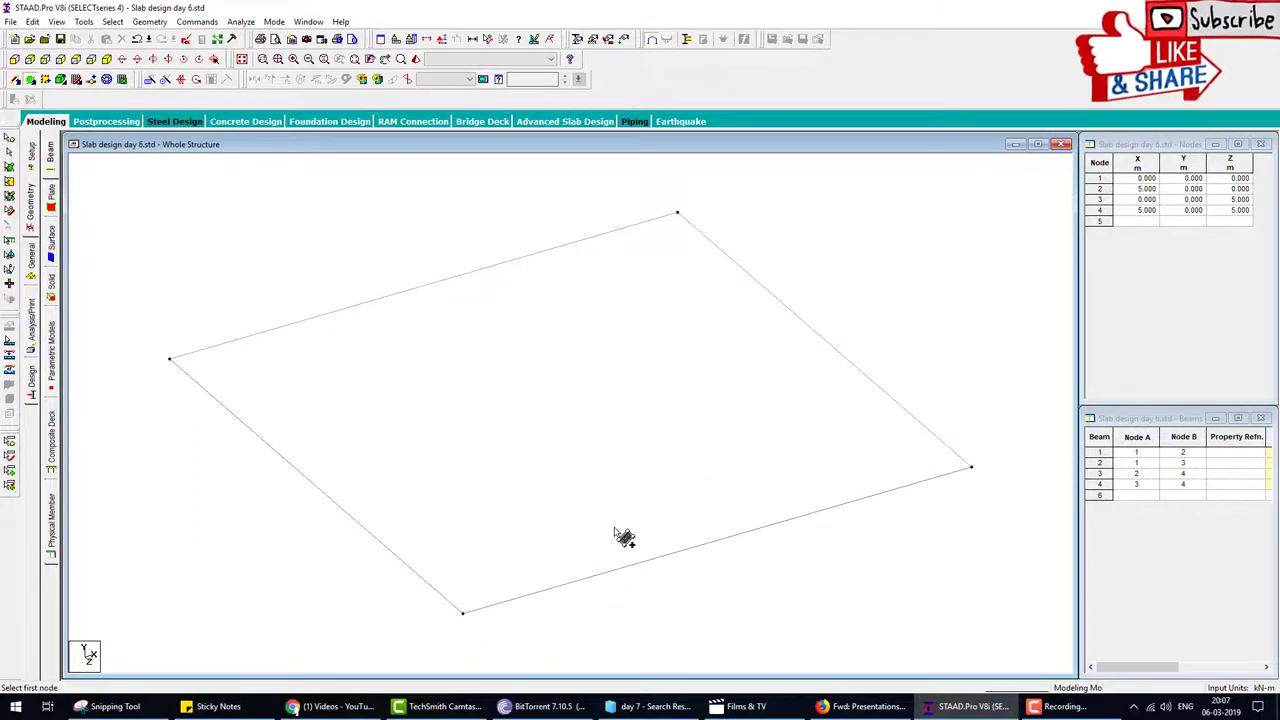
mouse_move(623, 441)
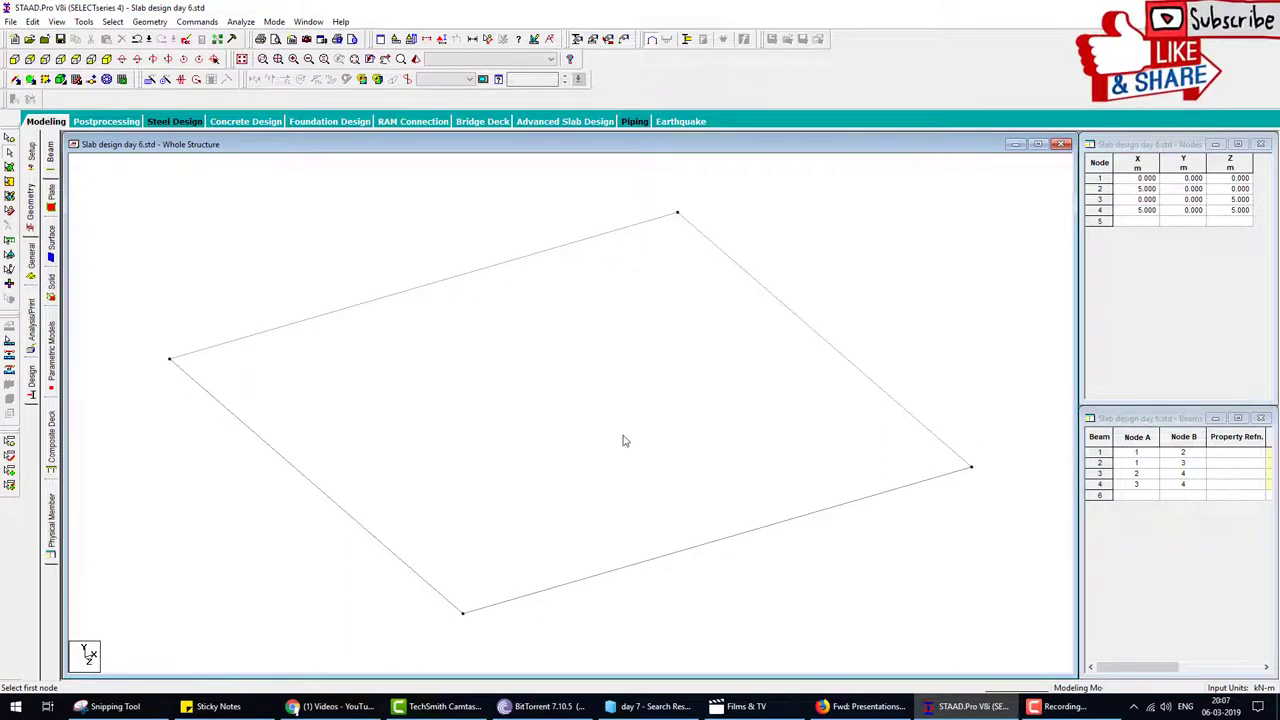
- Show the General > Support page listing the square's four nodes
click(415, 59)
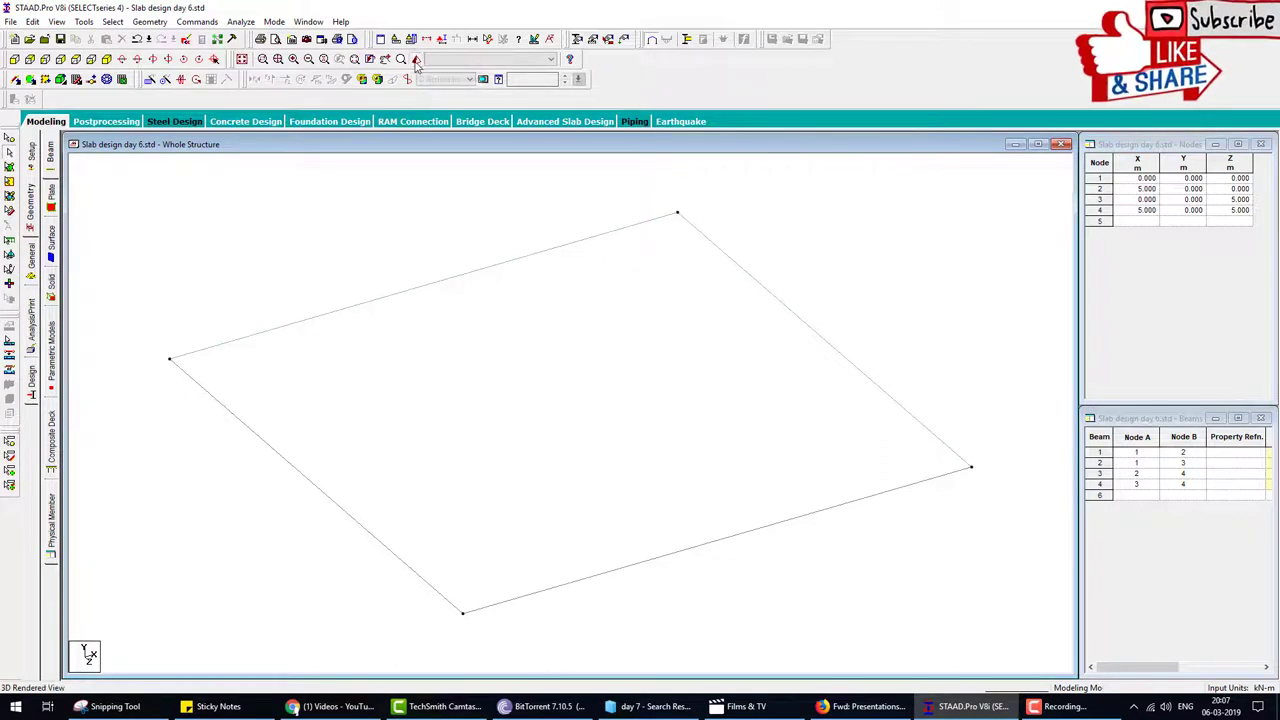
click(415, 59)
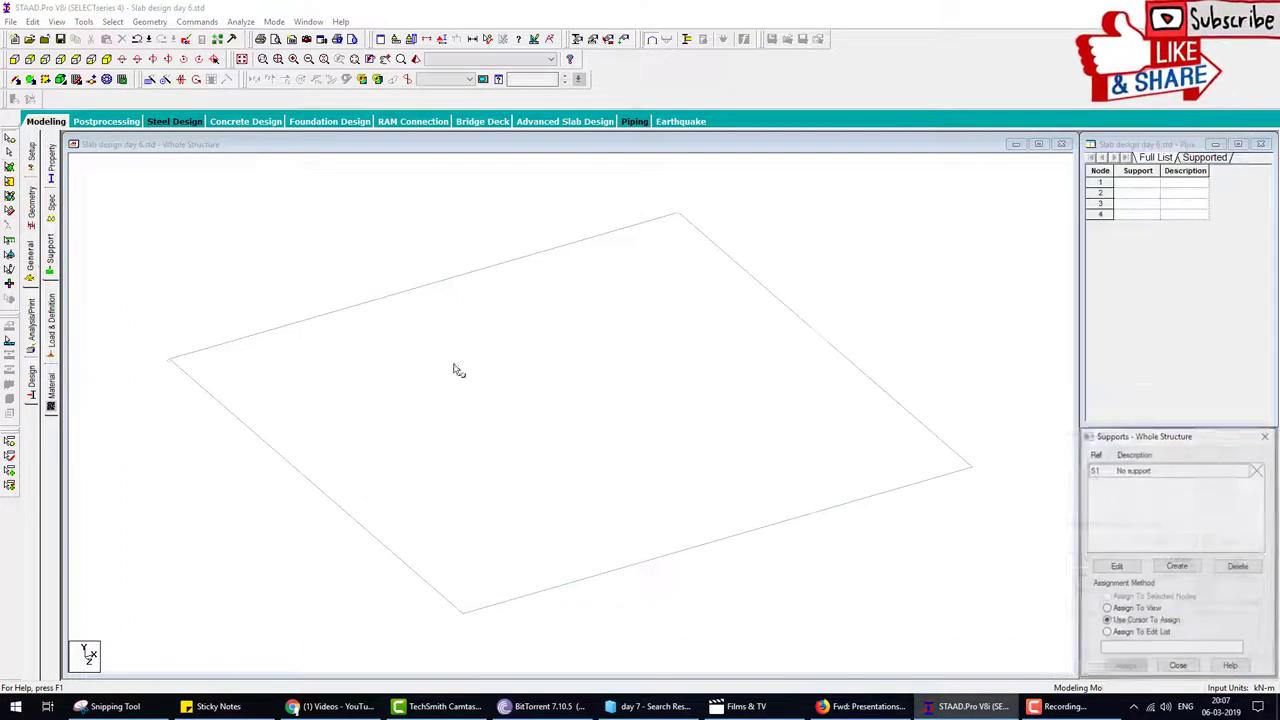
- Create a Fixed support (Support 2) and assign it to the four corner nodes
click(1177, 565)
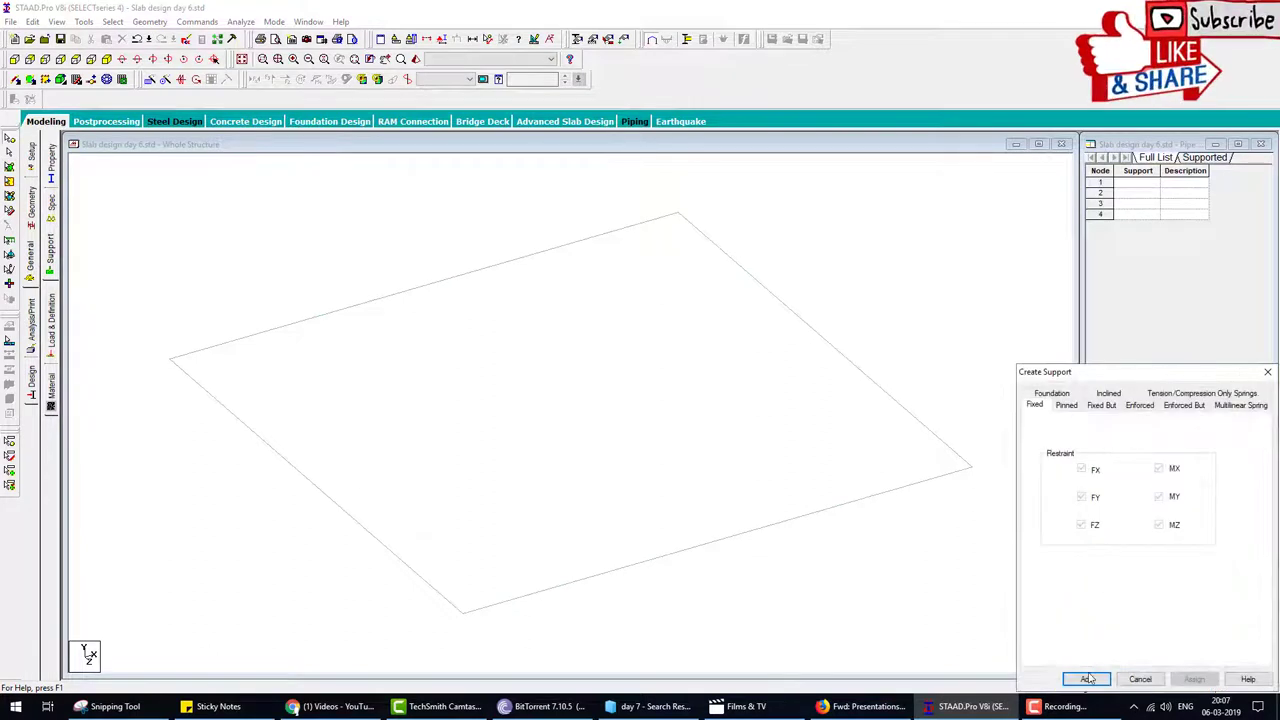
click(1086, 679)
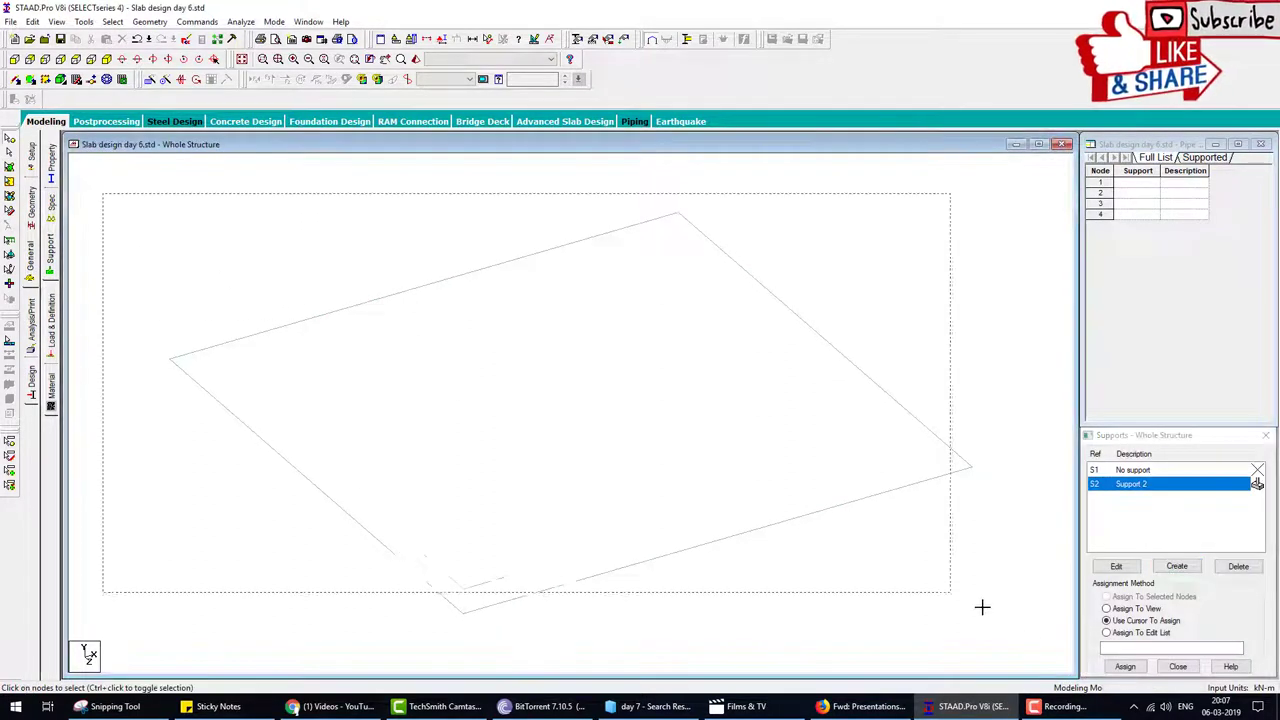
click(1124, 666)
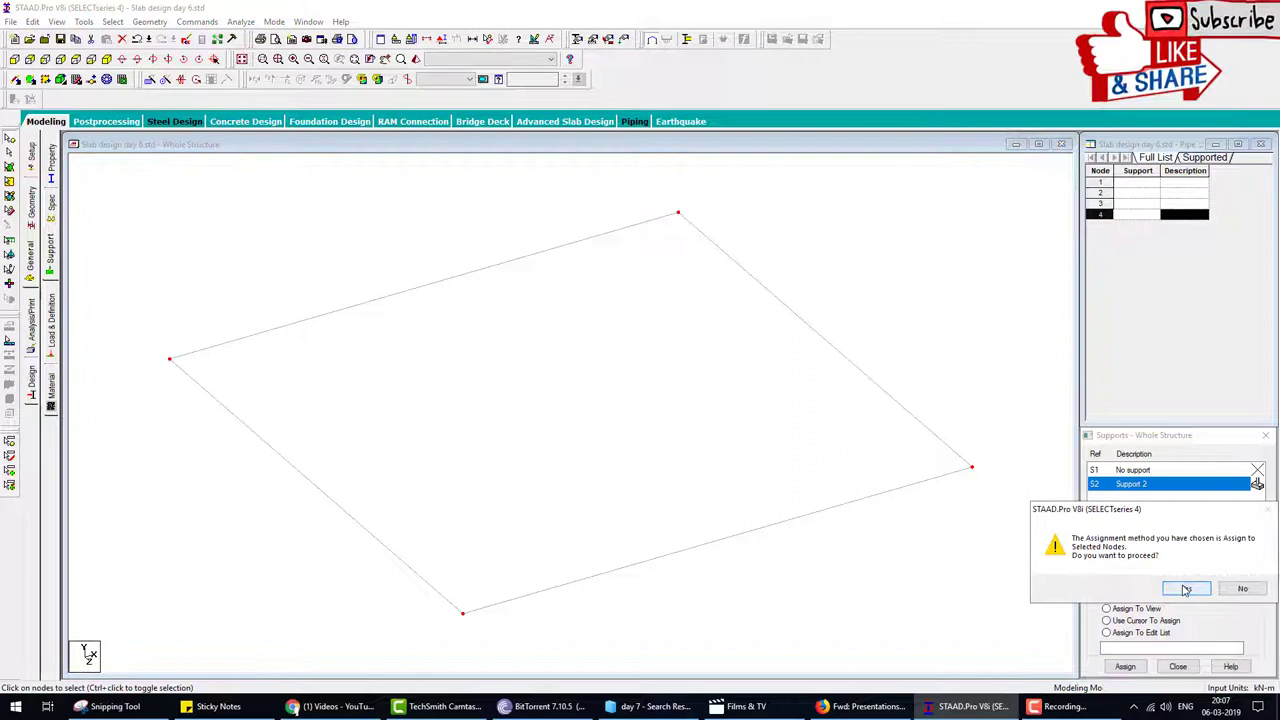
click(1186, 588)
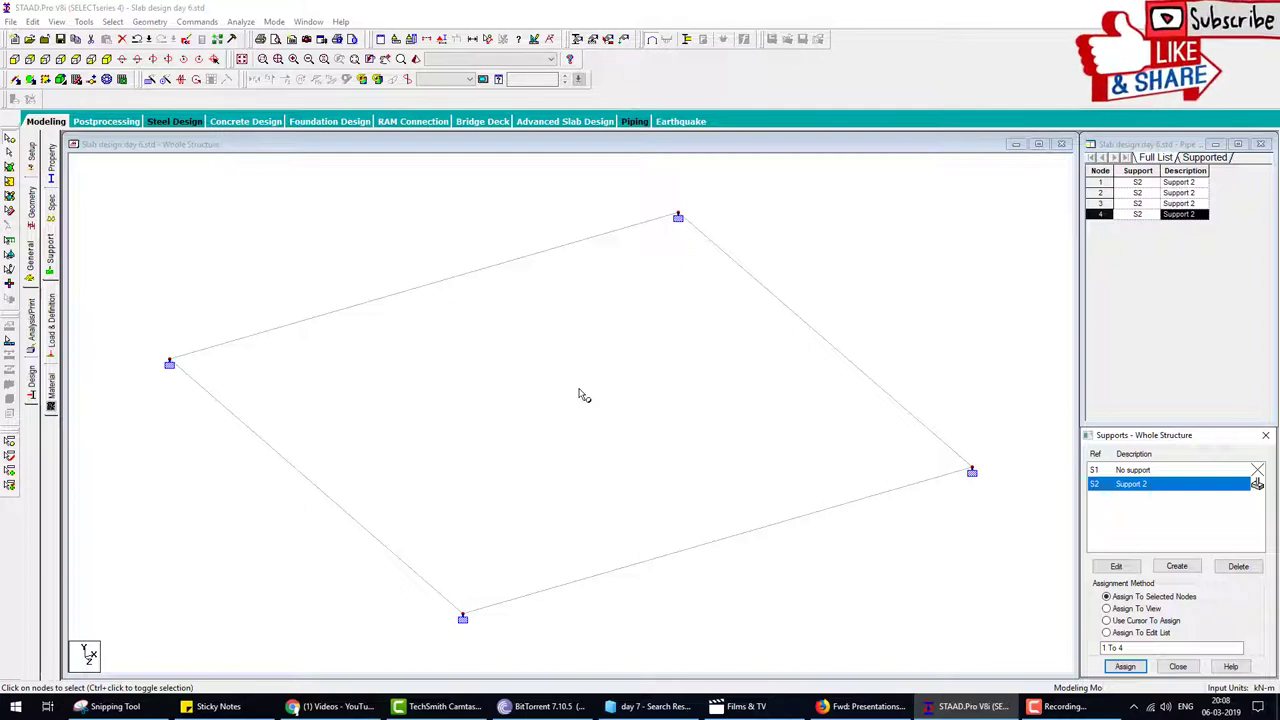
mouse_move(663, 525)
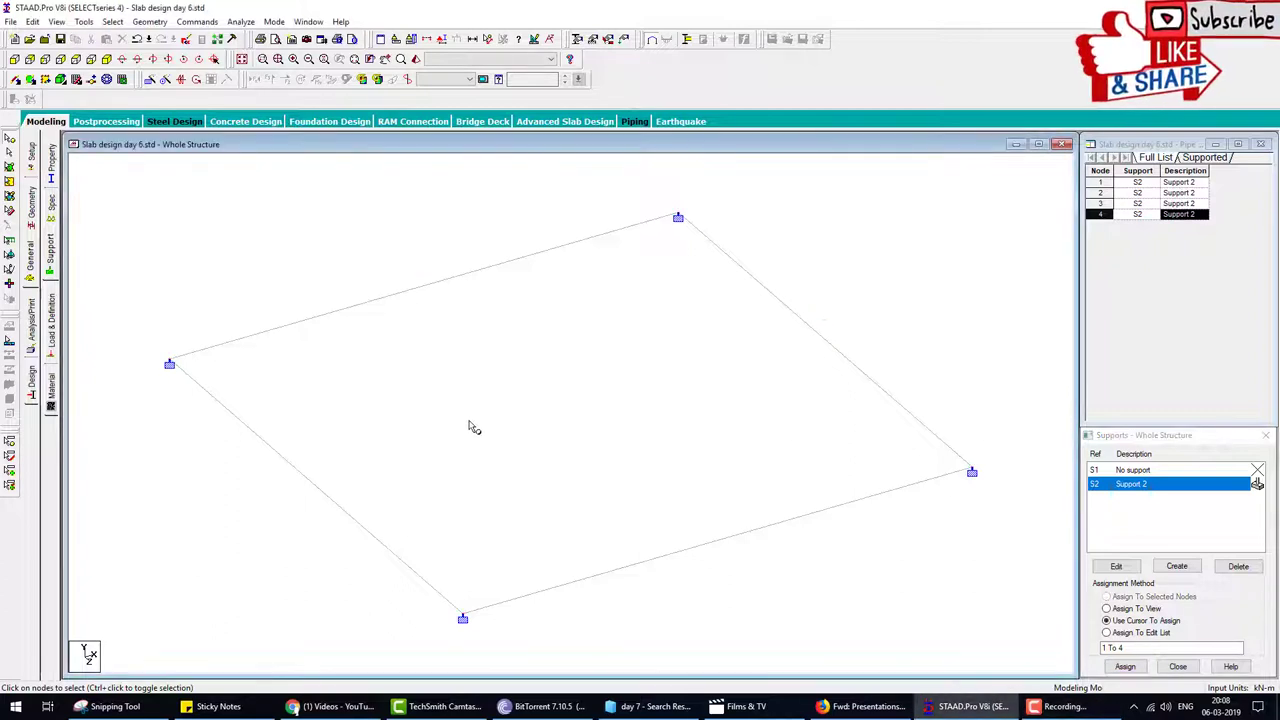
mouse_move(407, 408)
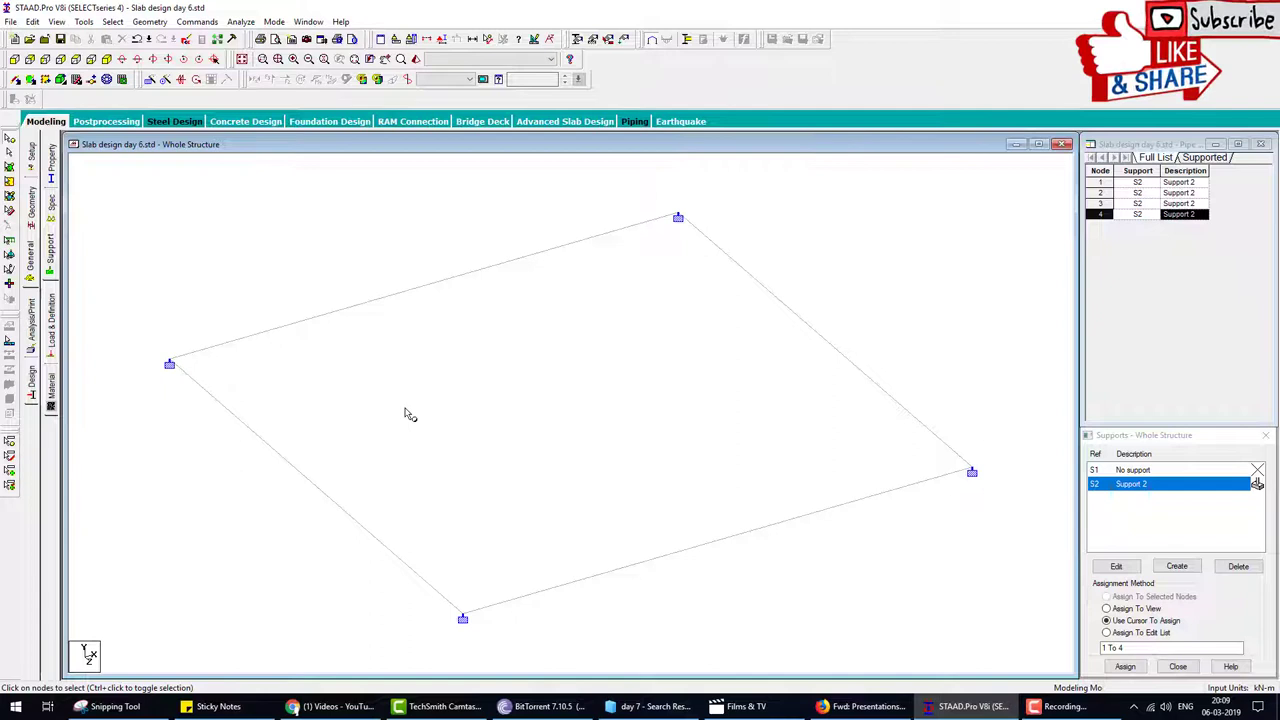
mouse_move(481, 407)
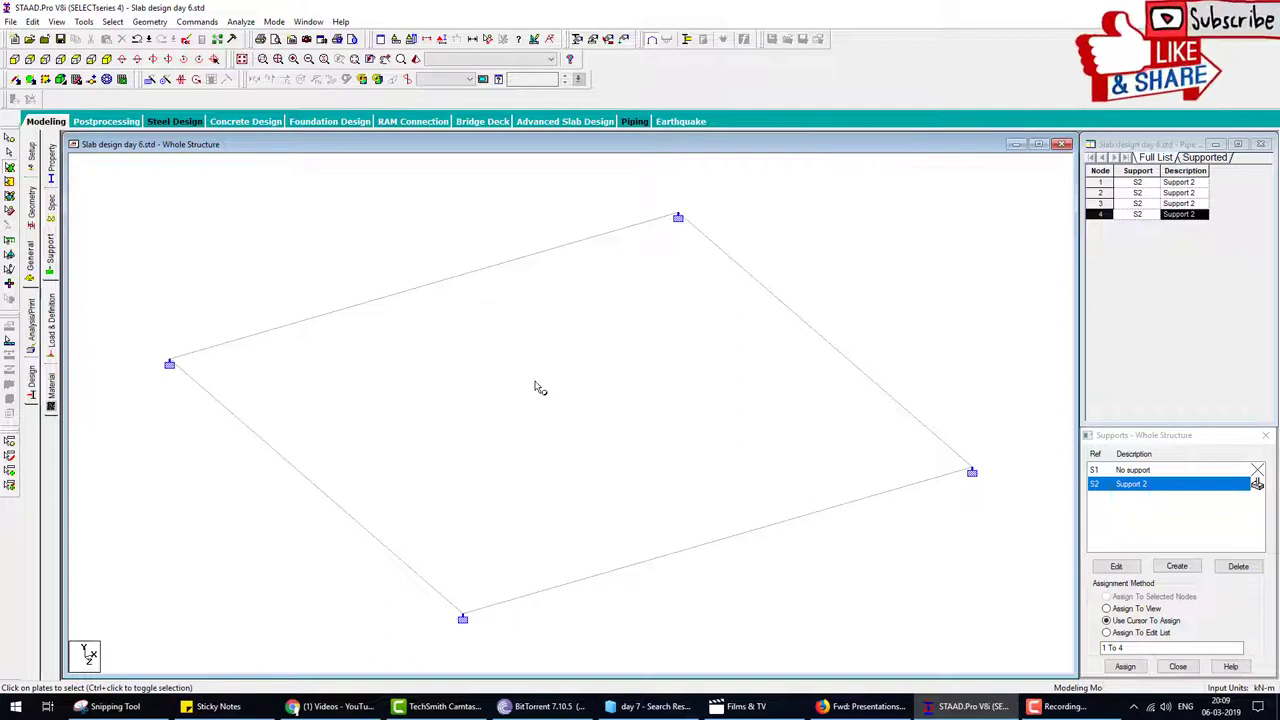
mouse_move(485, 405)
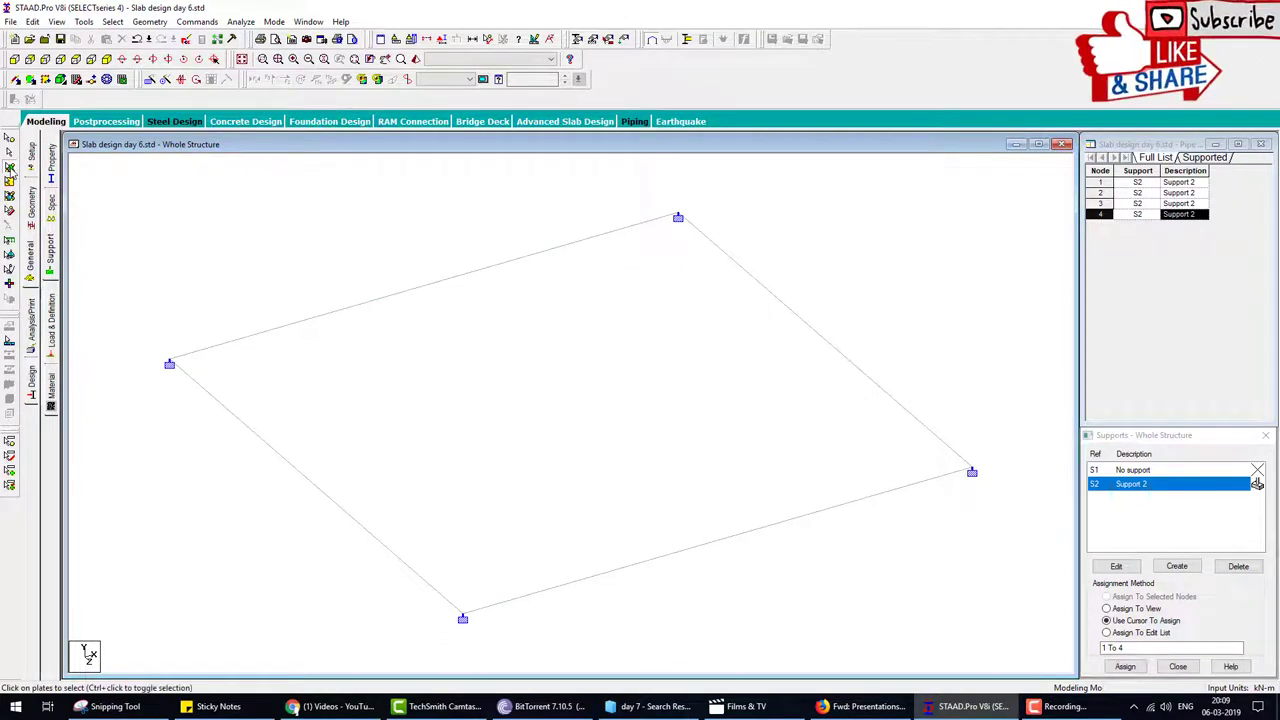
- Mesh the 5 m slab plate into 10 by 10 quadrilateral plates
right_click(472, 366)
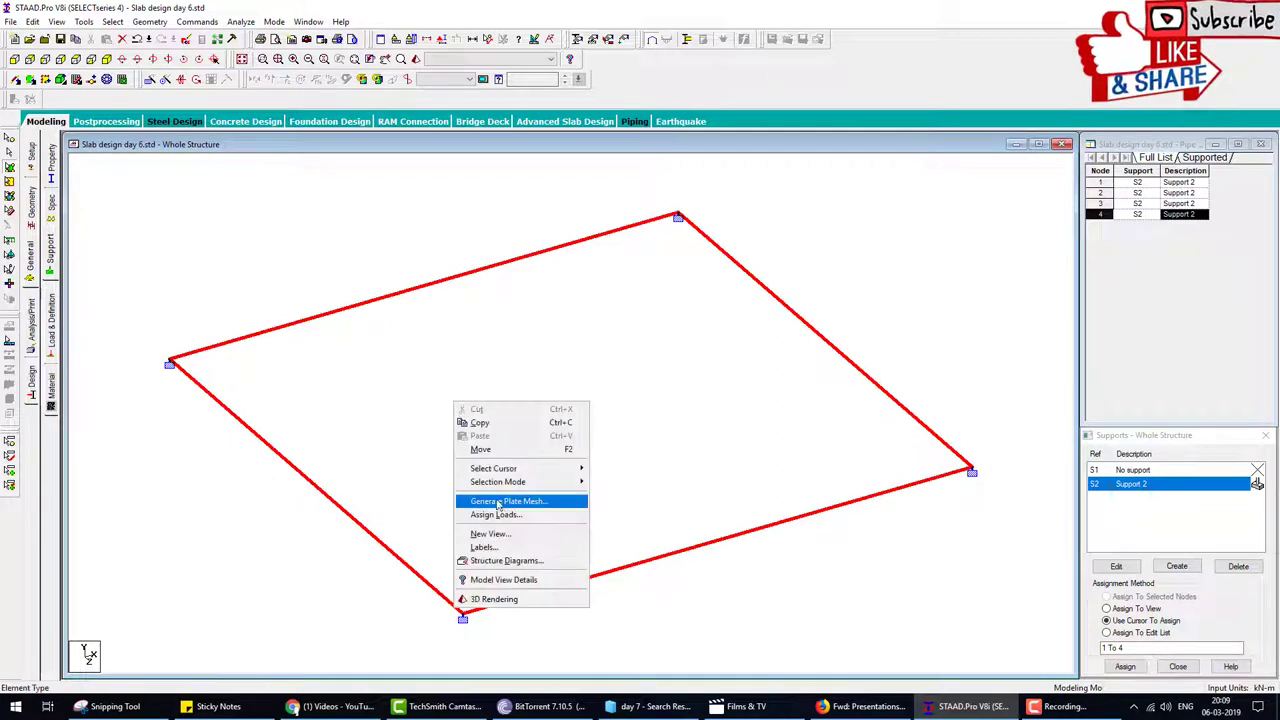
click(509, 500)
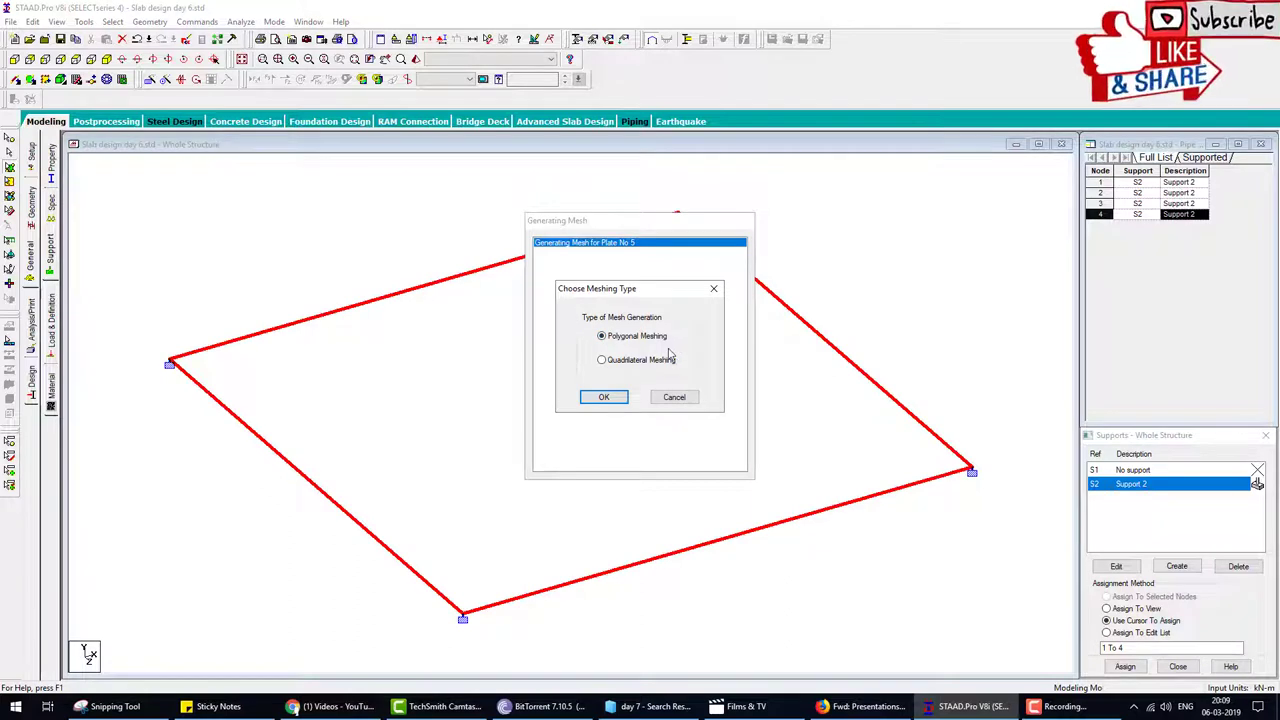
click(601, 335)
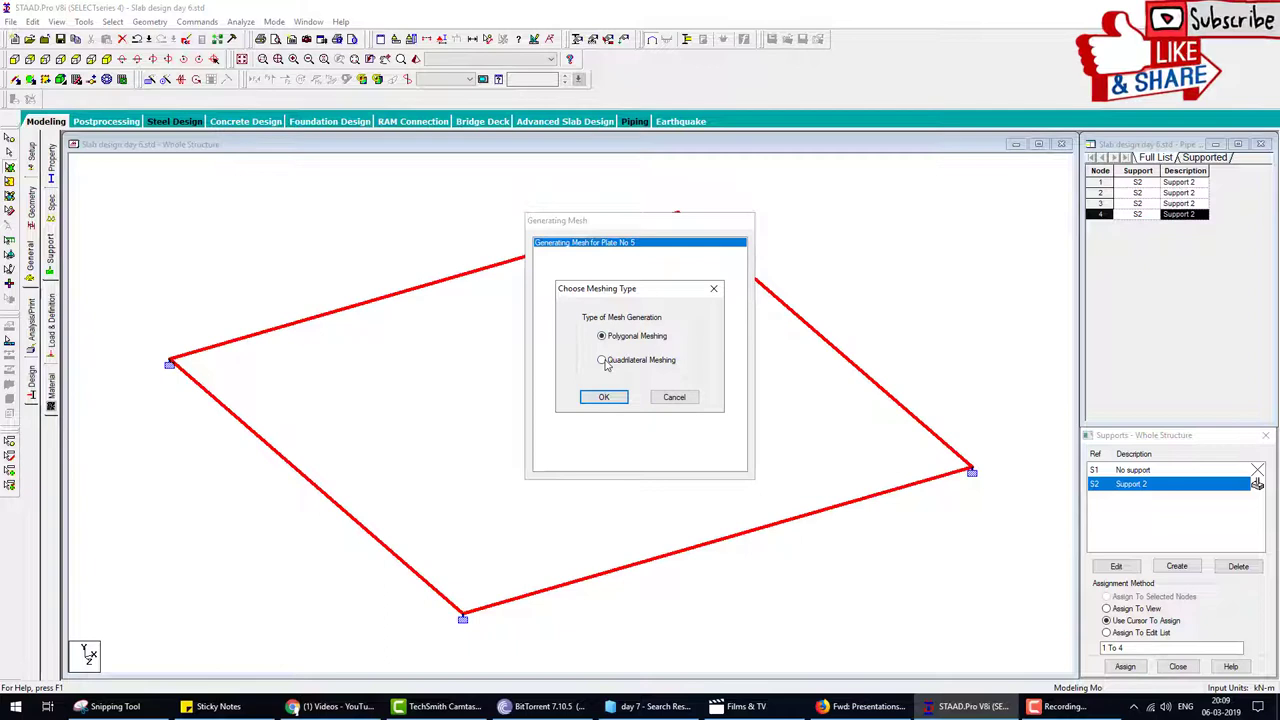
click(602, 360)
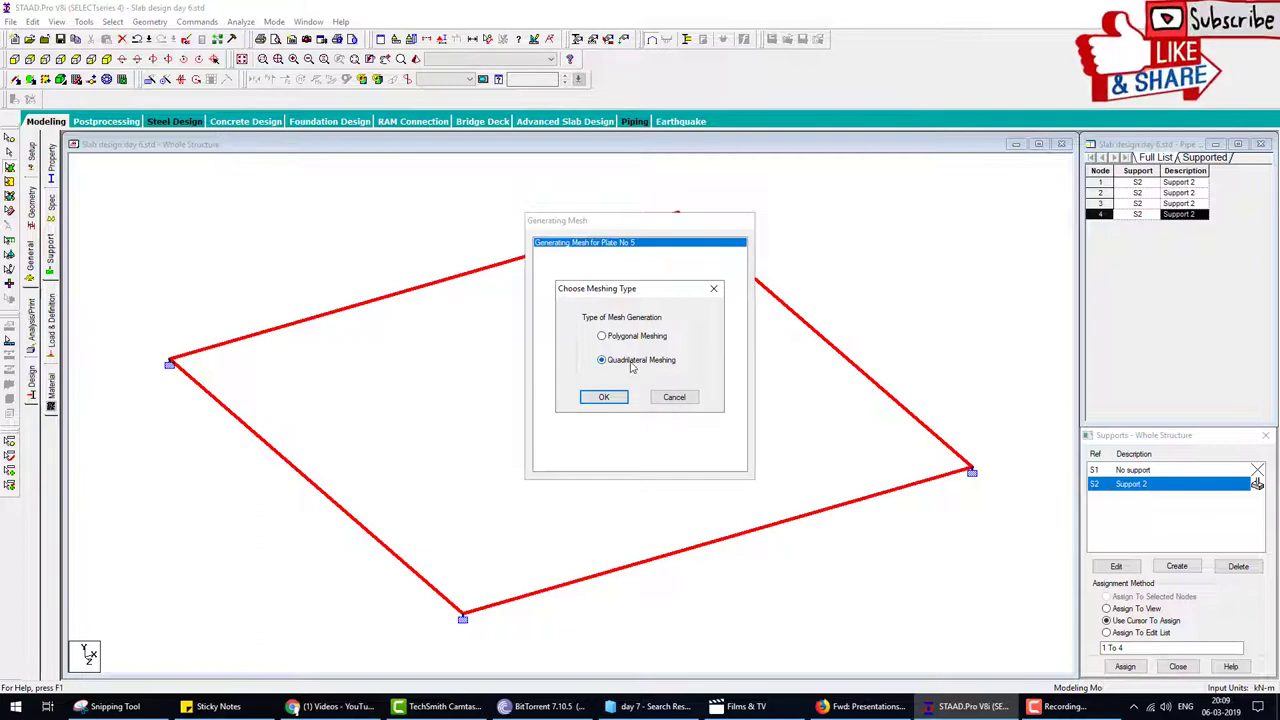
click(603, 396)
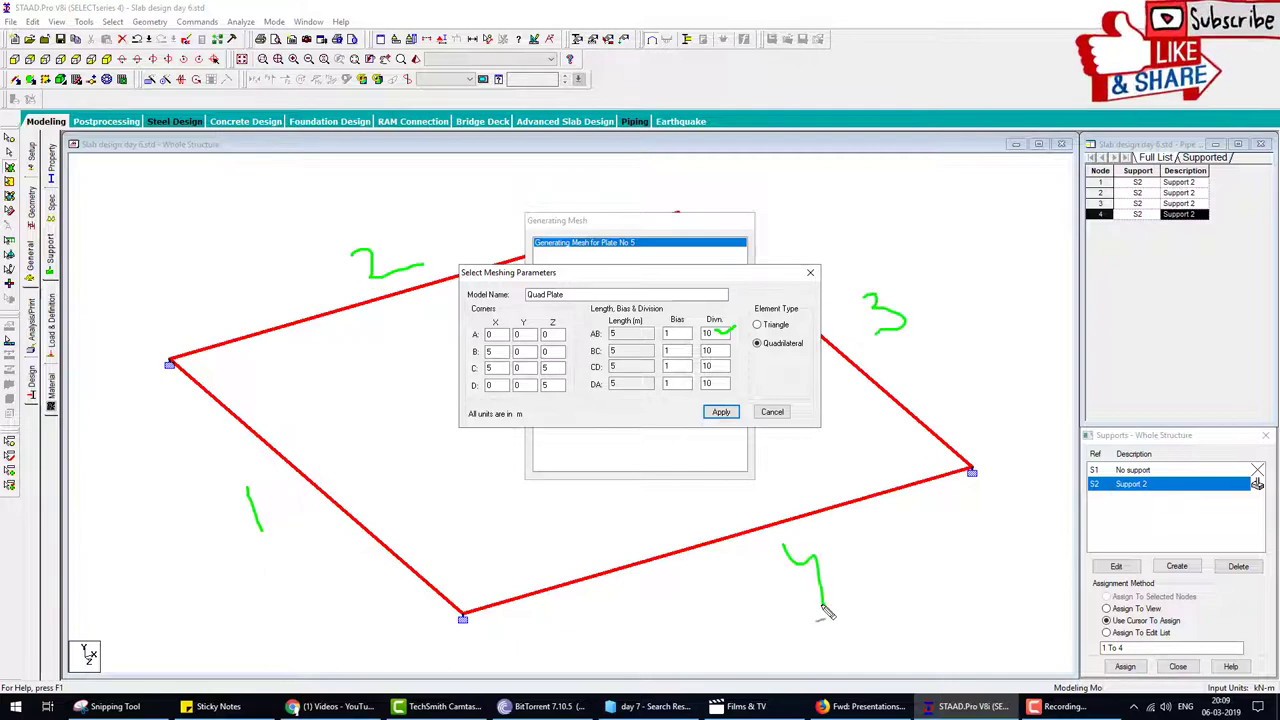
mouse_move(450, 345)
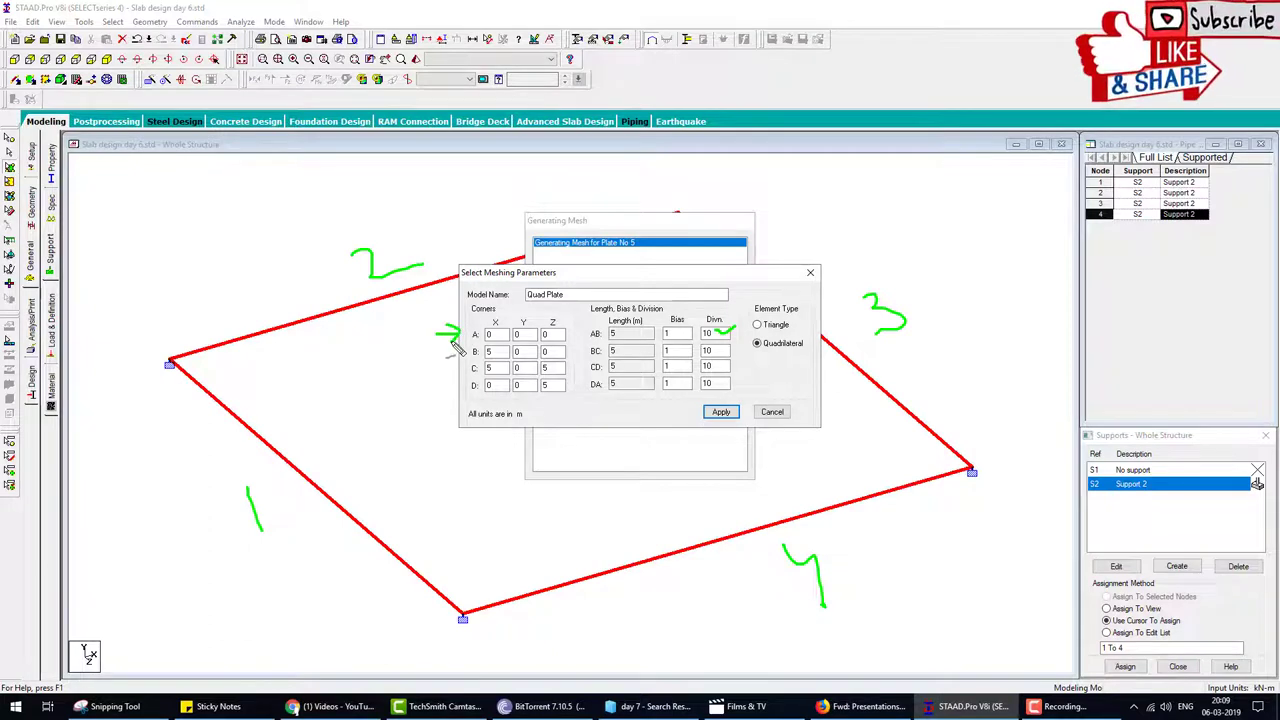
mouse_move(205, 395)
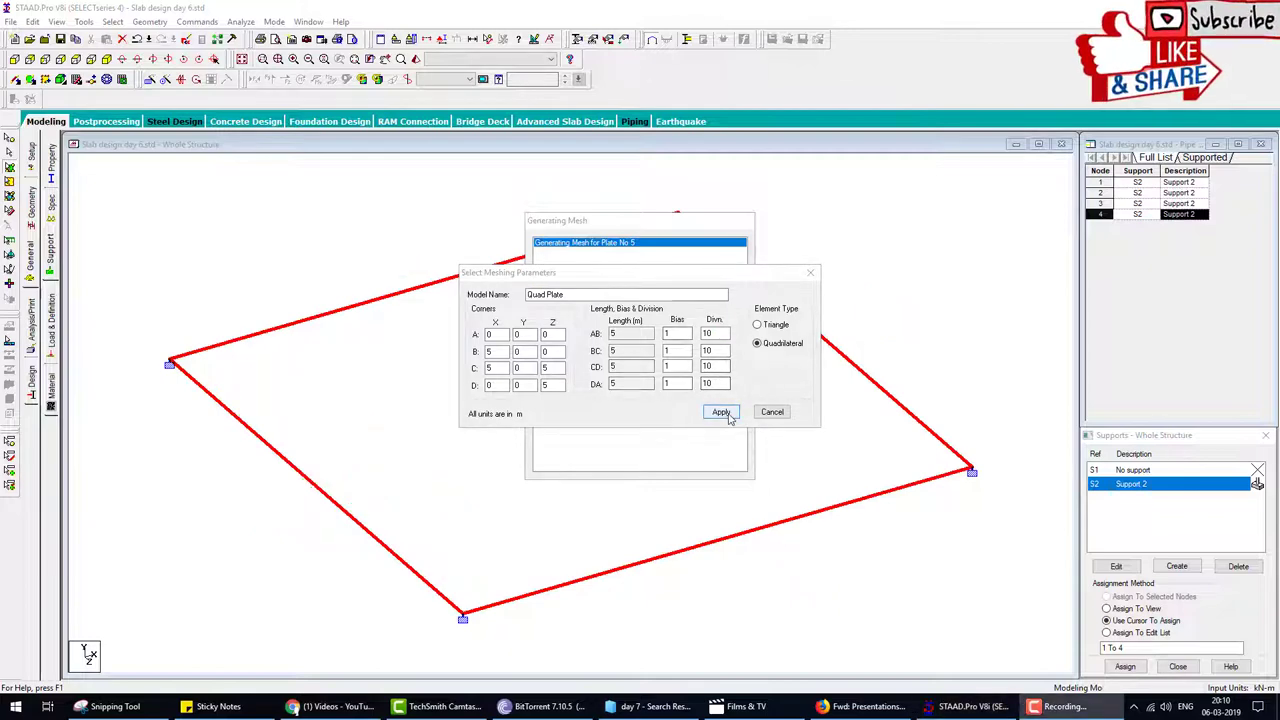
click(720, 412)
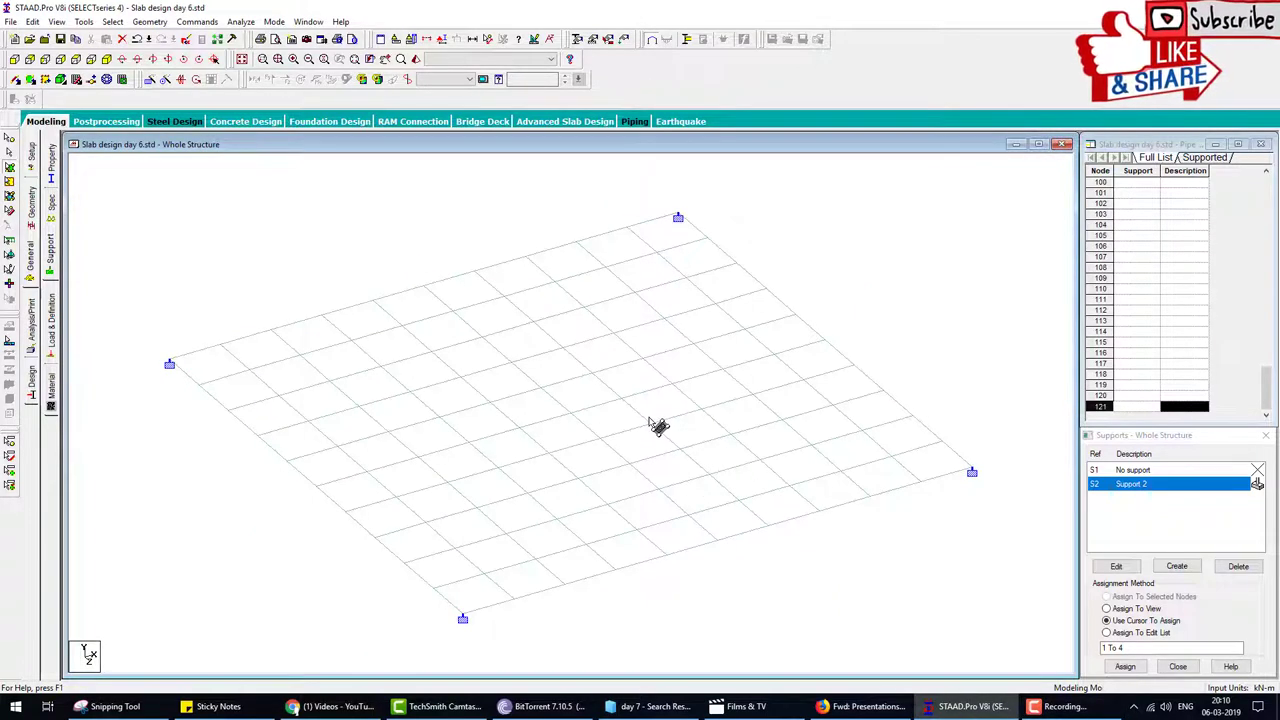
- Turn on plate number labels showing mesh plates 6 to 105
click(680, 375)
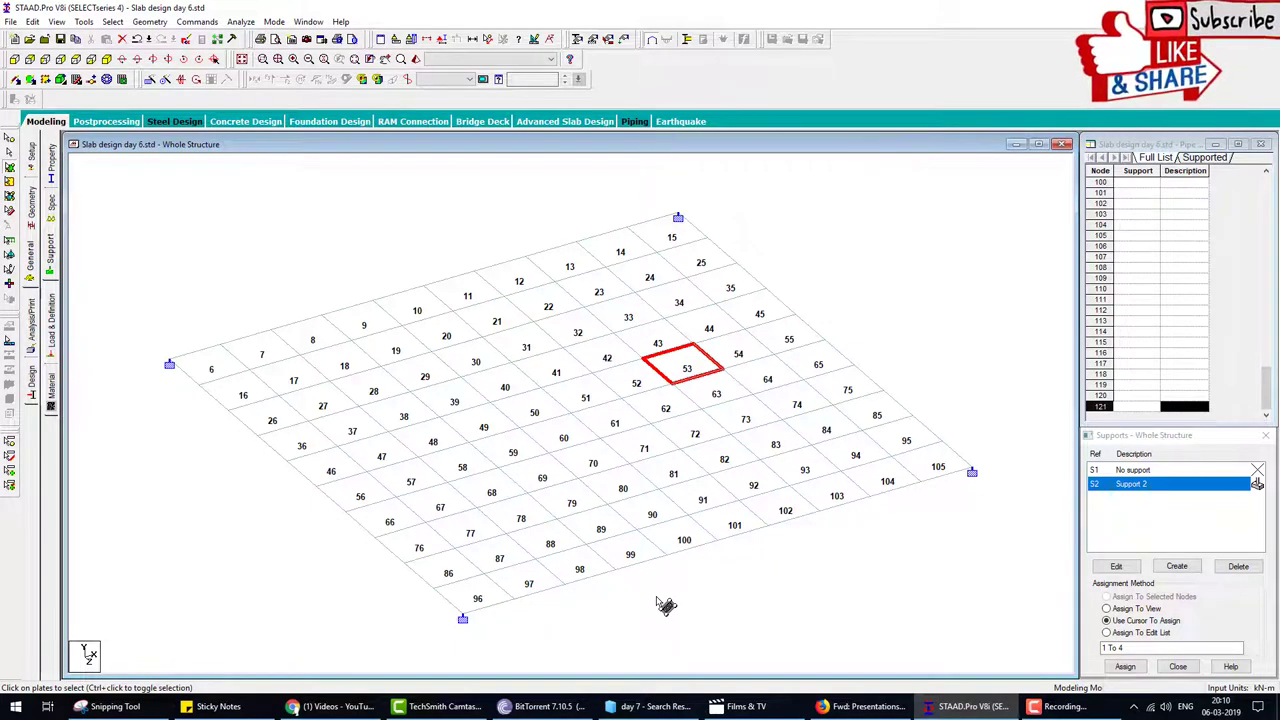
mouse_move(778, 530)
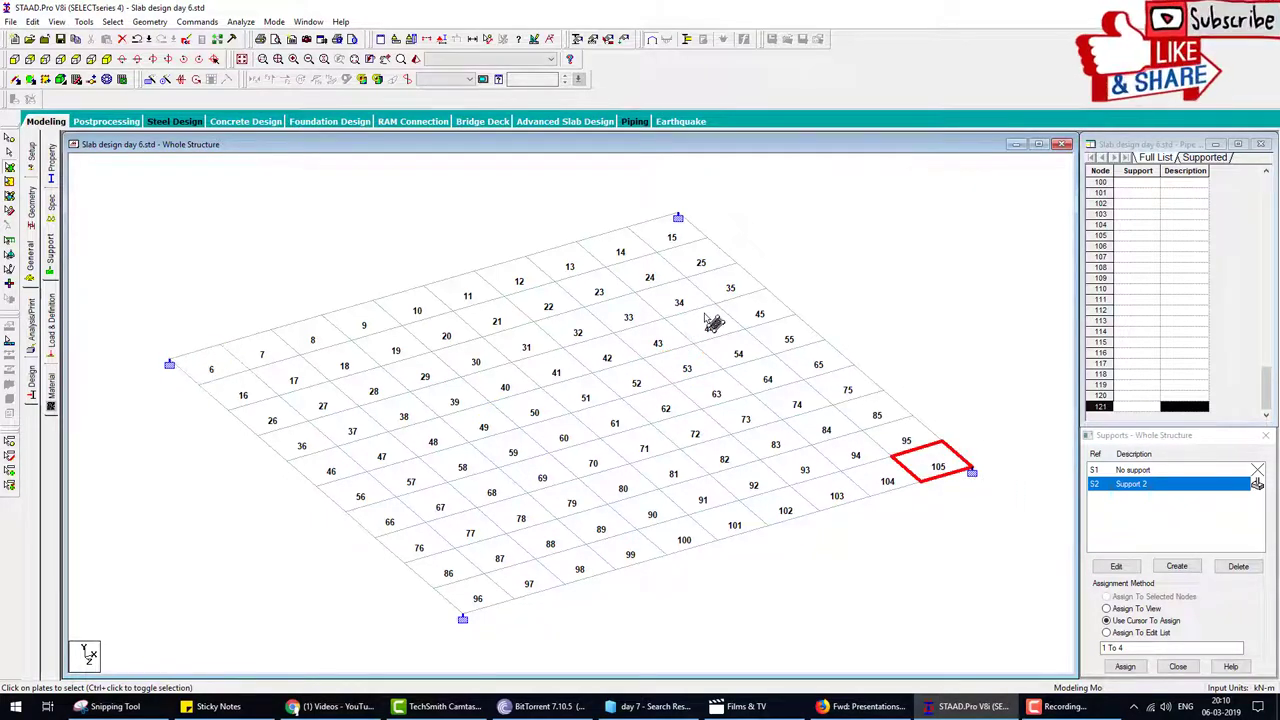
mouse_move(857, 250)
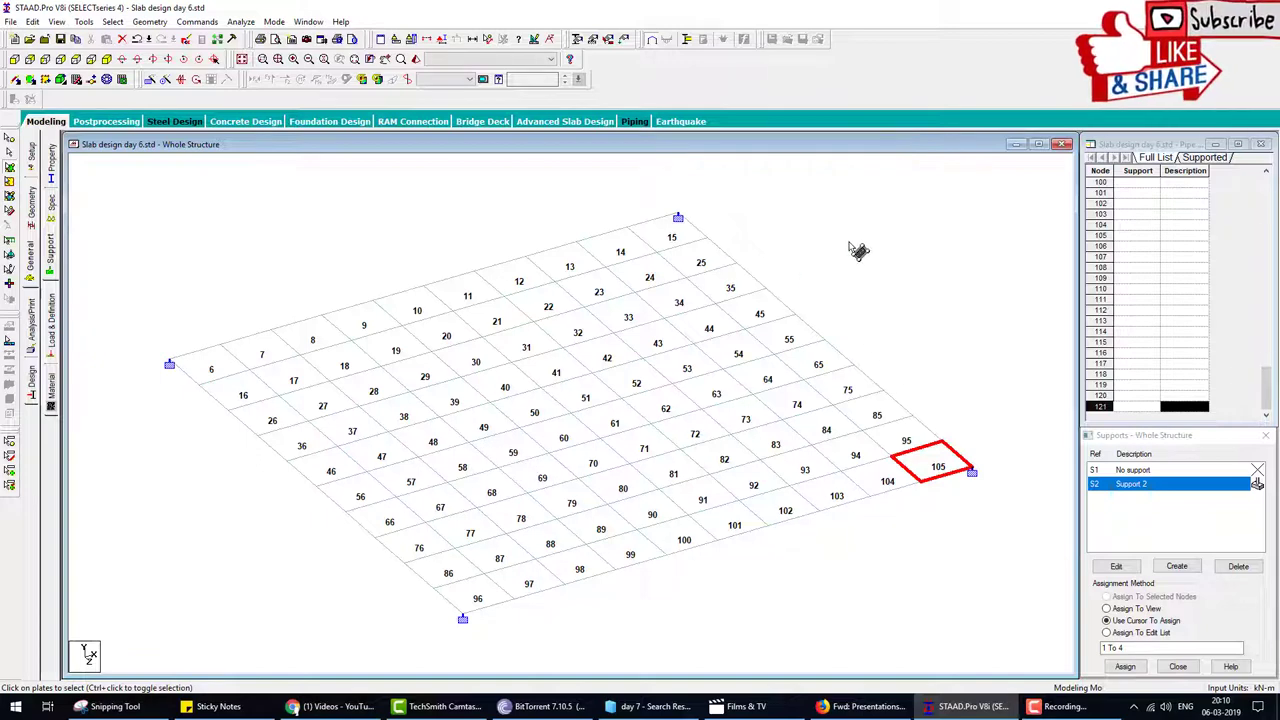
mouse_move(770, 375)
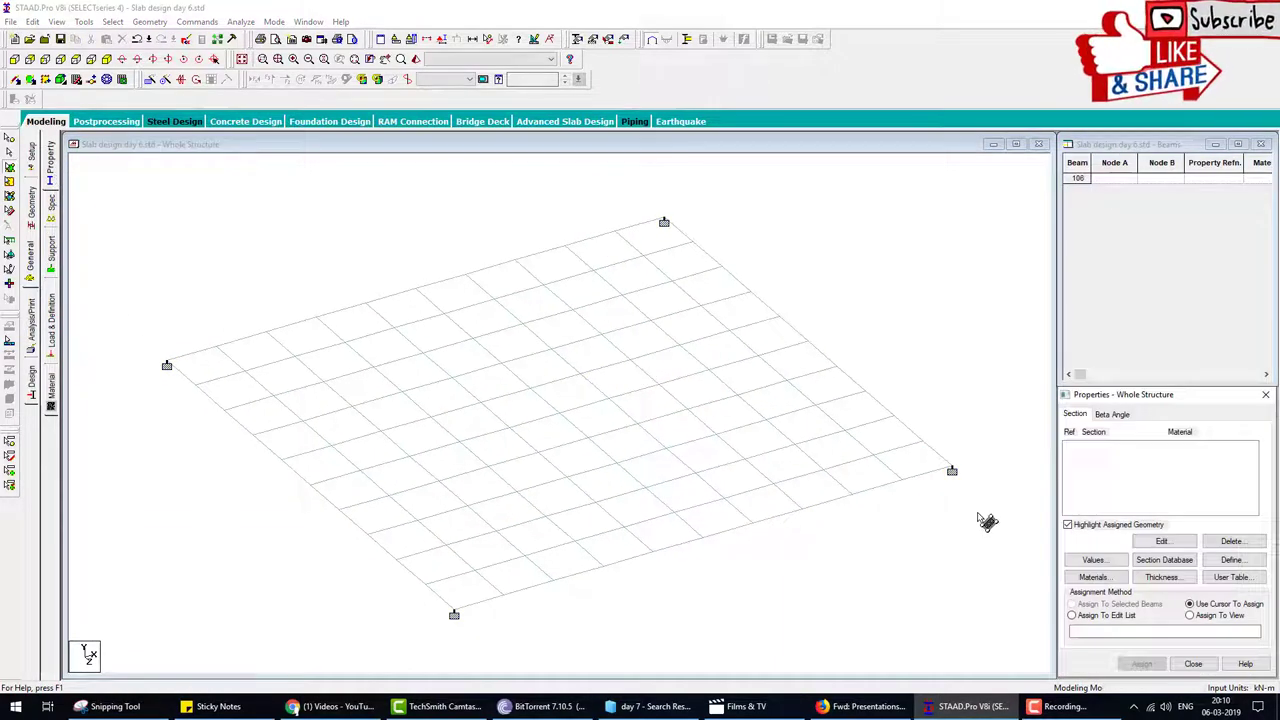
mouse_move(108, 207)
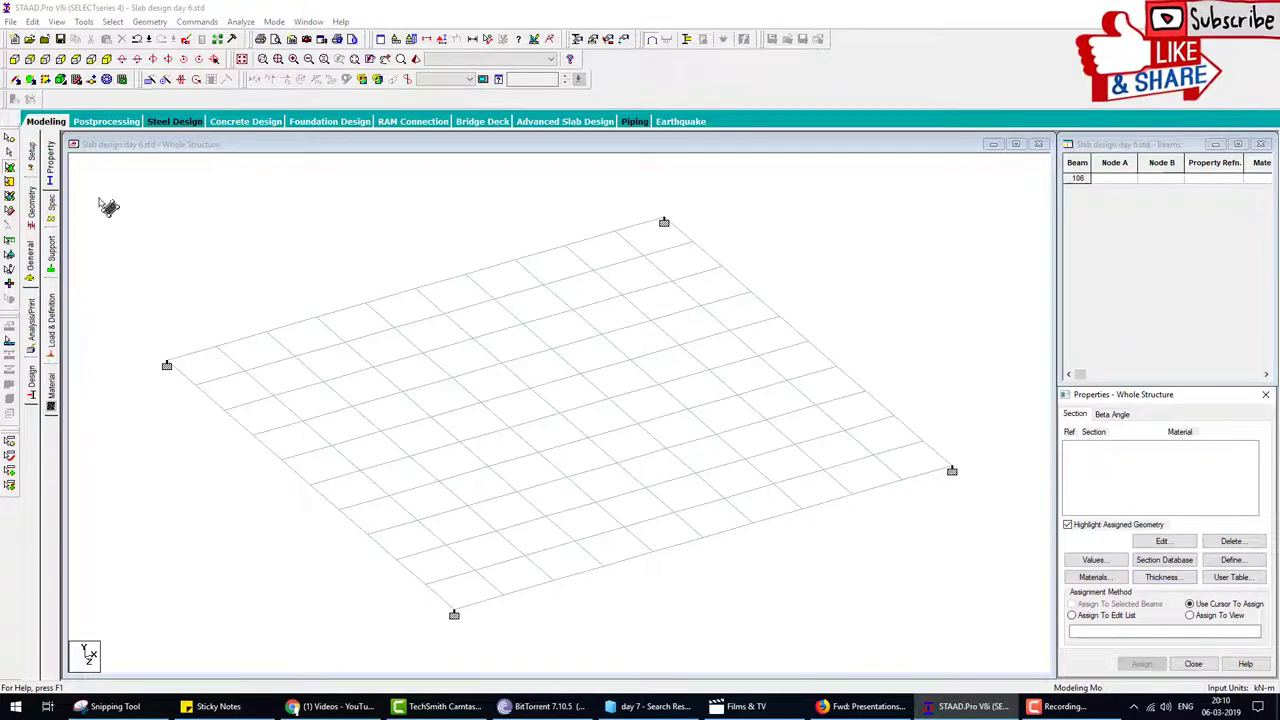
mouse_move(62, 180)
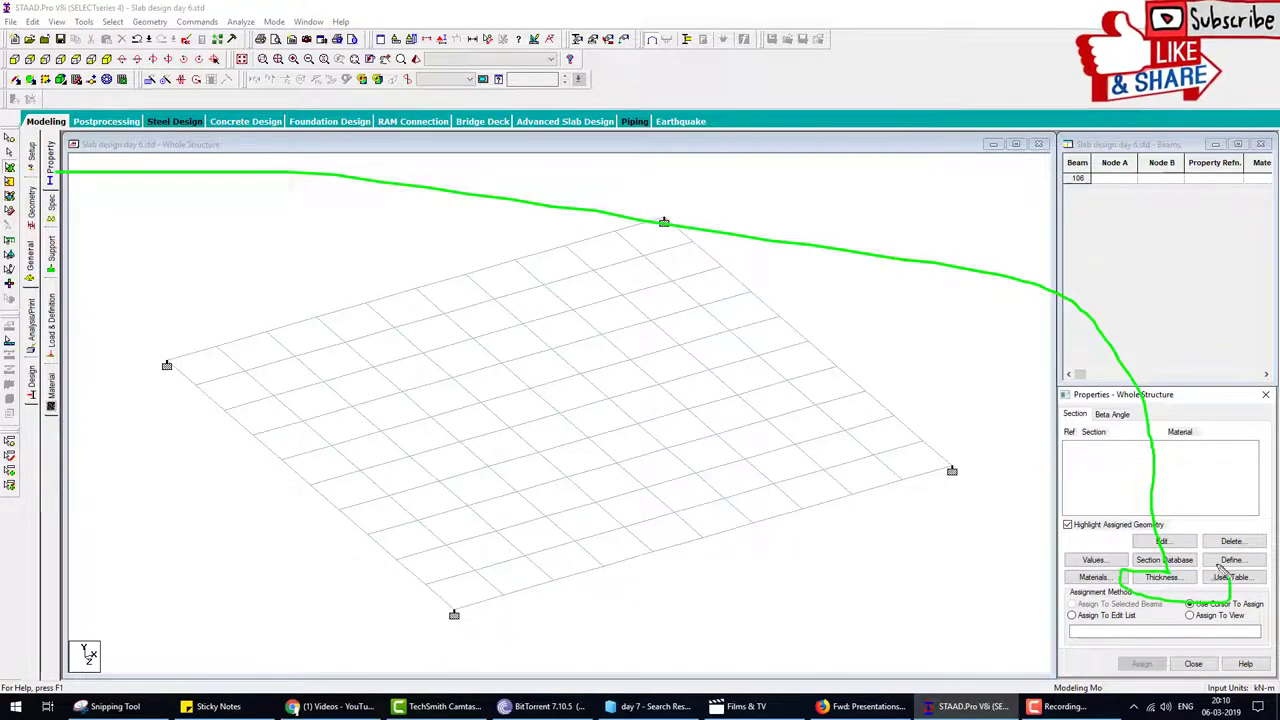
- Create a 0.150 m concrete thickness R1 and assign it to all plates in view
click(1161, 577)
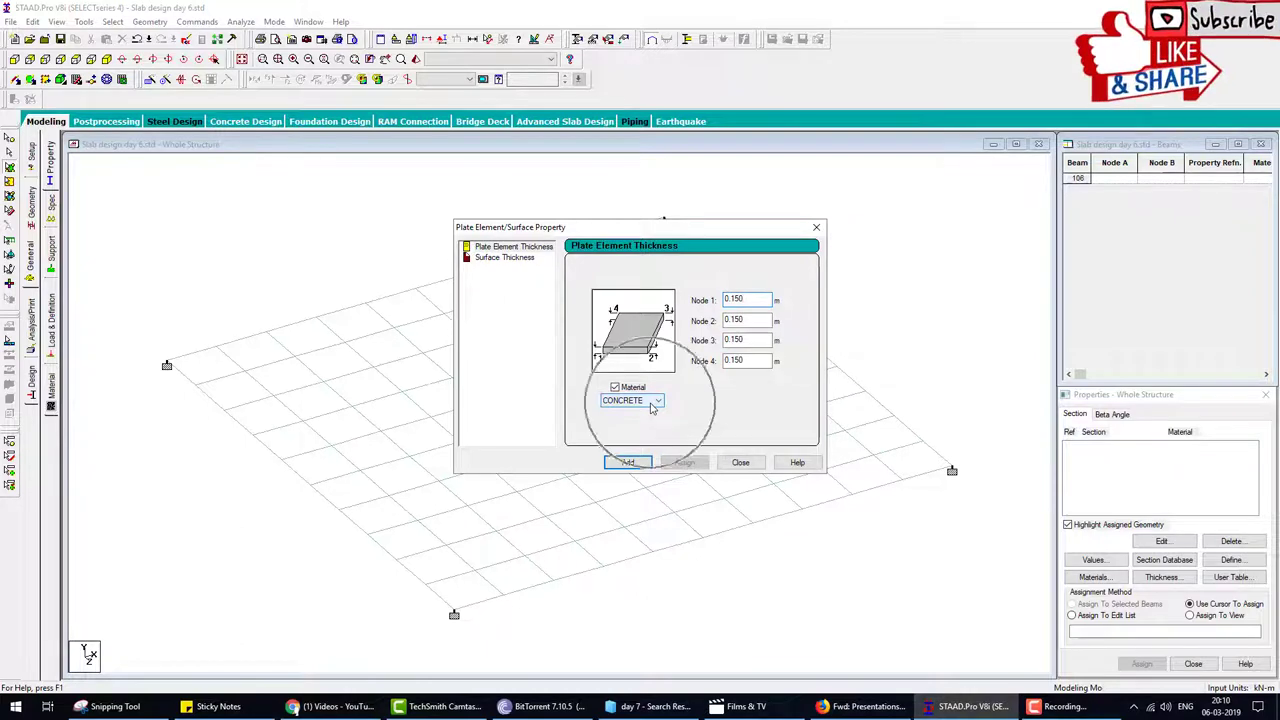
click(627, 462)
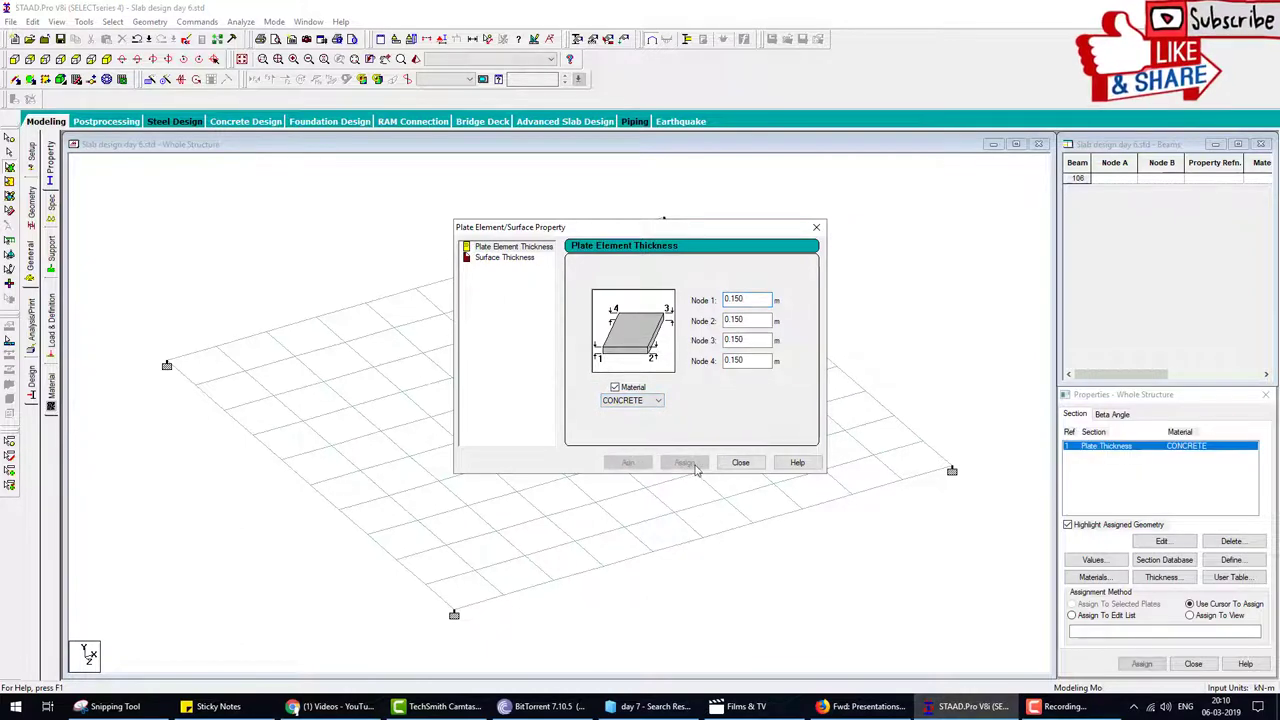
click(741, 462)
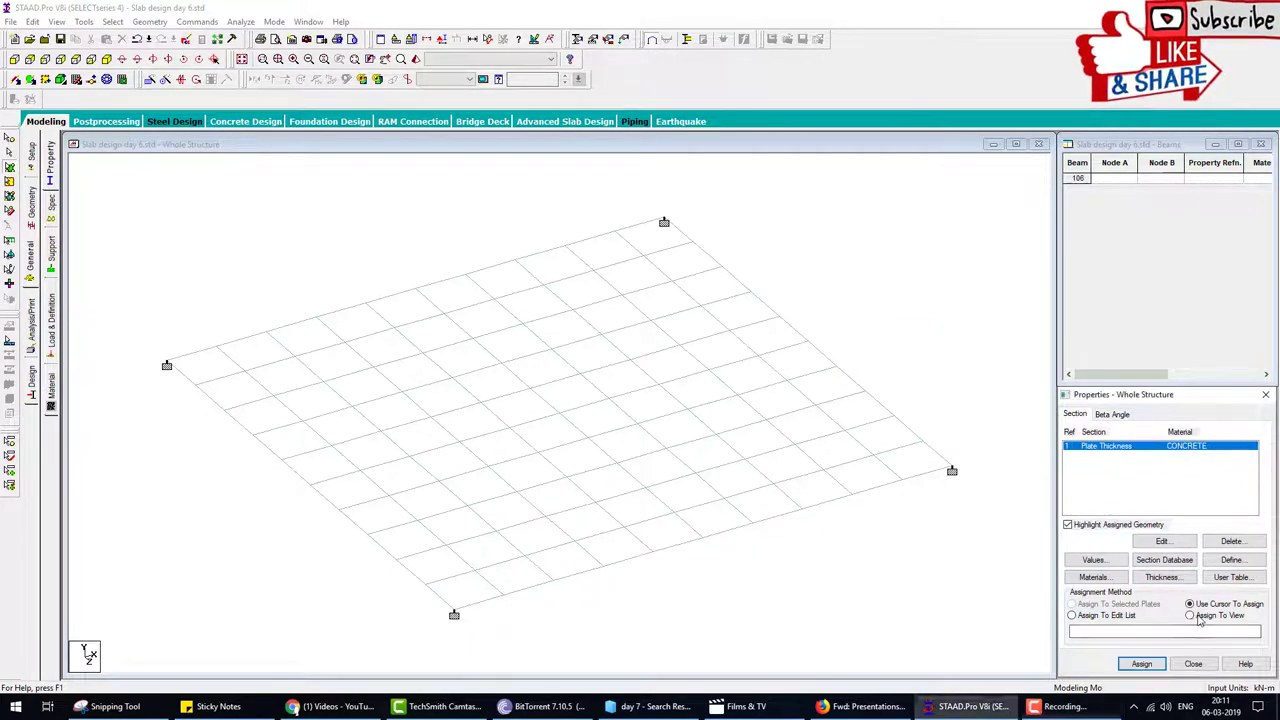
click(1141, 663)
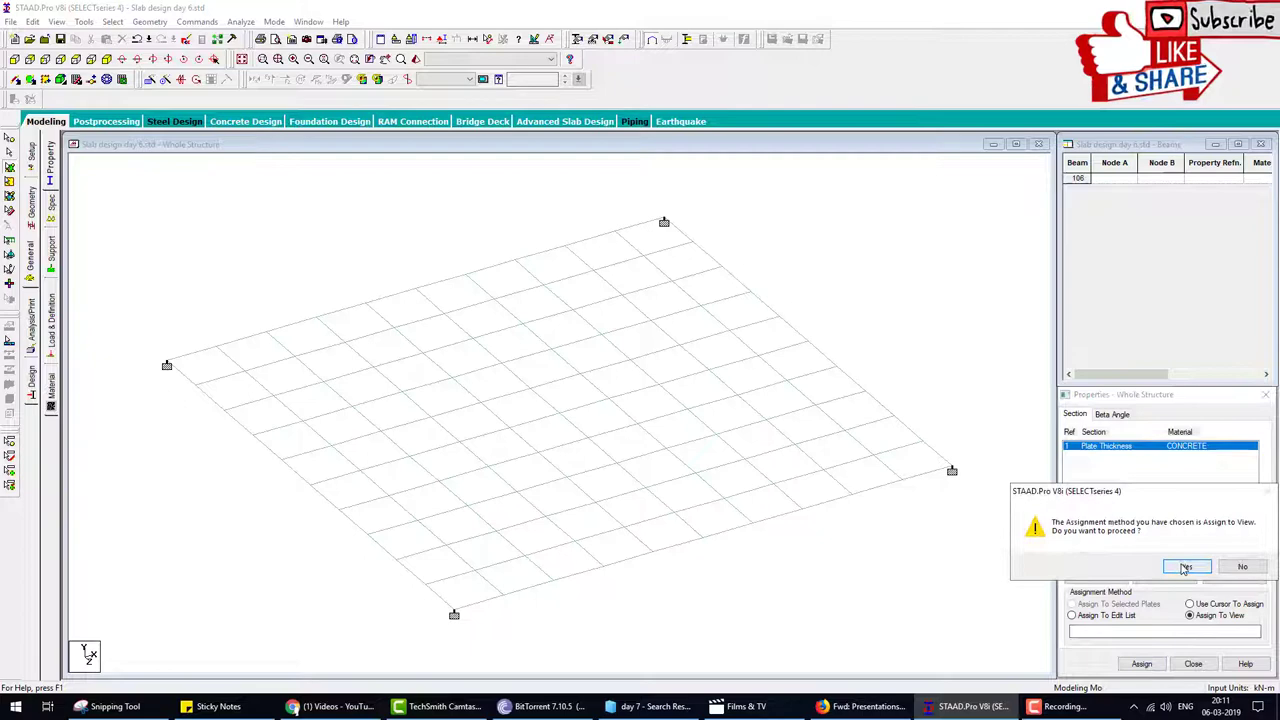
click(1186, 567)
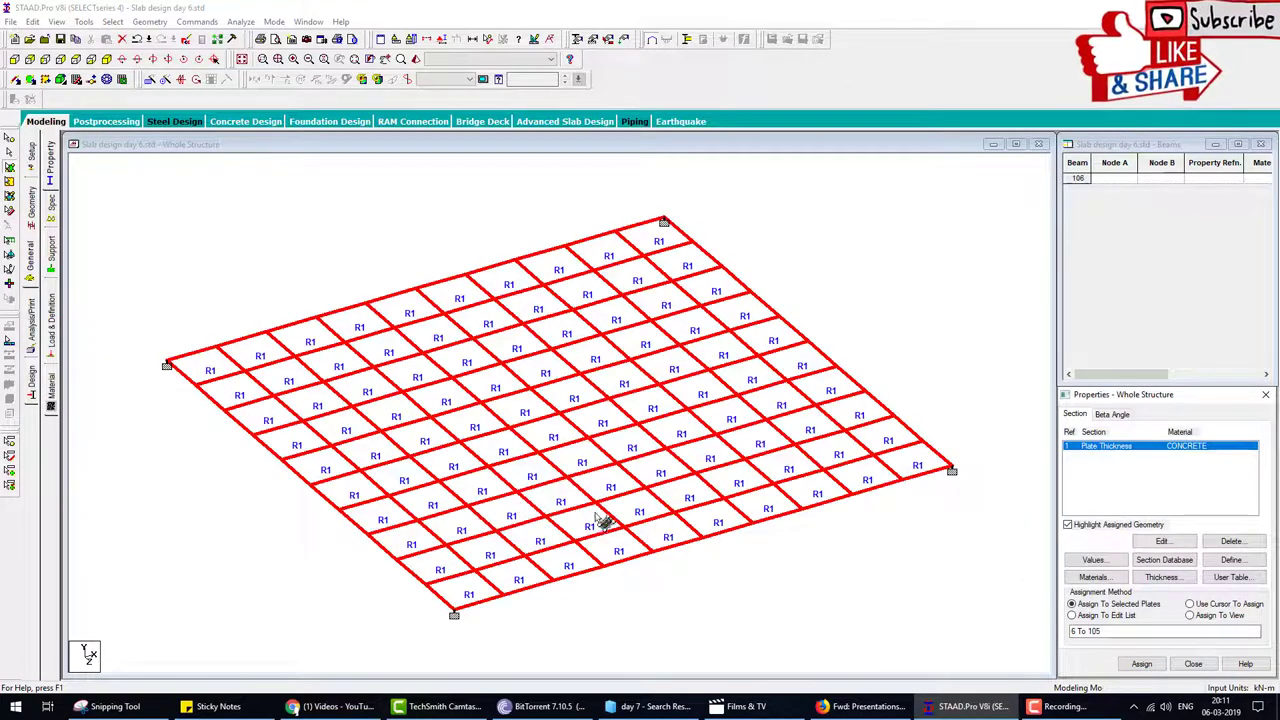
mouse_move(560, 482)
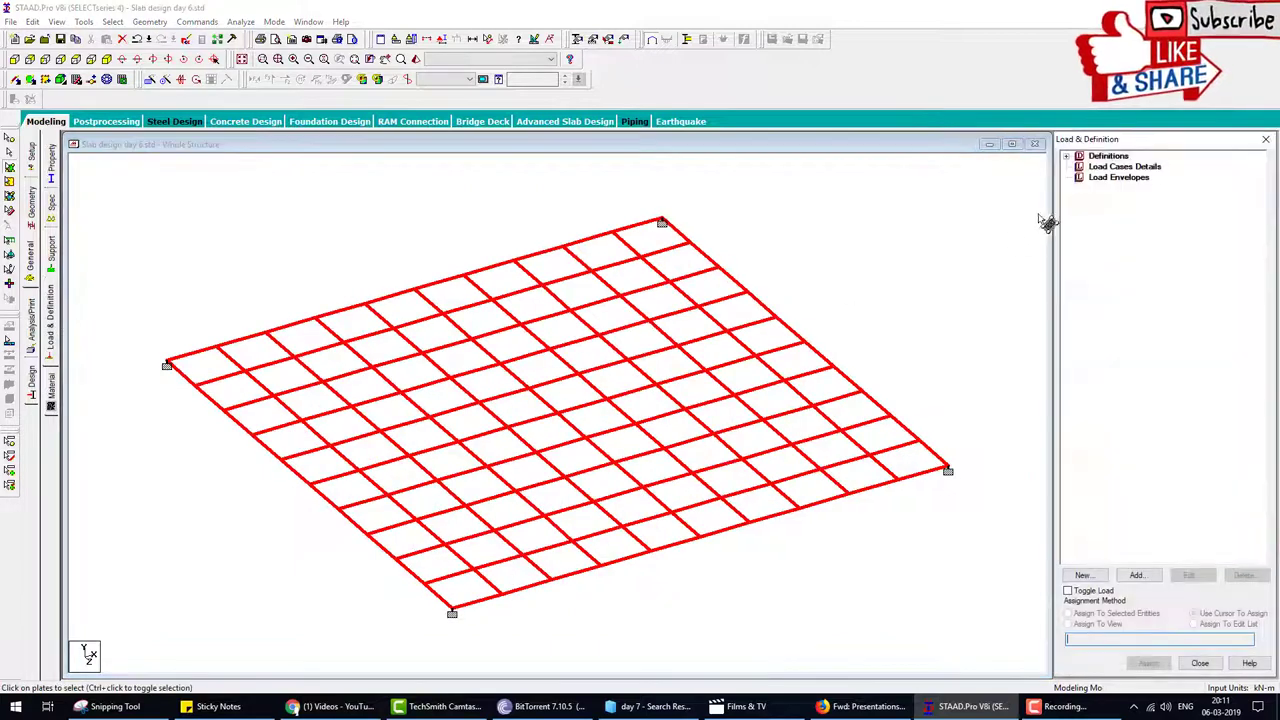
- Add a self-weight load in Y, factor -1, to dead case 1 and reopen Load Items
click(1135, 575)
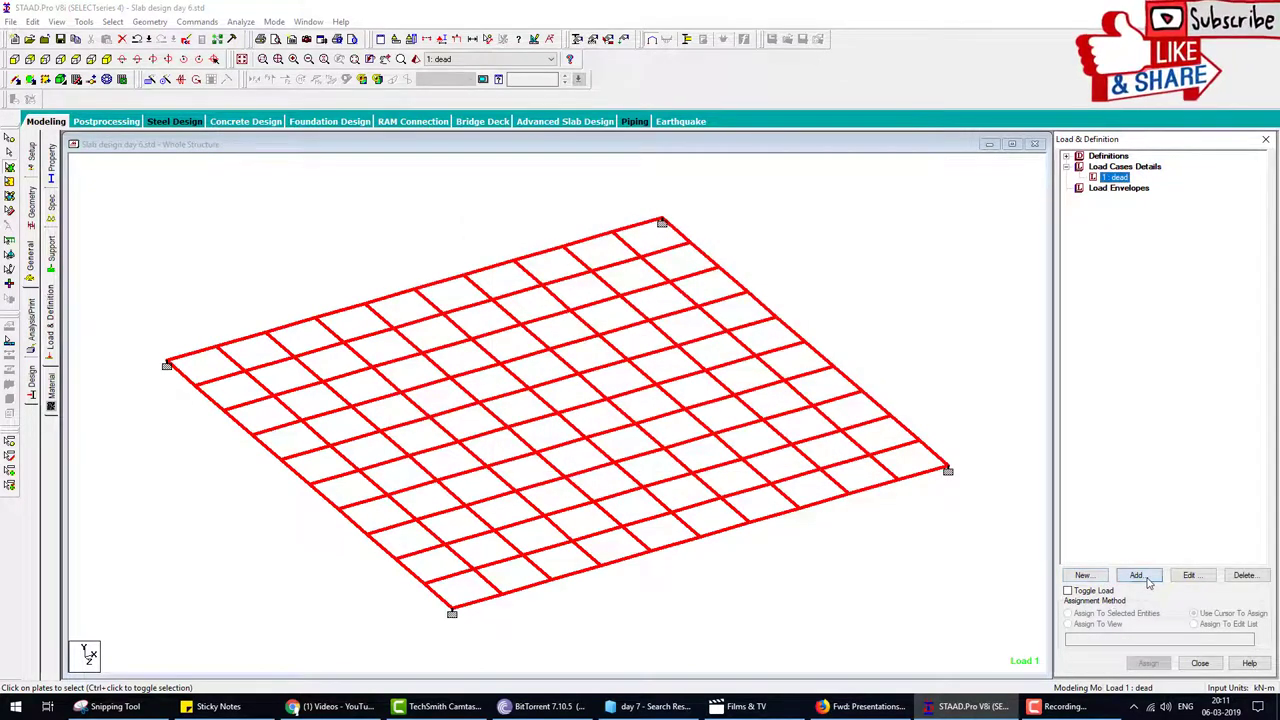
click(1135, 575)
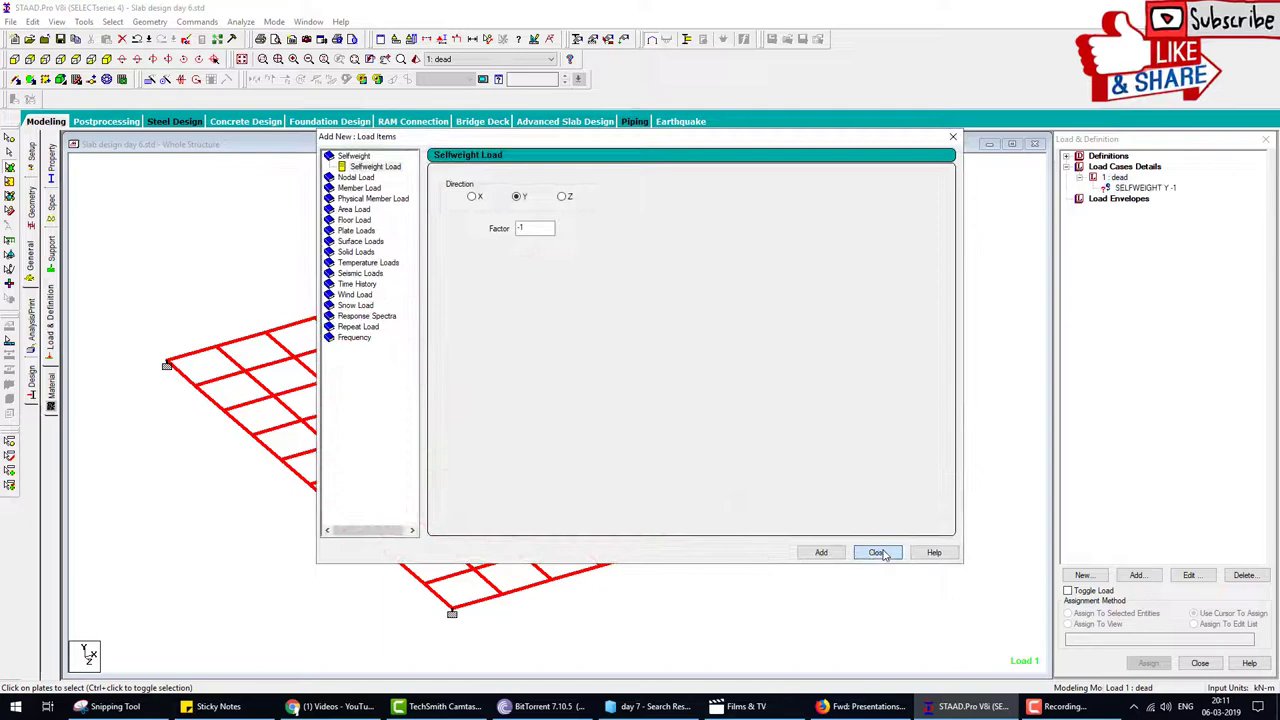
click(876, 552)
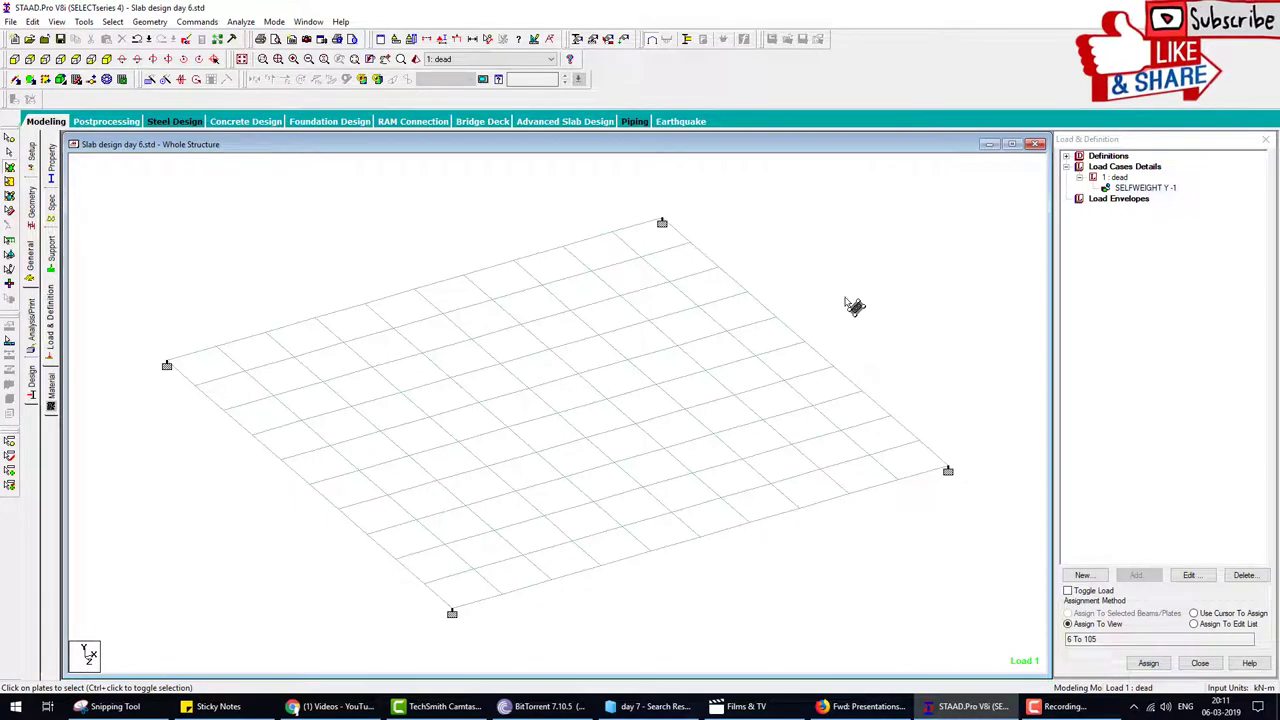
mouse_move(797, 273)
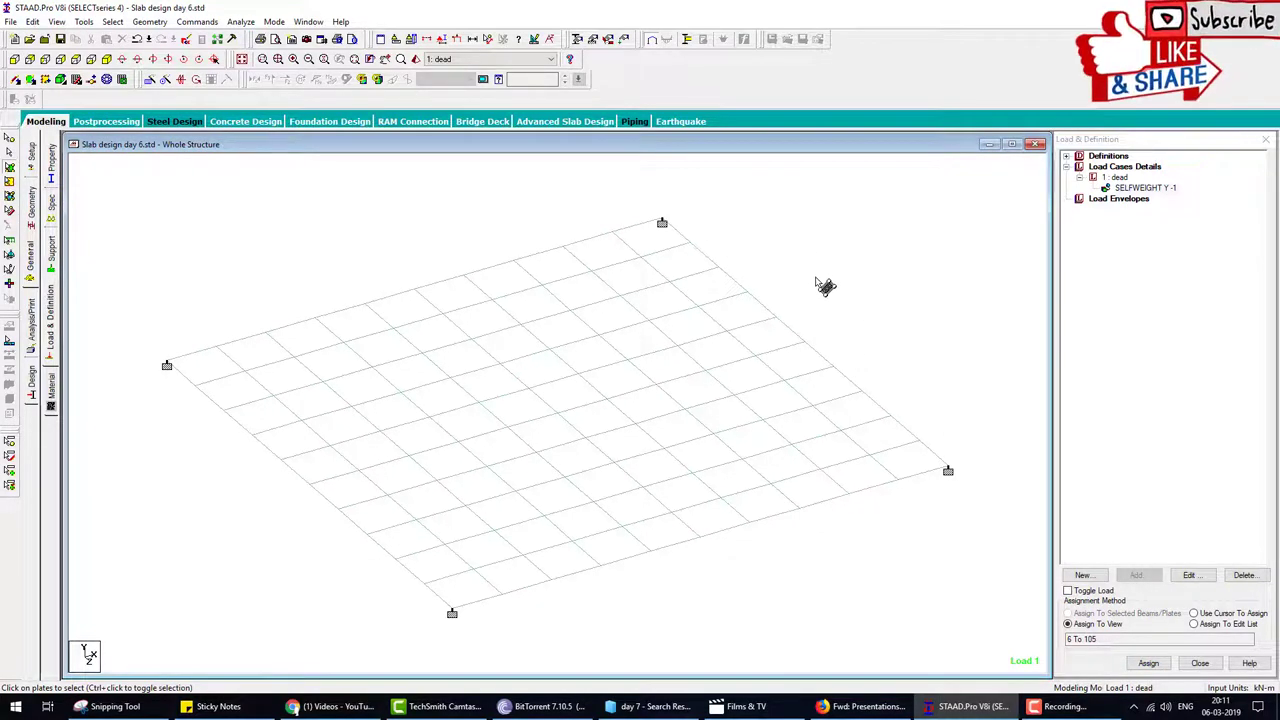
mouse_move(530, 385)
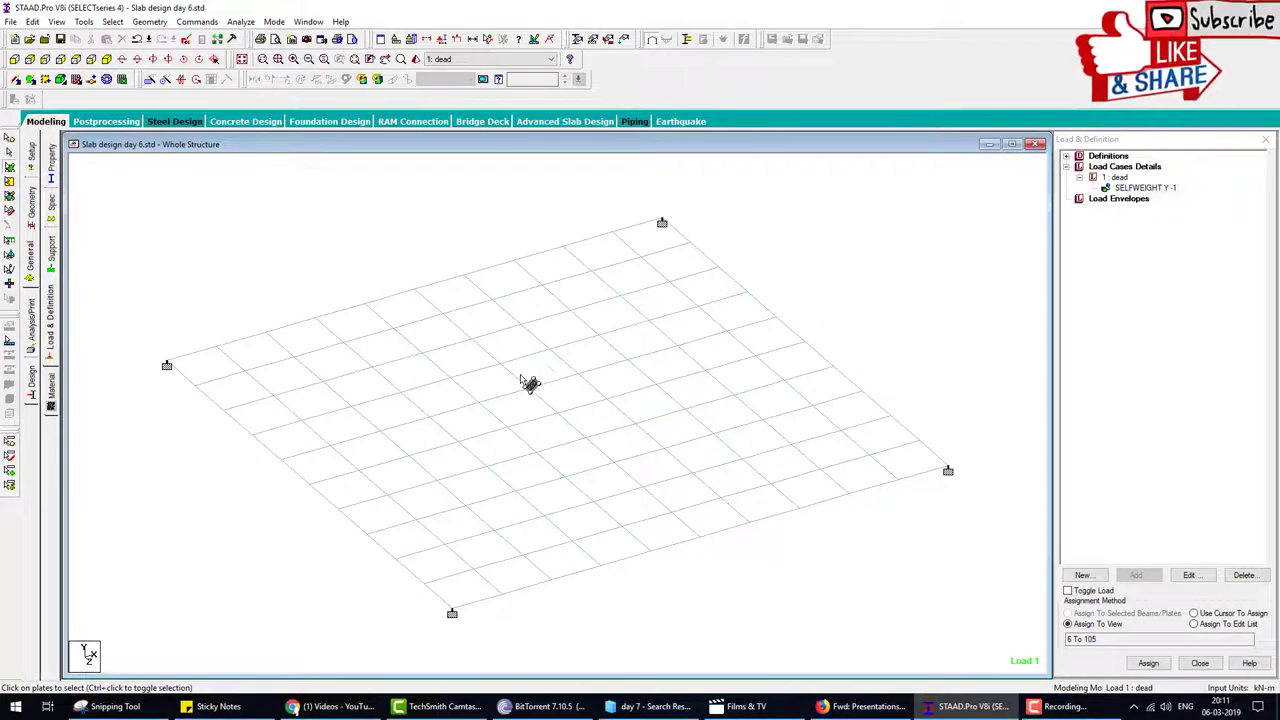
mouse_move(575, 408)
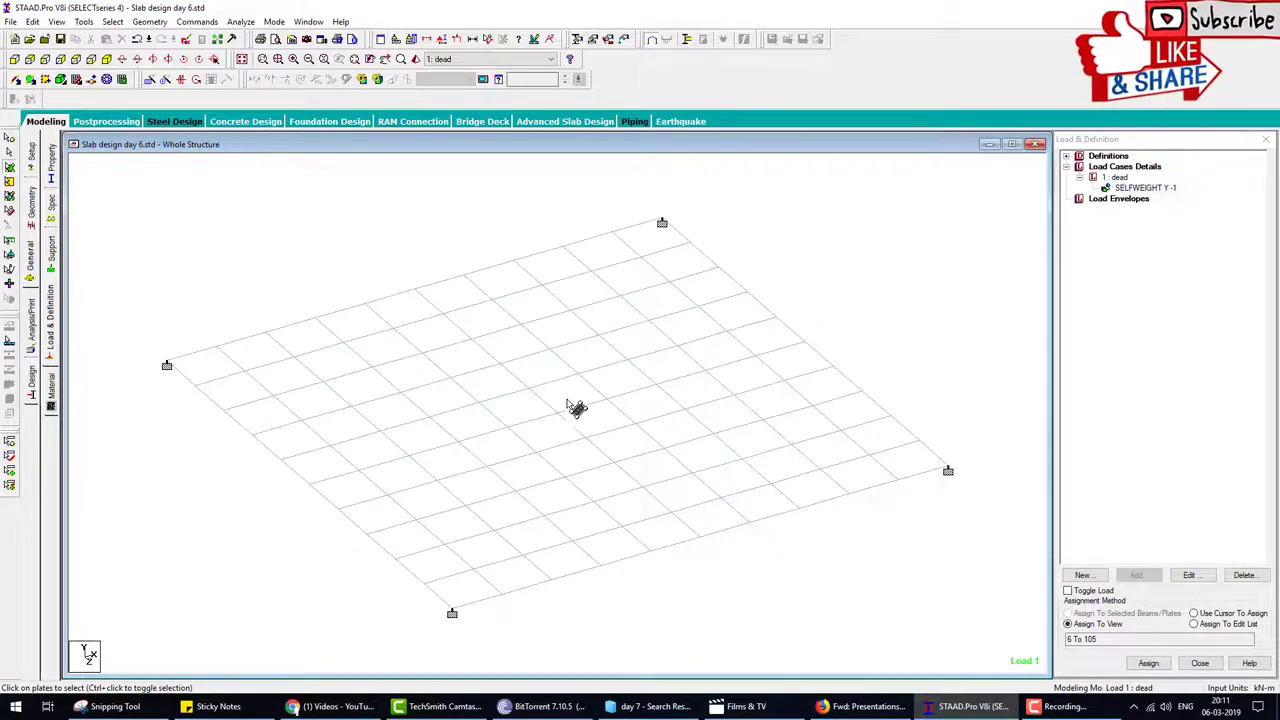
click(567, 392)
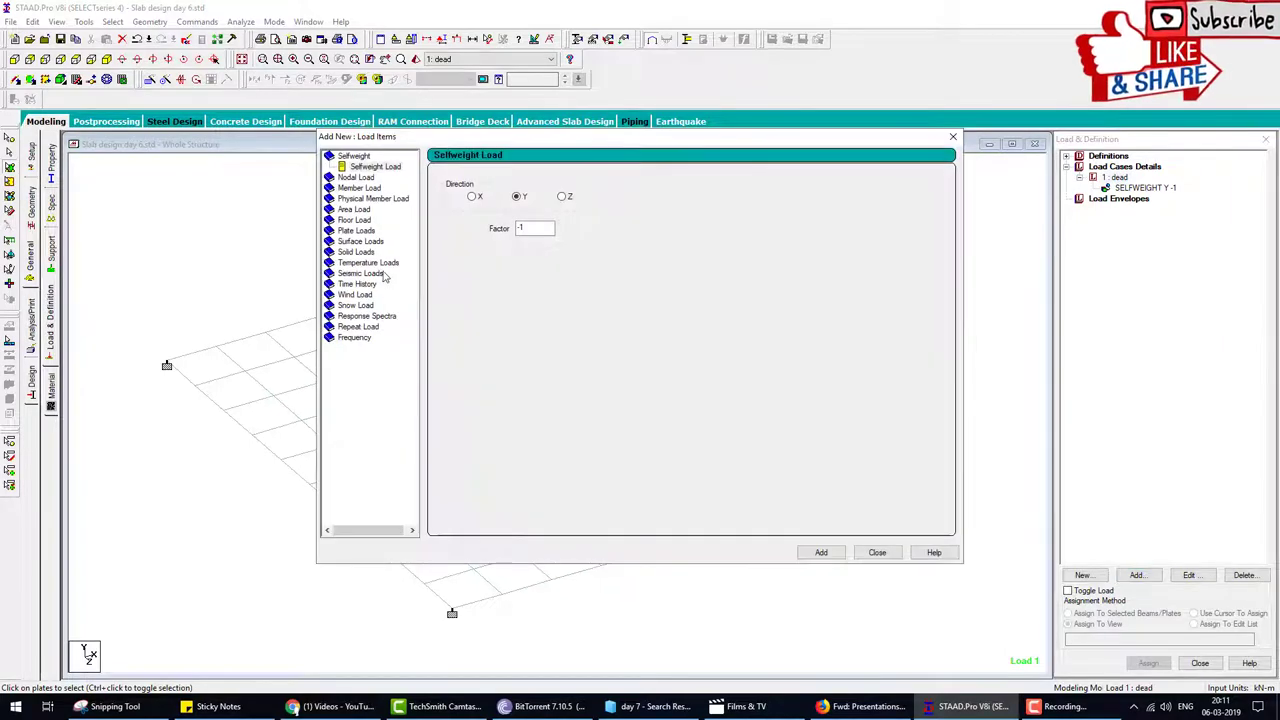
- Add a -1.5 kN/m² GY full-plate pressure to the dead case and assign it to view
click(383, 230)
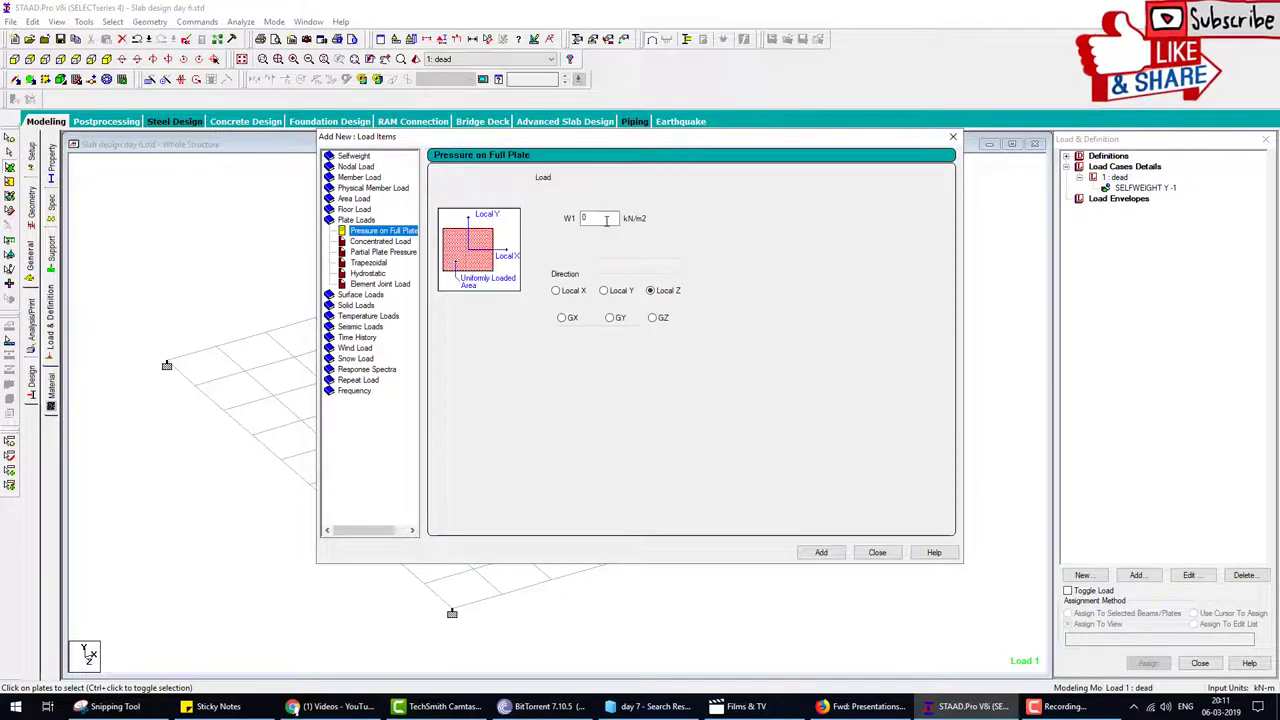
click(598, 218)
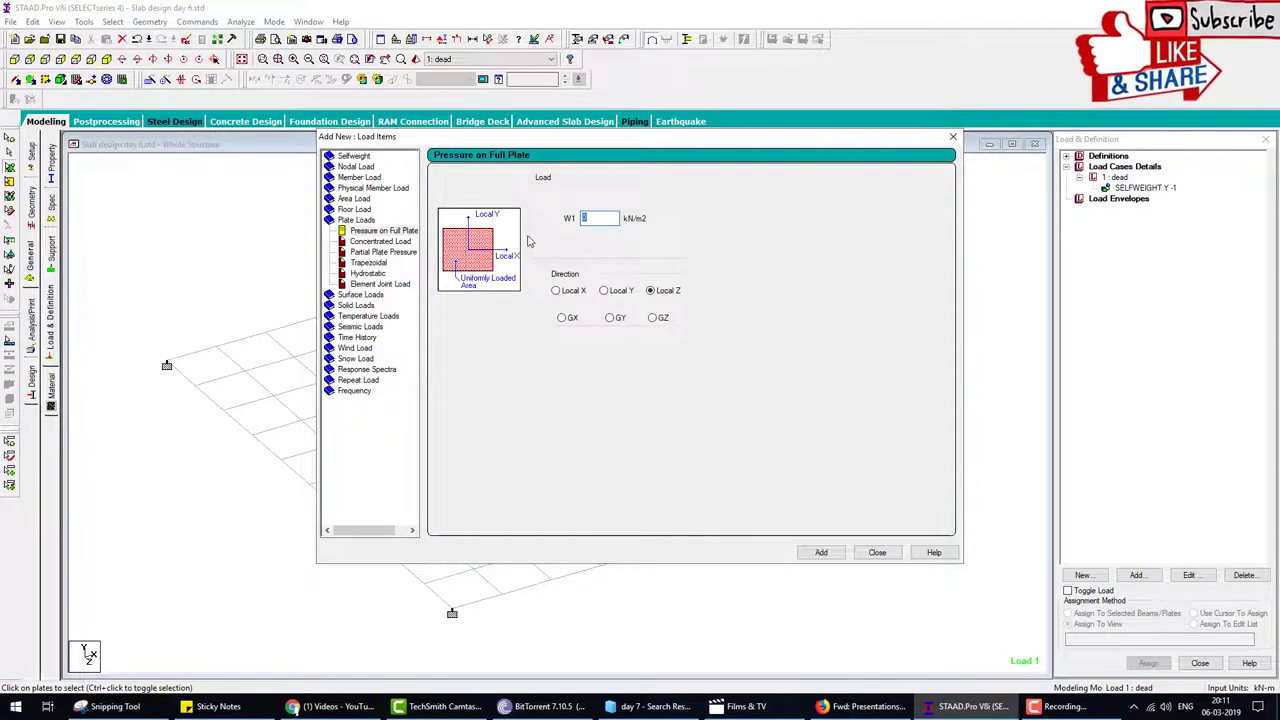
text(-1.5)
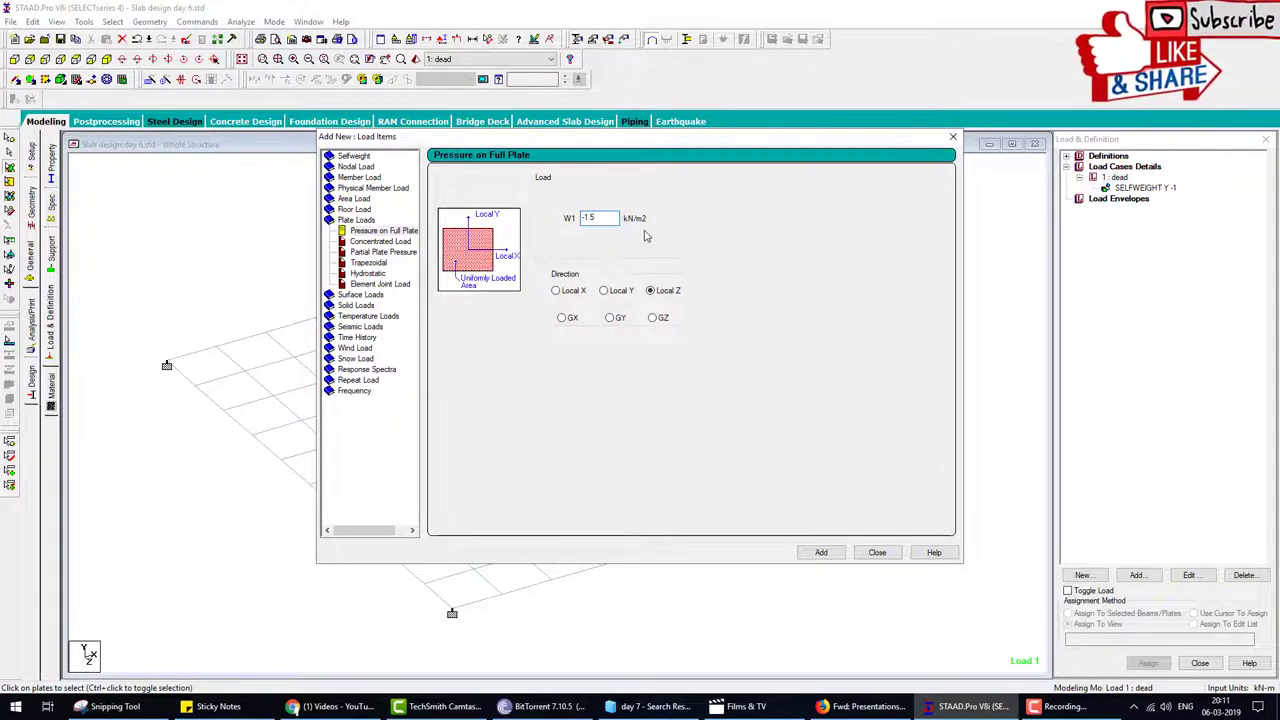
click(610, 317)
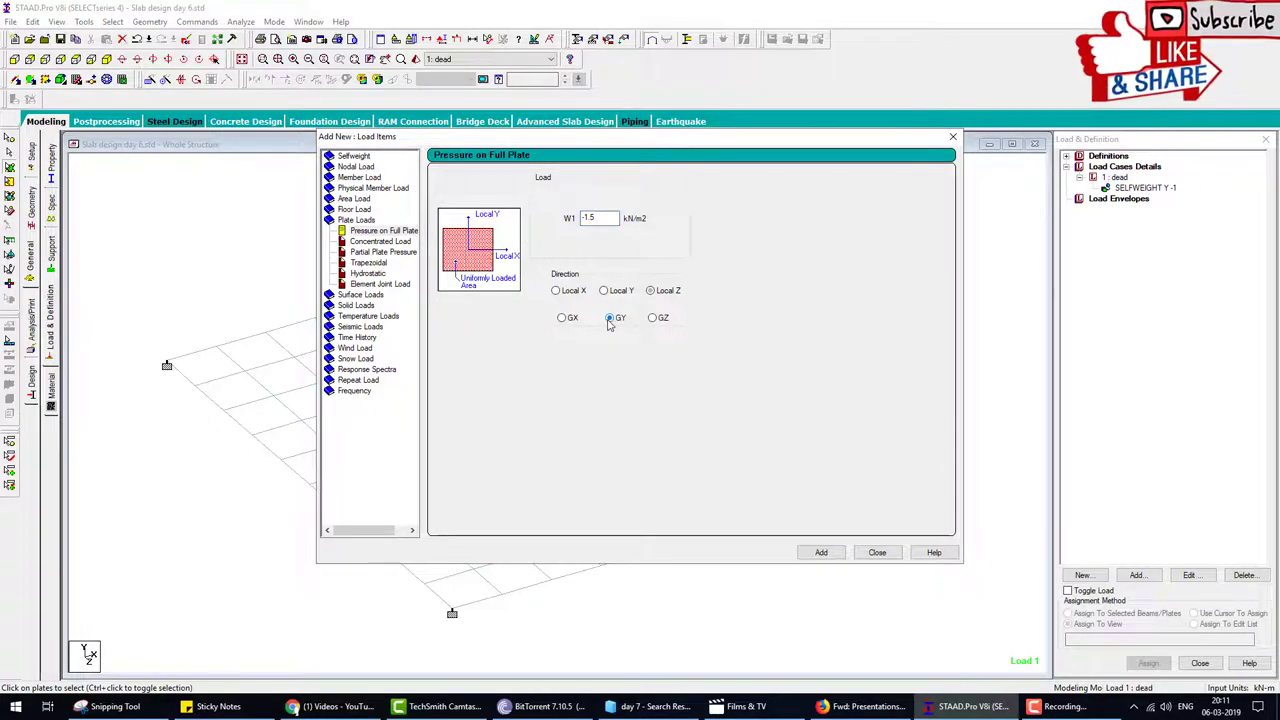
click(820, 552)
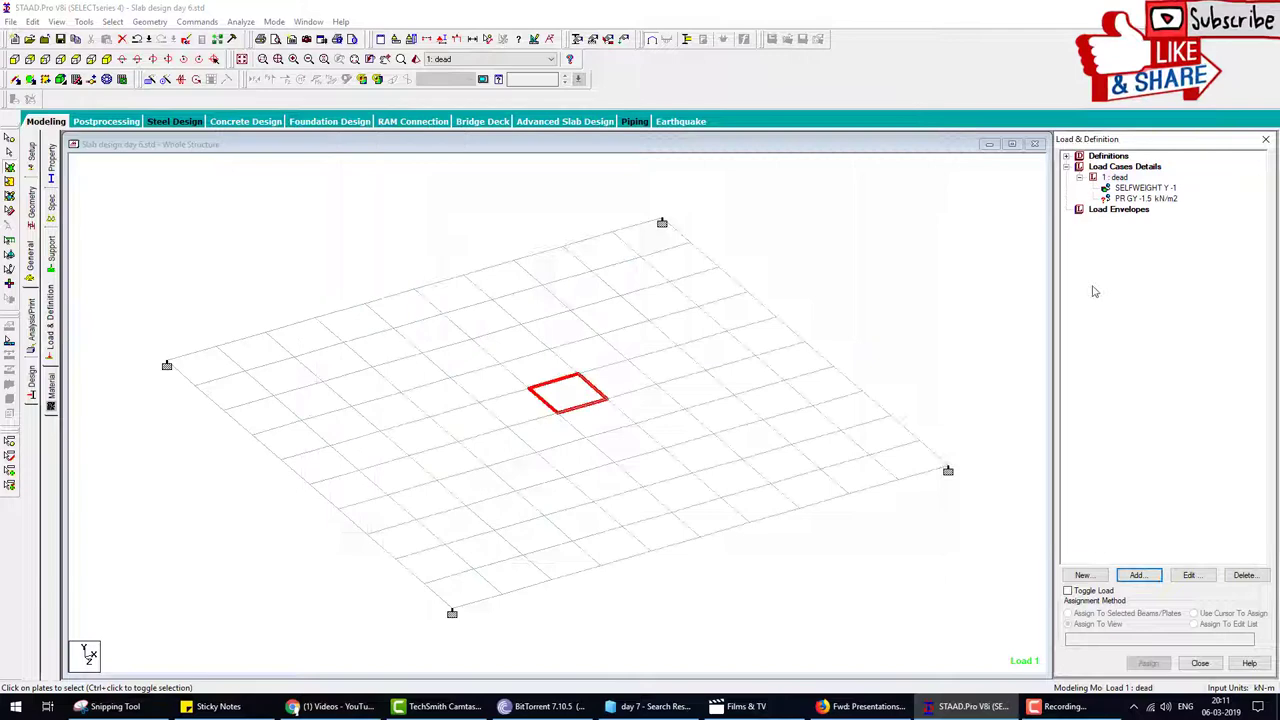
click(1145, 198)
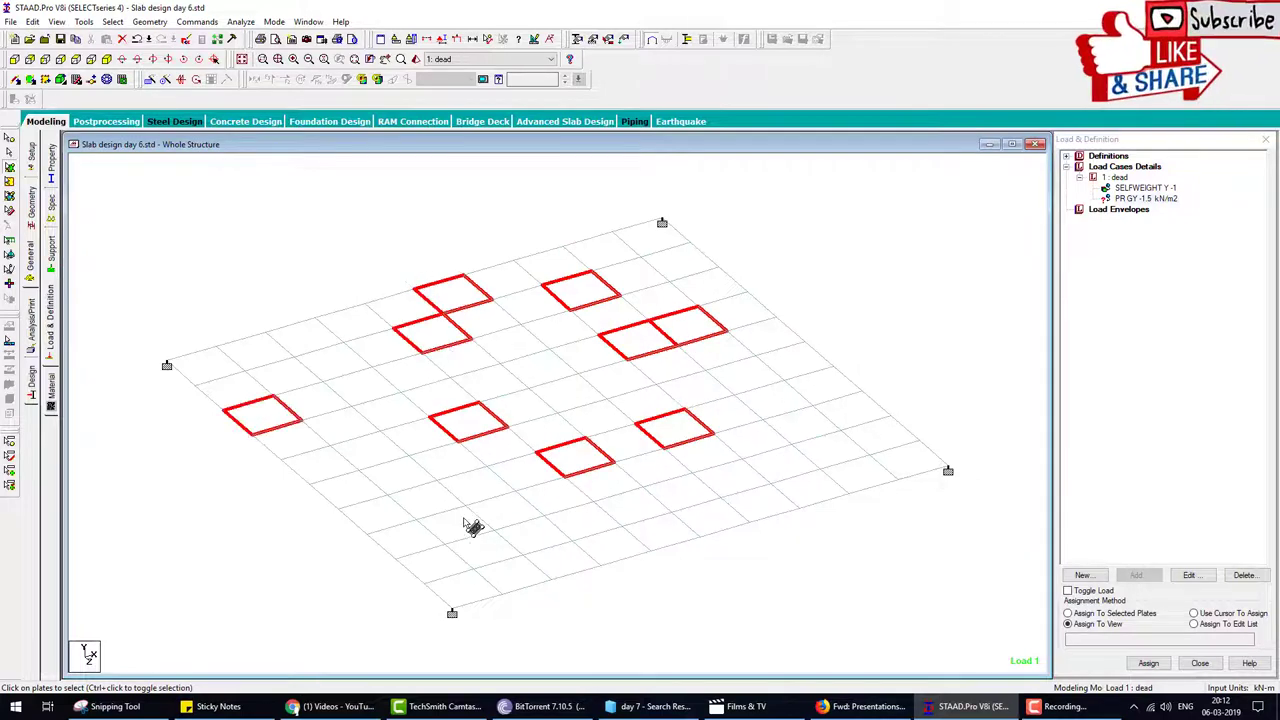
click(470, 525)
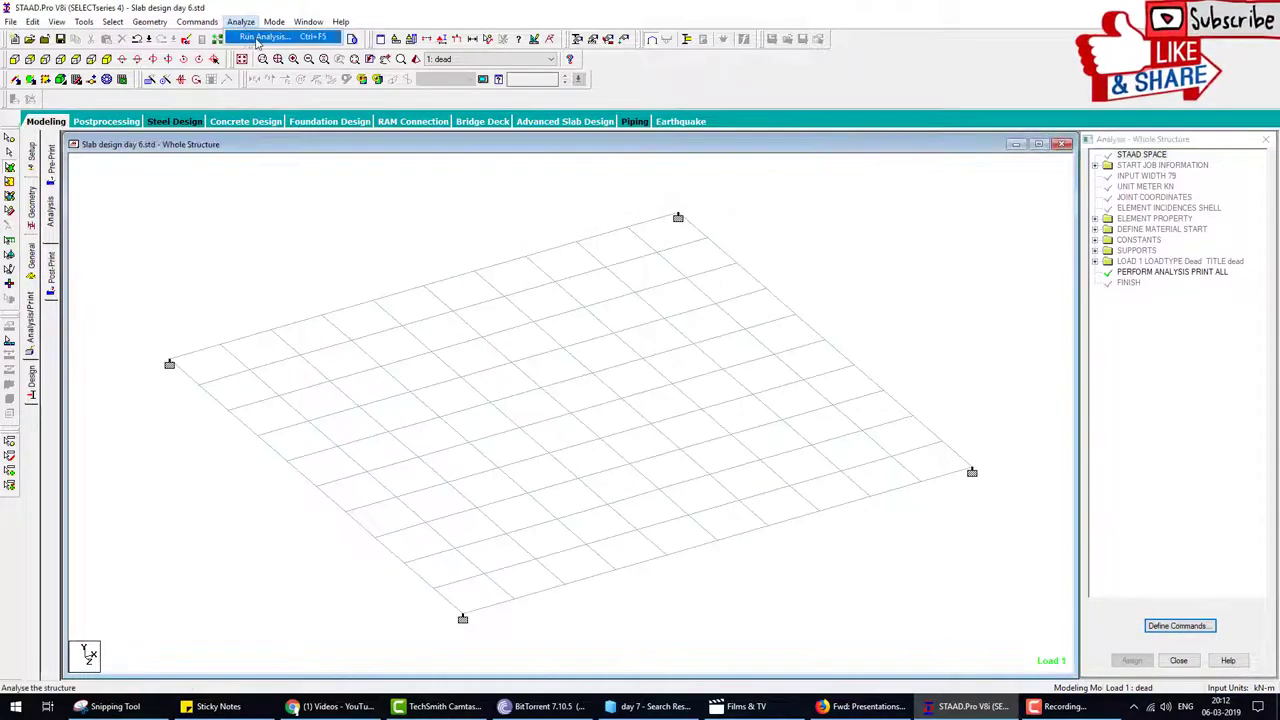
- Run the analysis, stay in modeling mode after zero errors, and go to Design
click(265, 37)
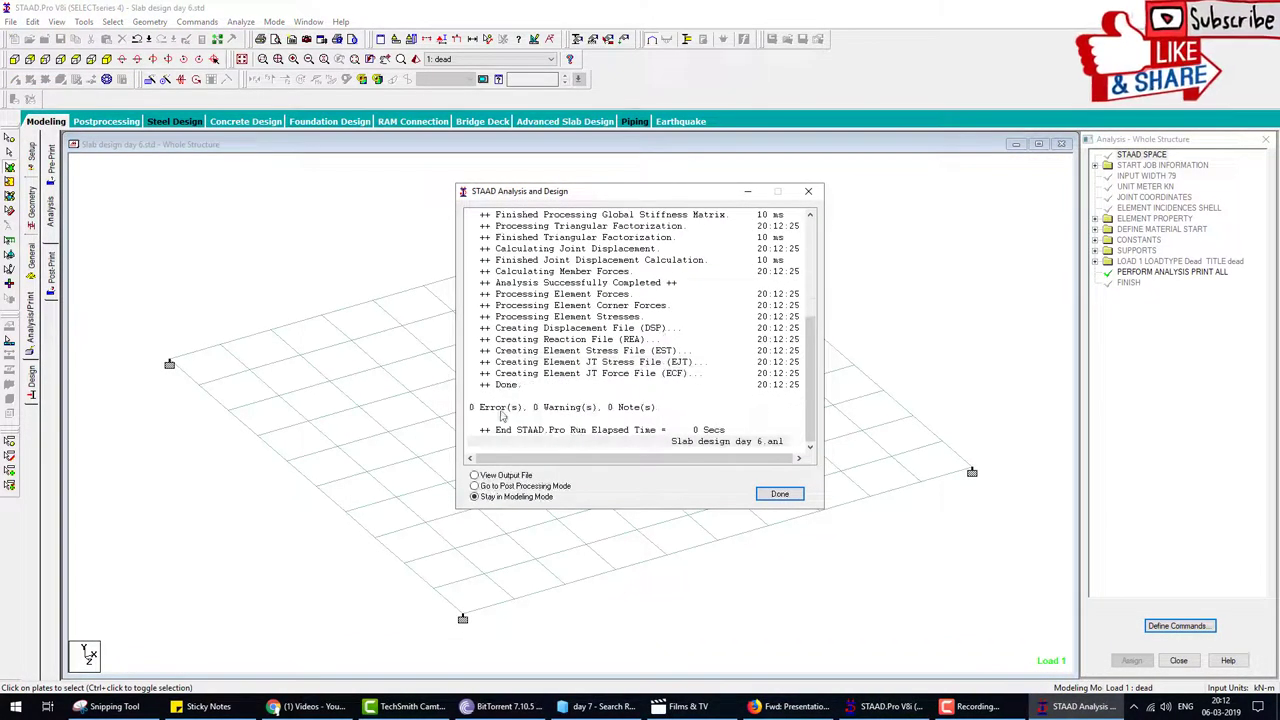
click(779, 493)
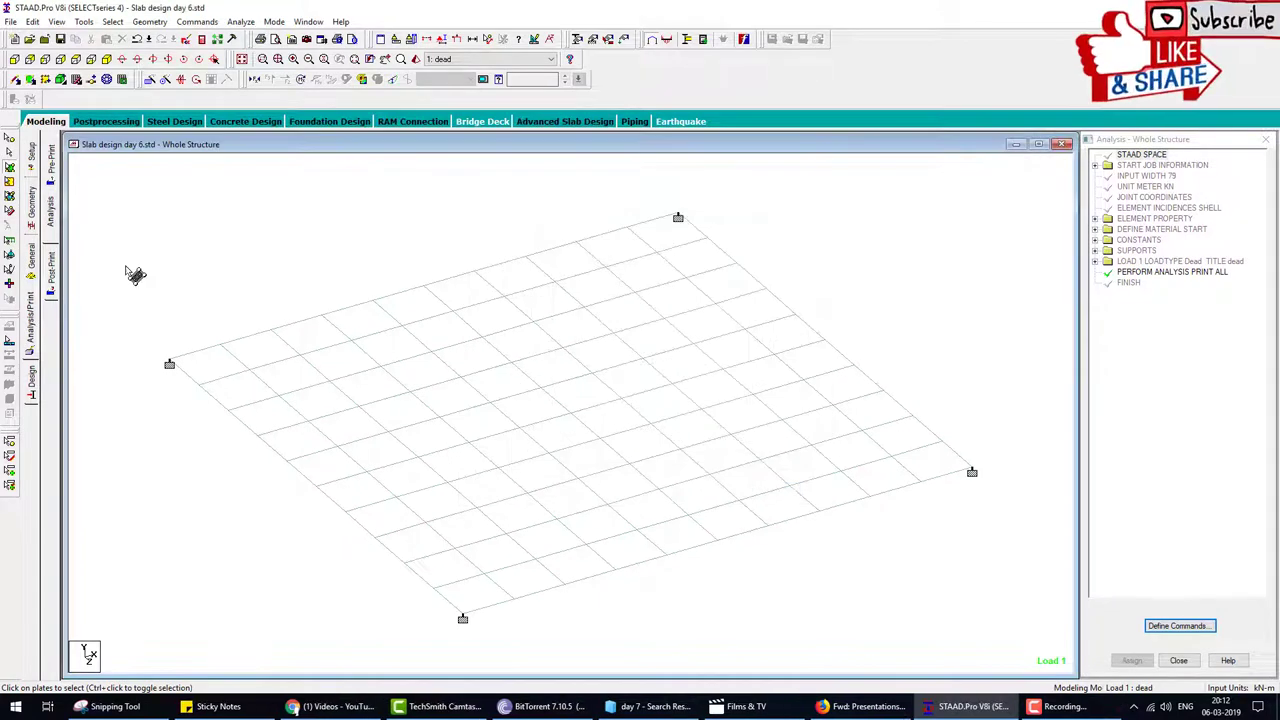
click(174, 121)
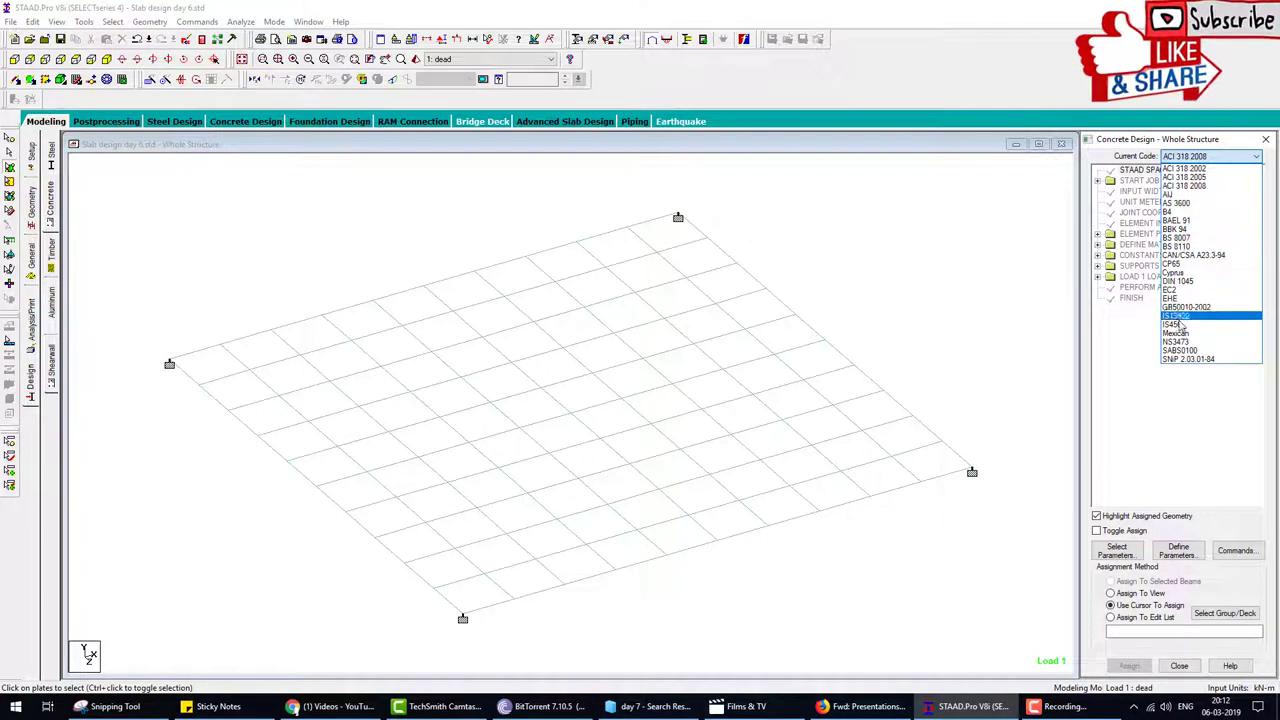
- Choose IS456 as the concrete code and select Clear, Fc and Fymain as parameters
click(1176, 324)
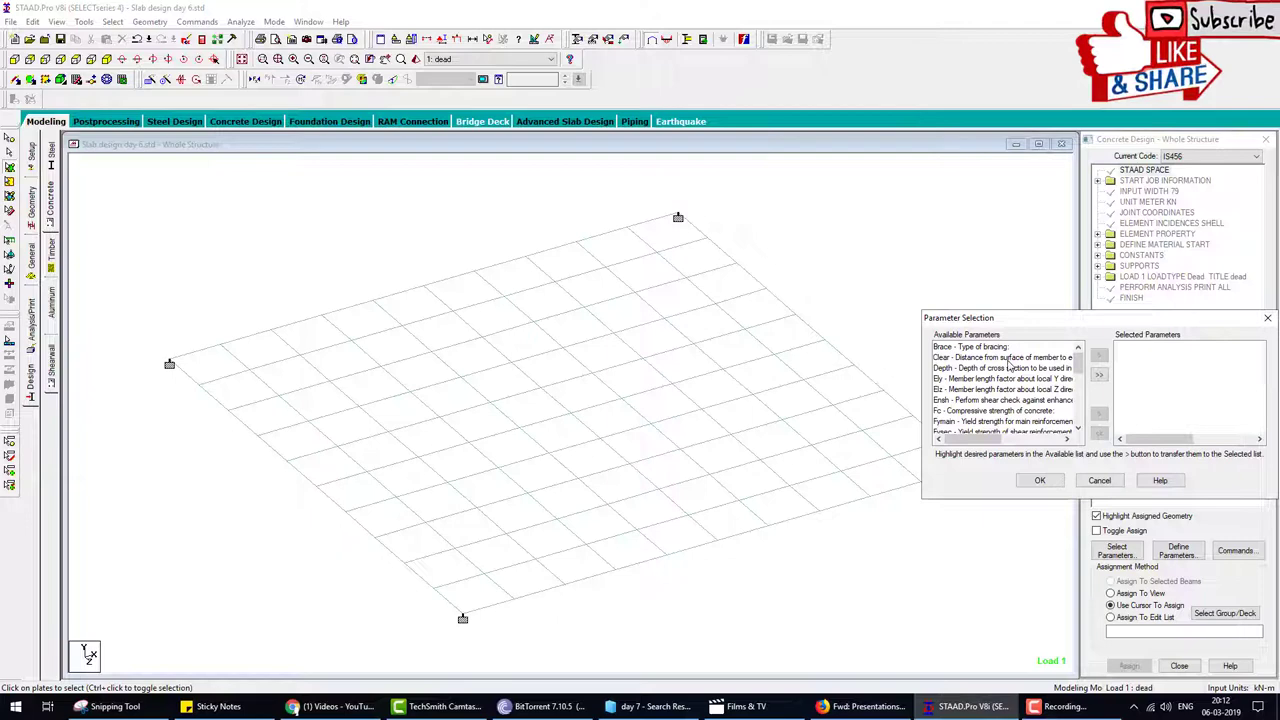
click(1002, 357)
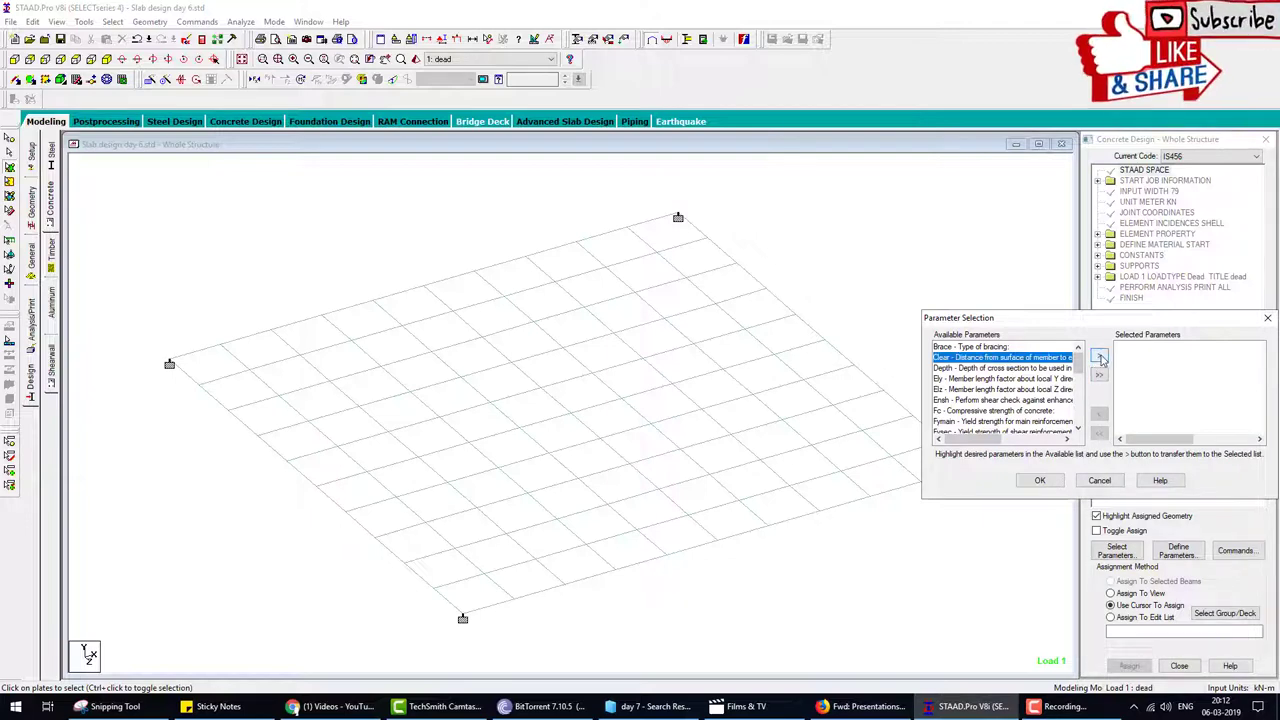
click(1099, 375)
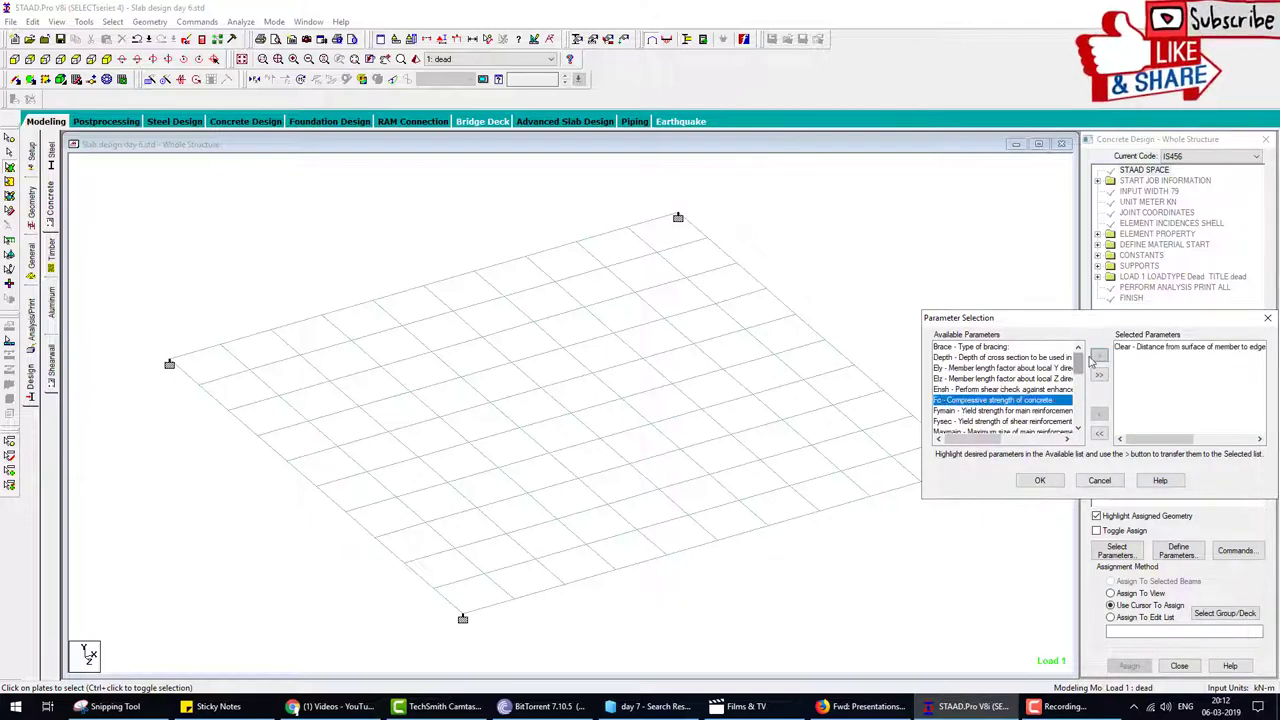
click(1099, 357)
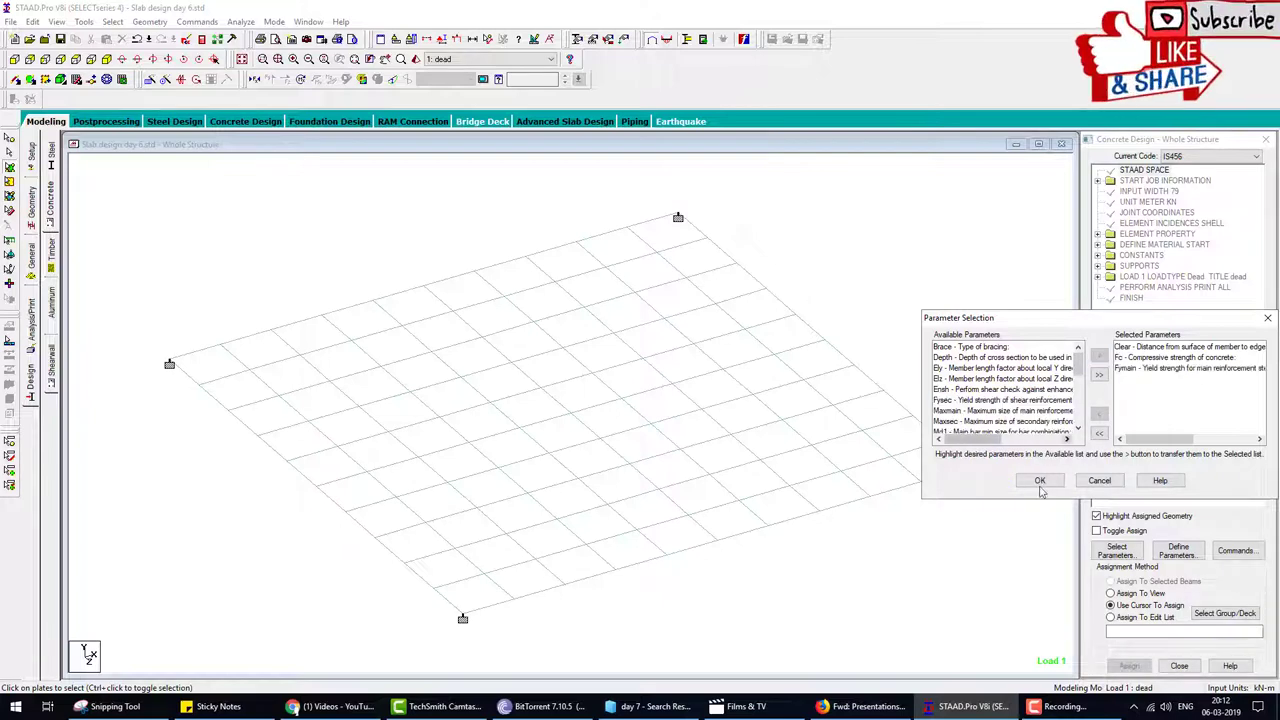
click(1040, 480)
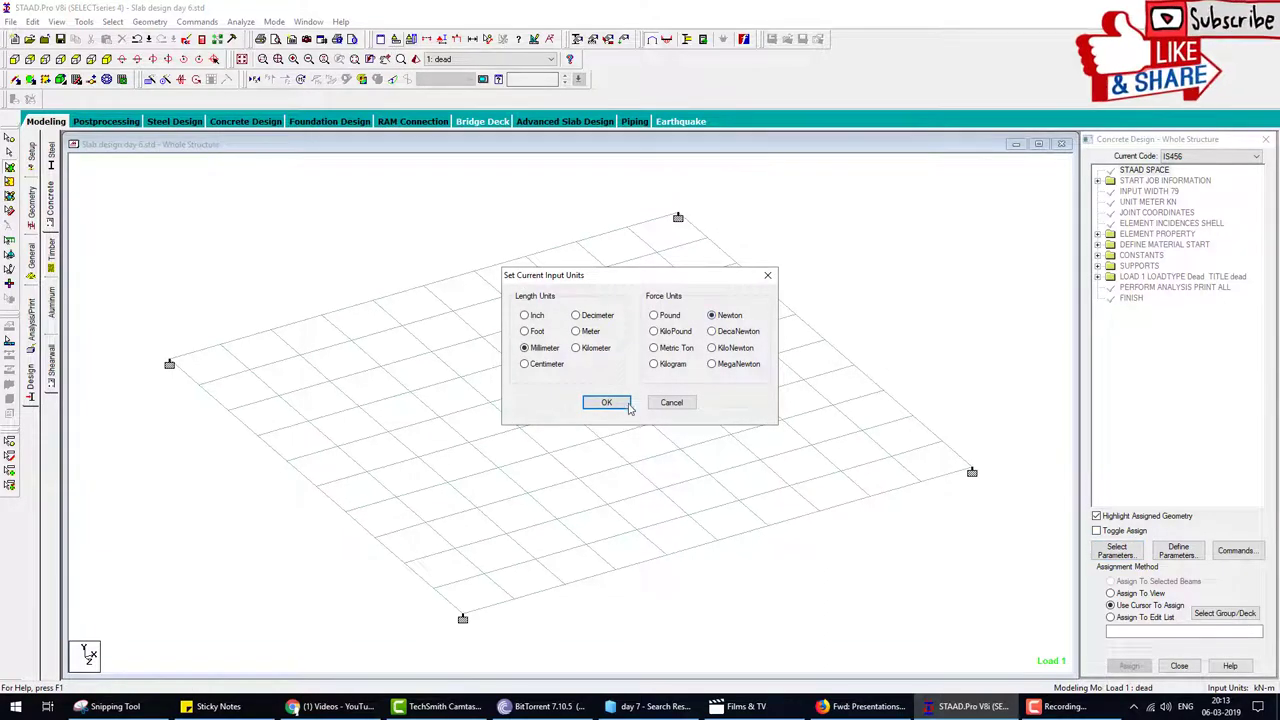
- In millimetre and newton units, define Clear 15, Fc 25 and Fymain 415
click(606, 402)
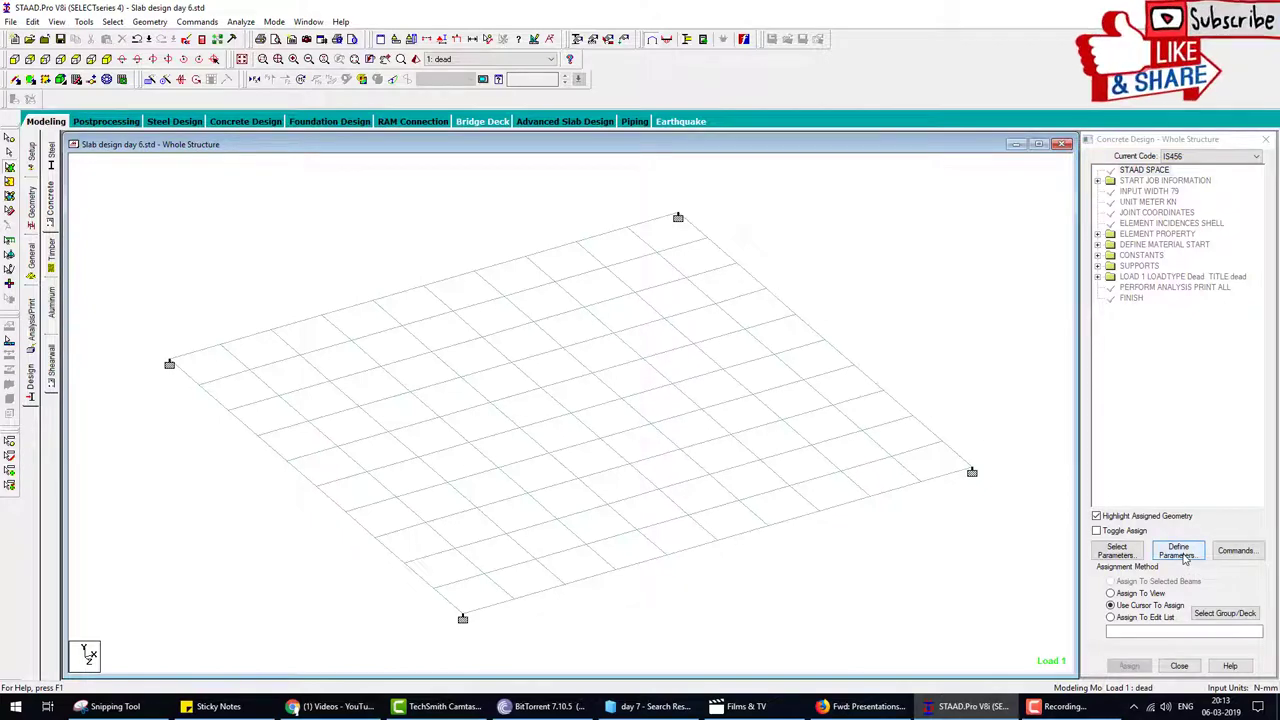
click(1177, 550)
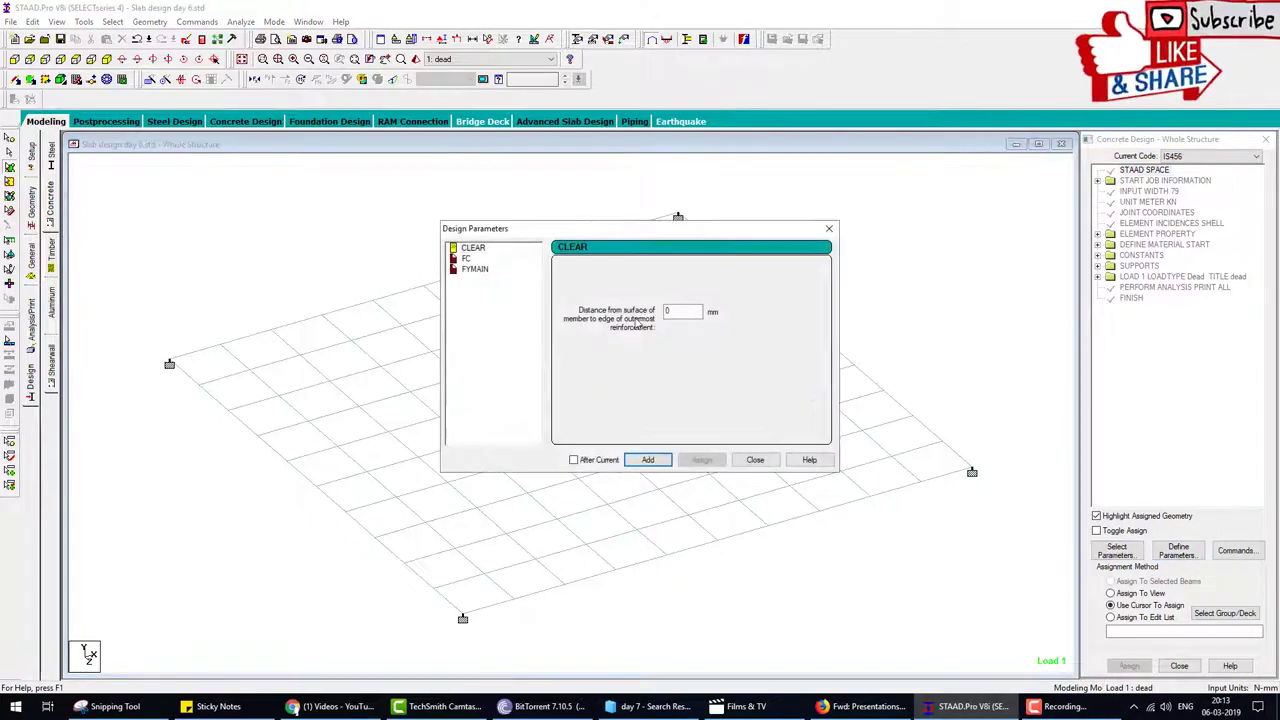
click(682, 311)
text(15)
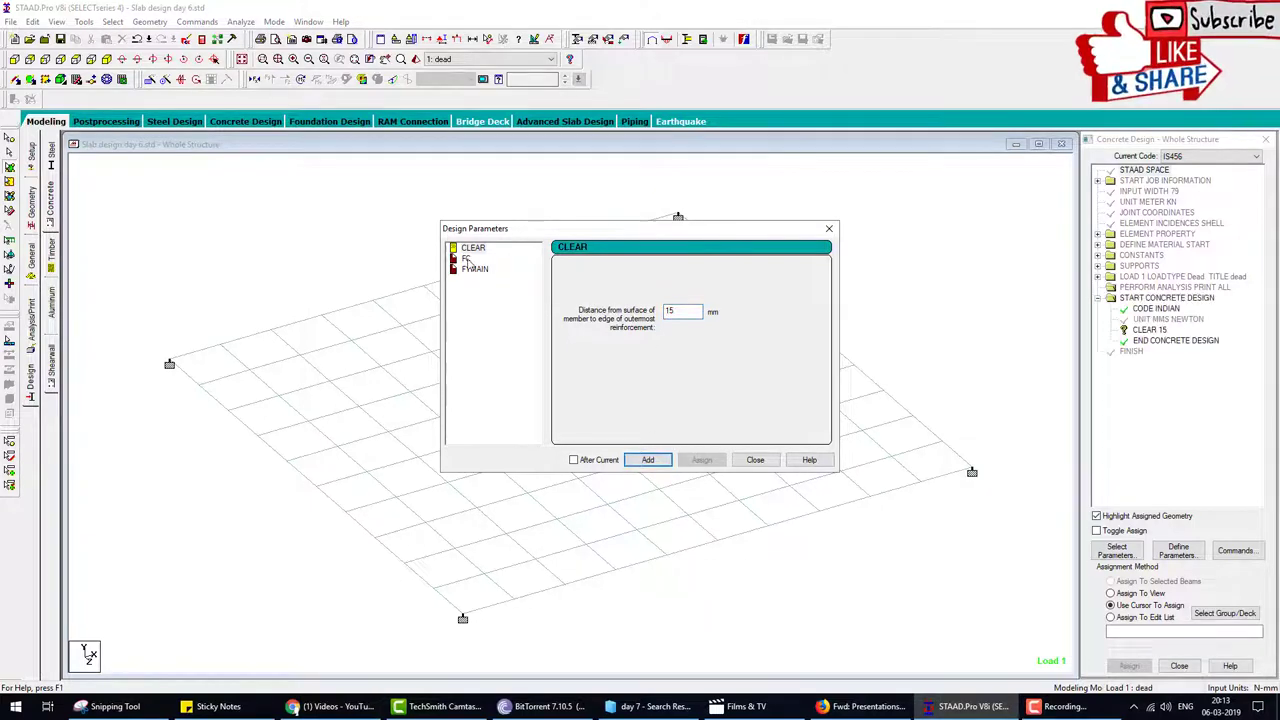
click(465, 258)
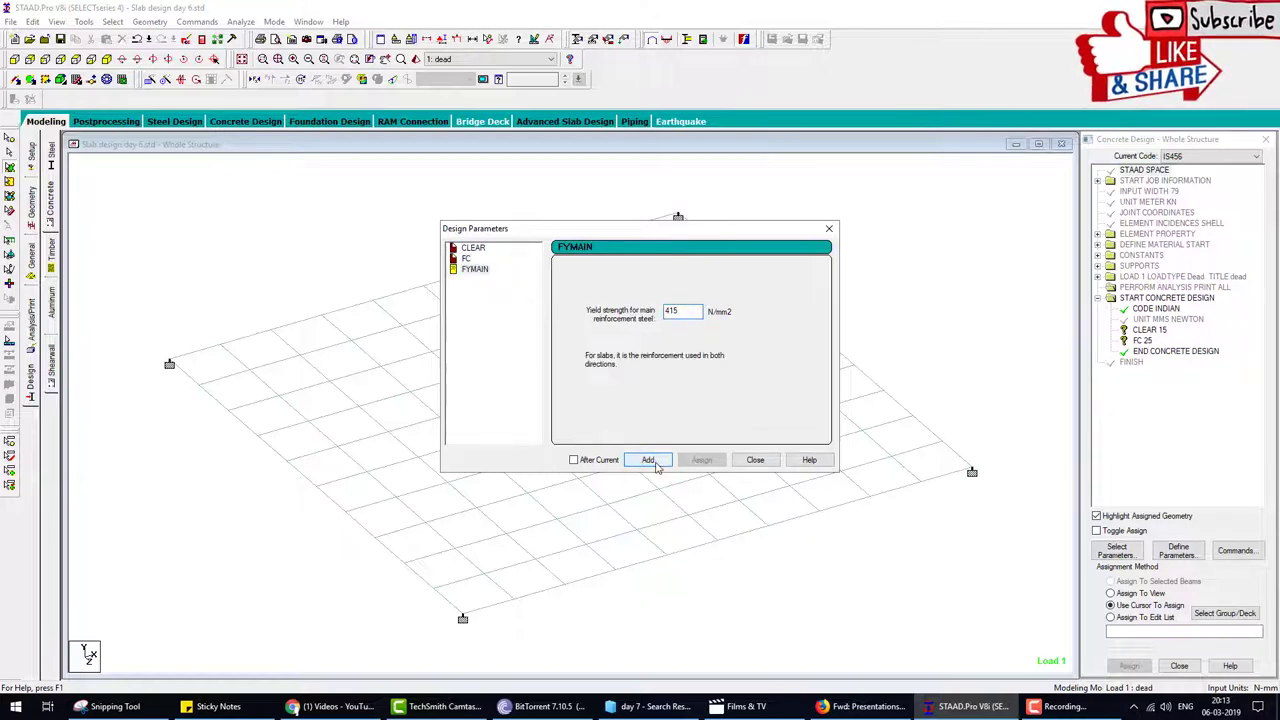
click(647, 459)
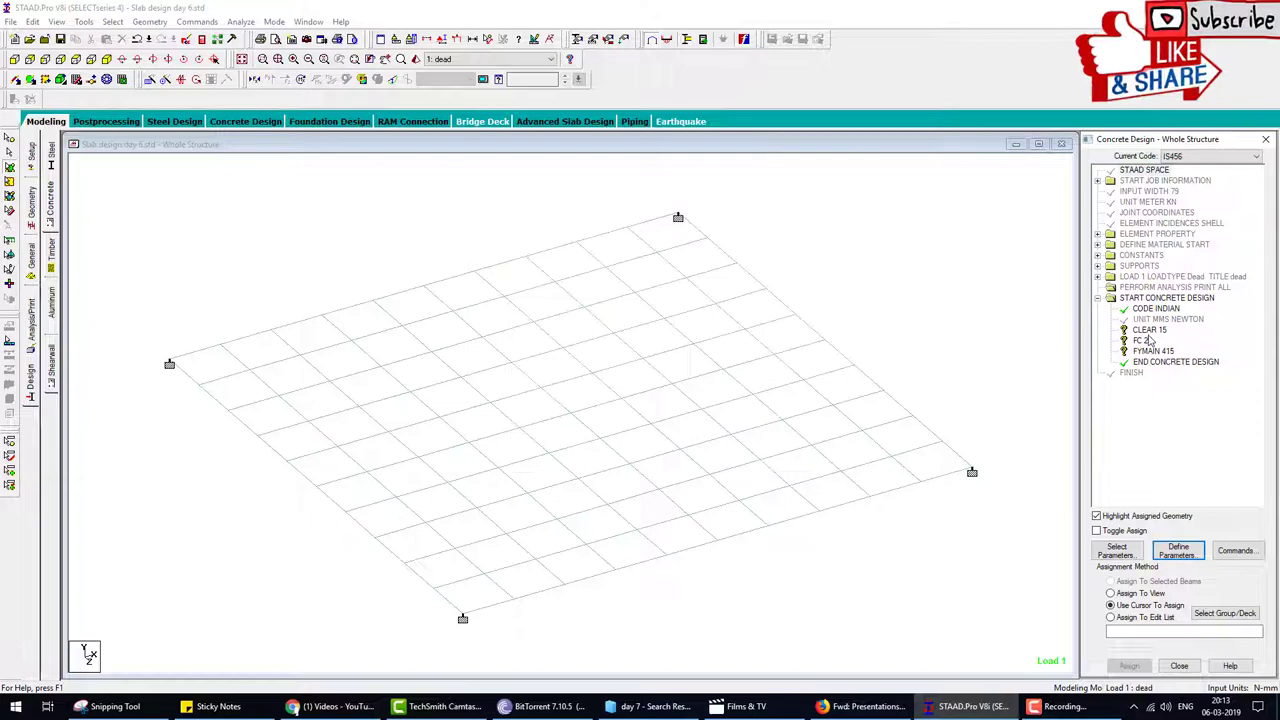
- Assign the Clear, Fc and Fymain parameters to all slab plates in view
click(1149, 329)
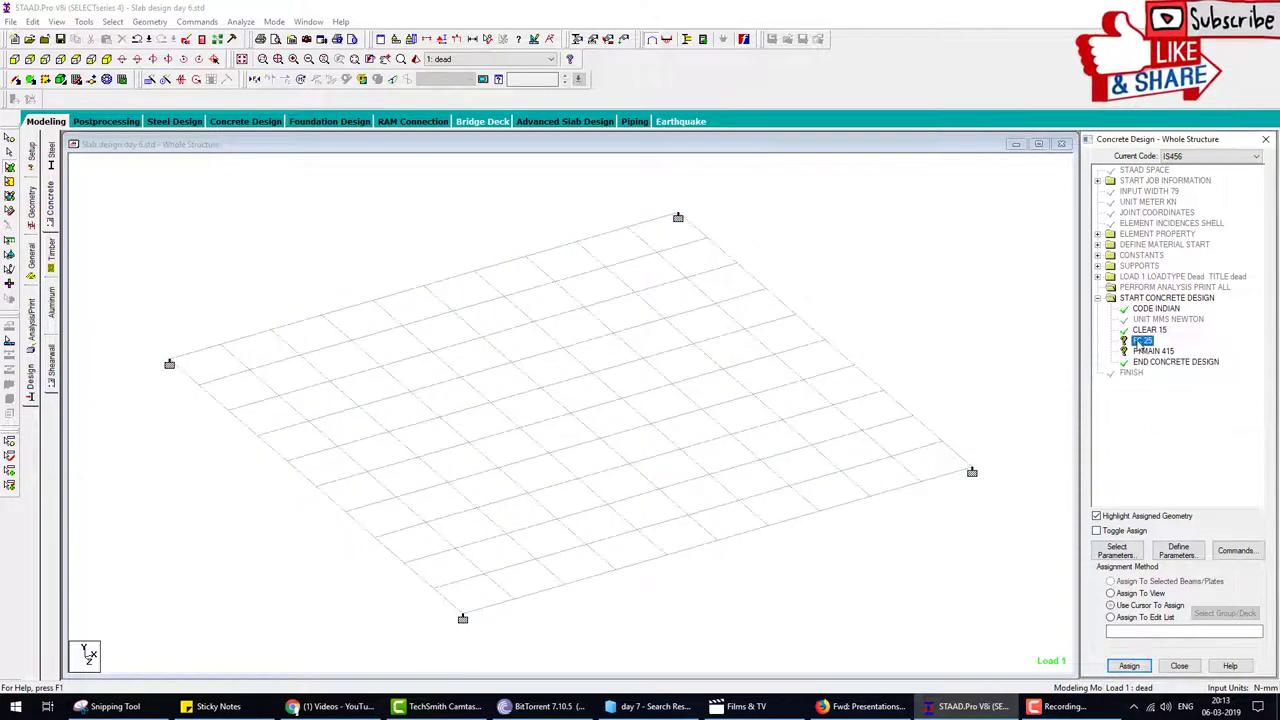
click(1110, 593)
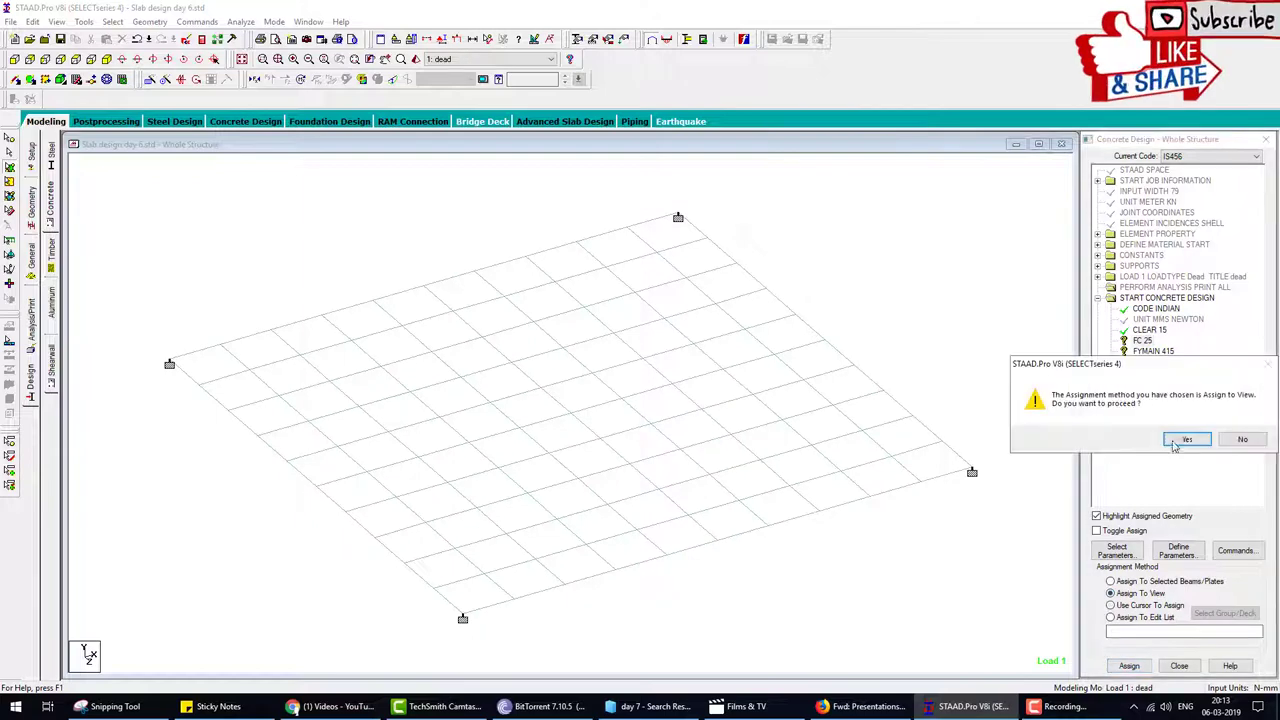
click(1187, 440)
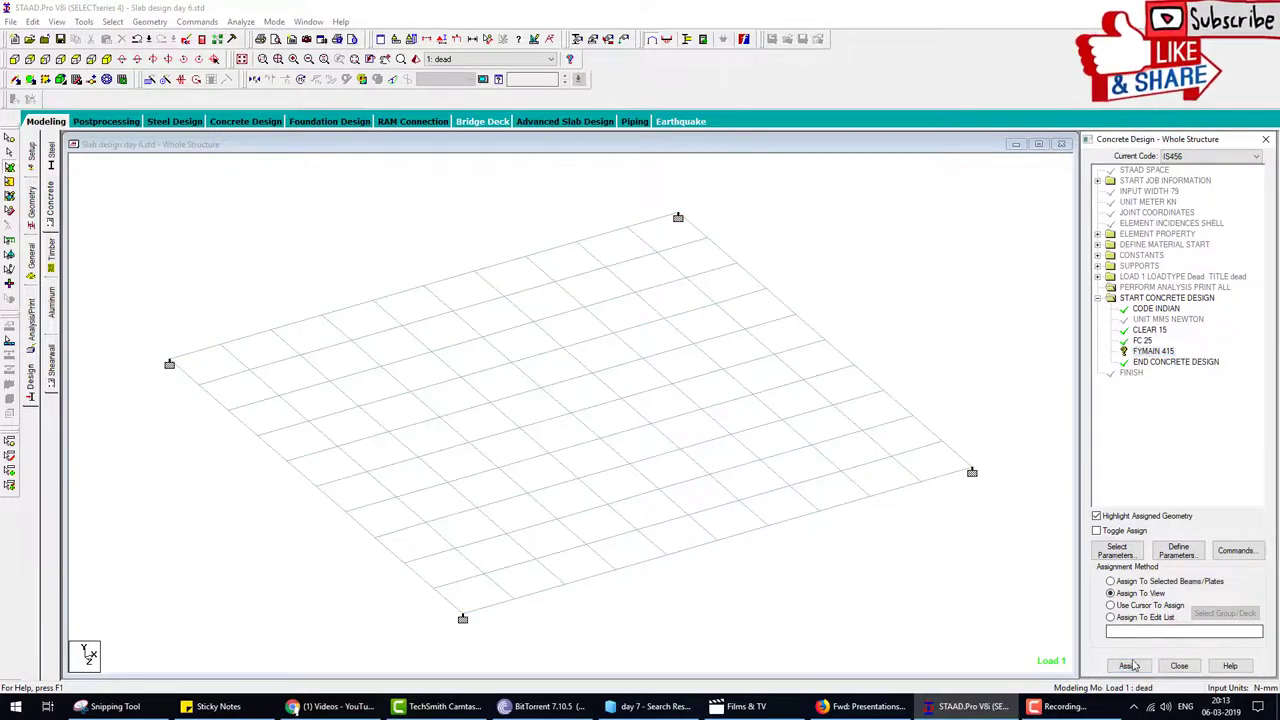
click(1130, 665)
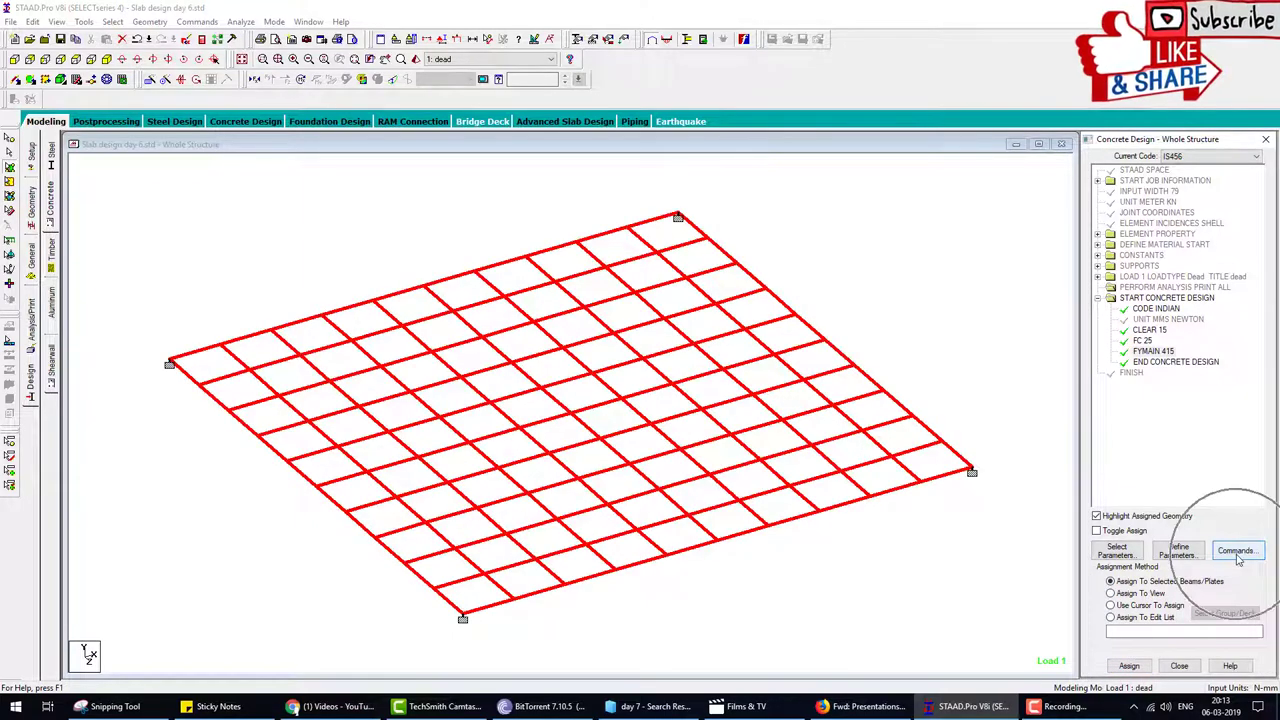
- Add the DESIGN SLAB/ELEMENT and TAKE OFF commands to the concrete design
click(1237, 550)
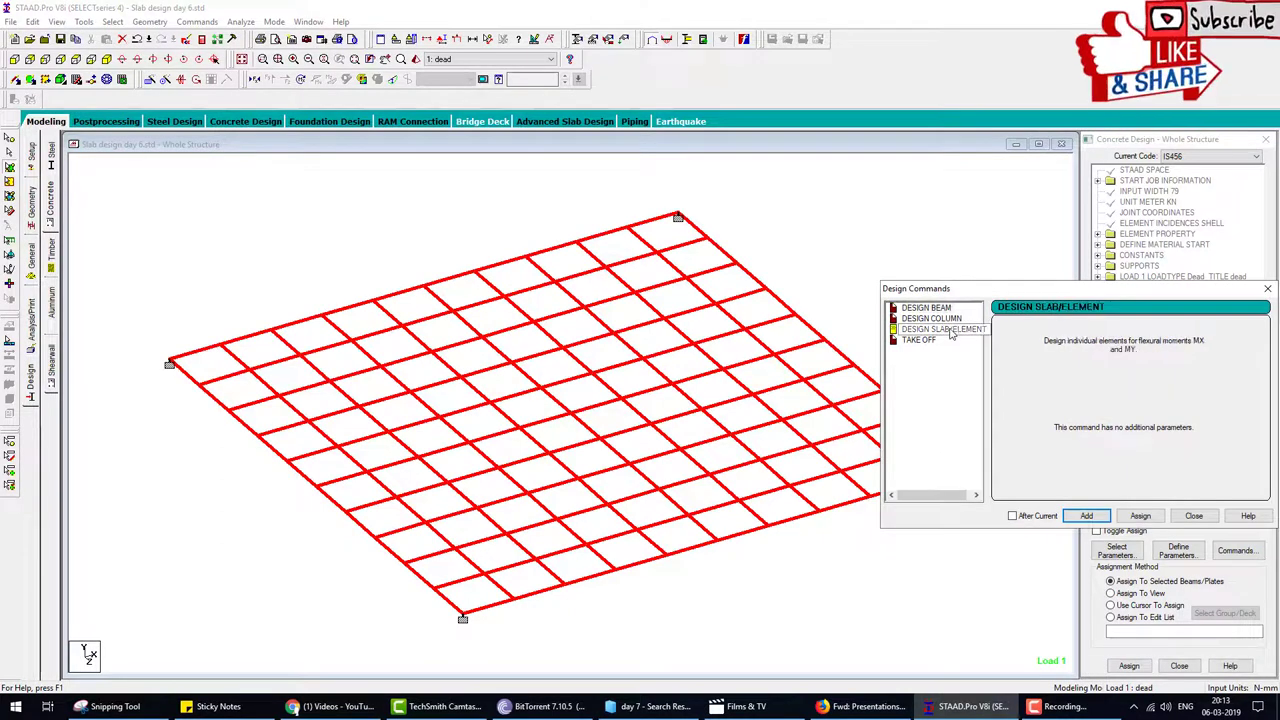
click(918, 339)
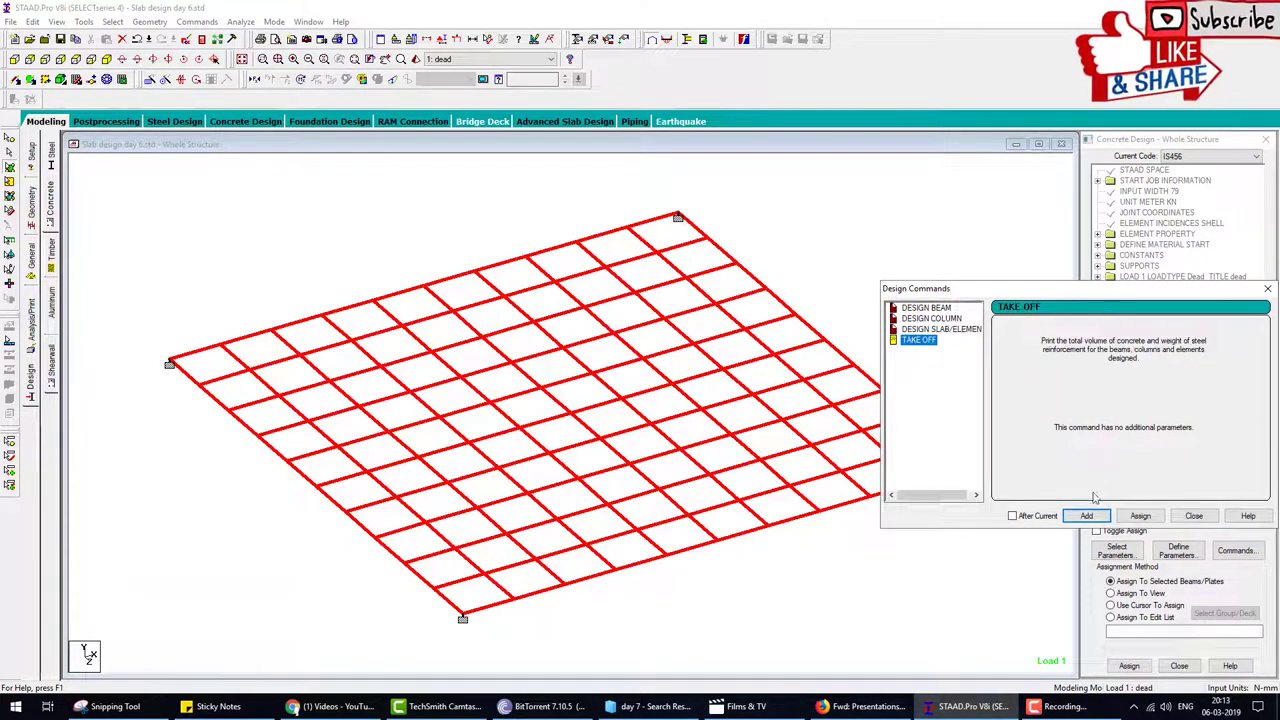
click(1086, 515)
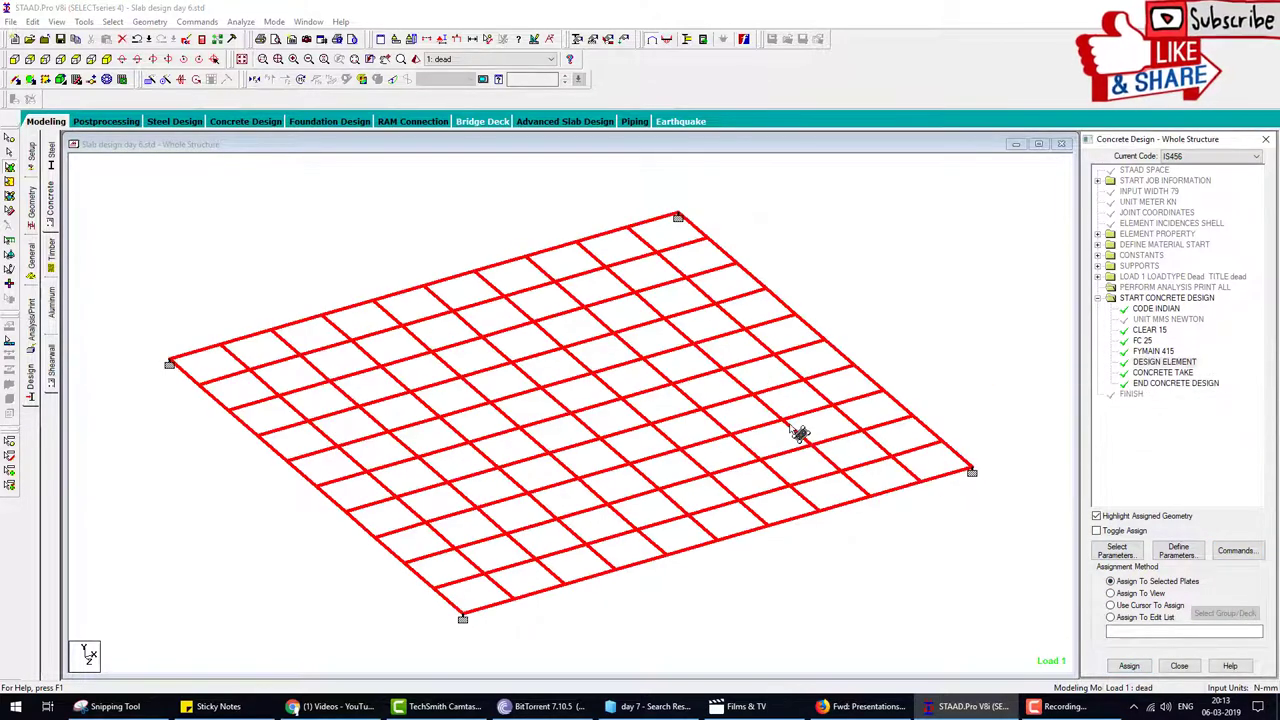
mouse_move(835, 265)
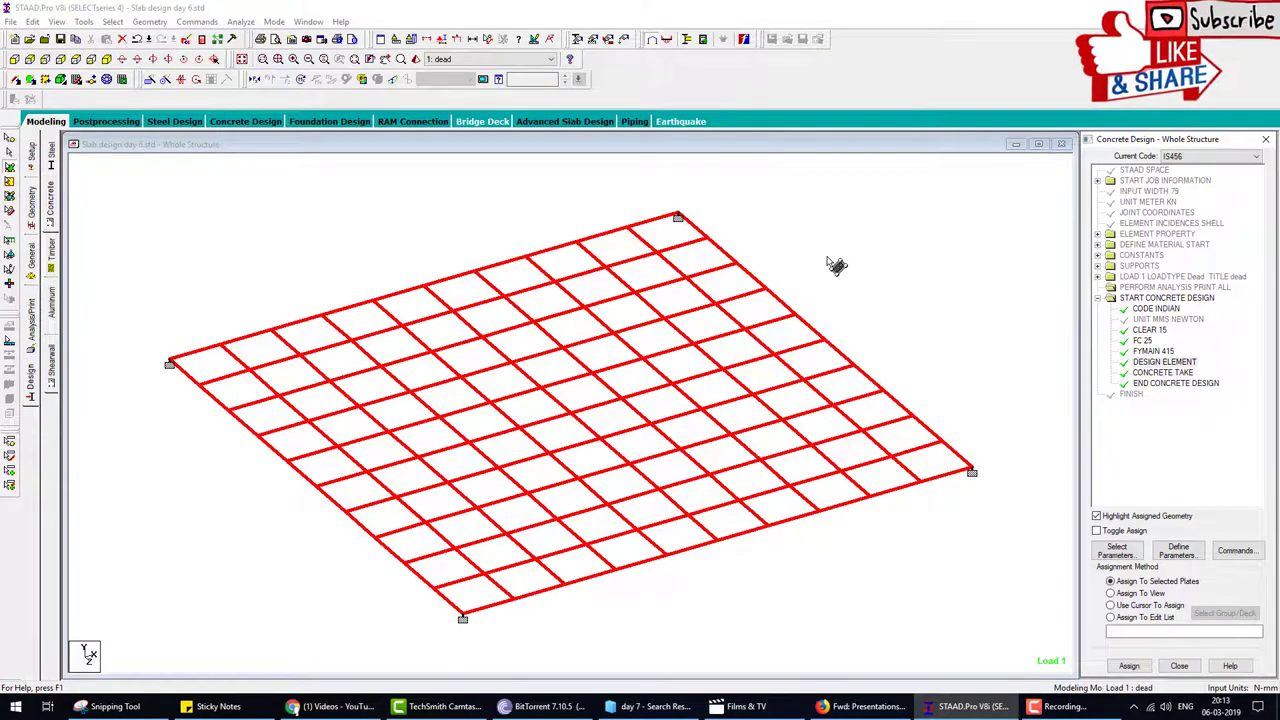
mouse_move(748, 405)
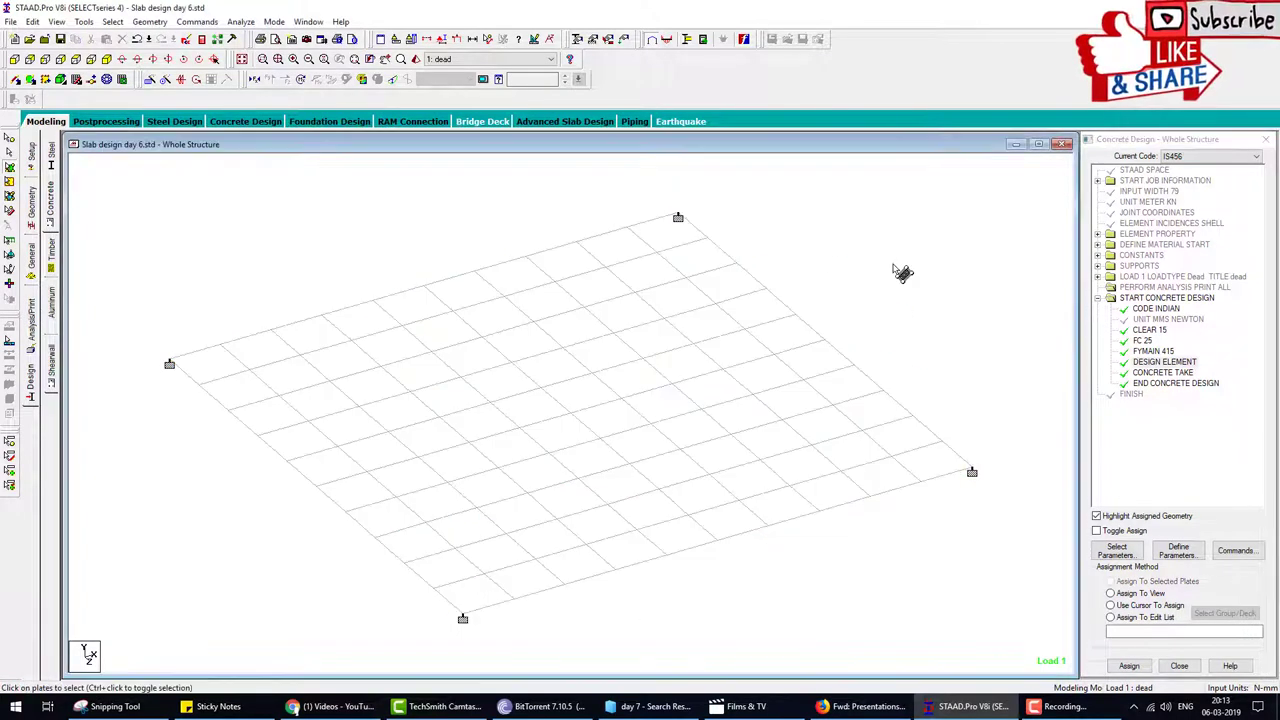
click(1110, 605)
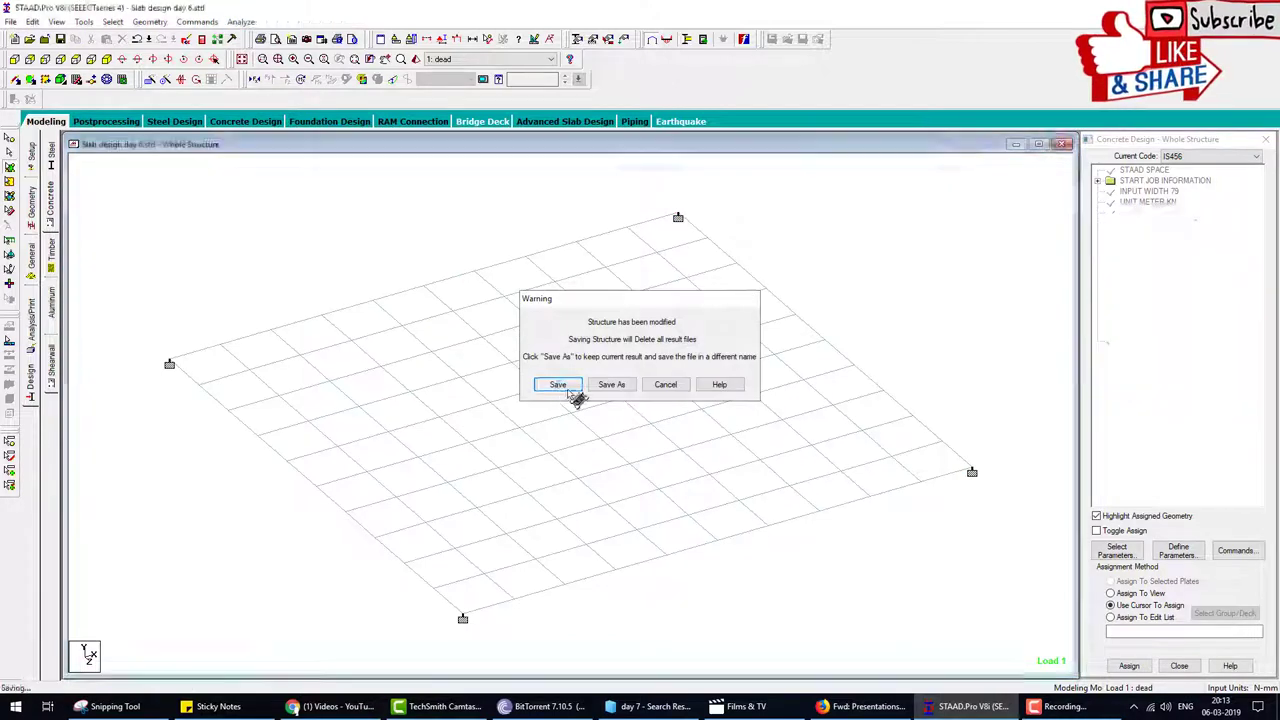
- Save the model, discarding old results, and pick individual plates such as plate 34
click(557, 384)
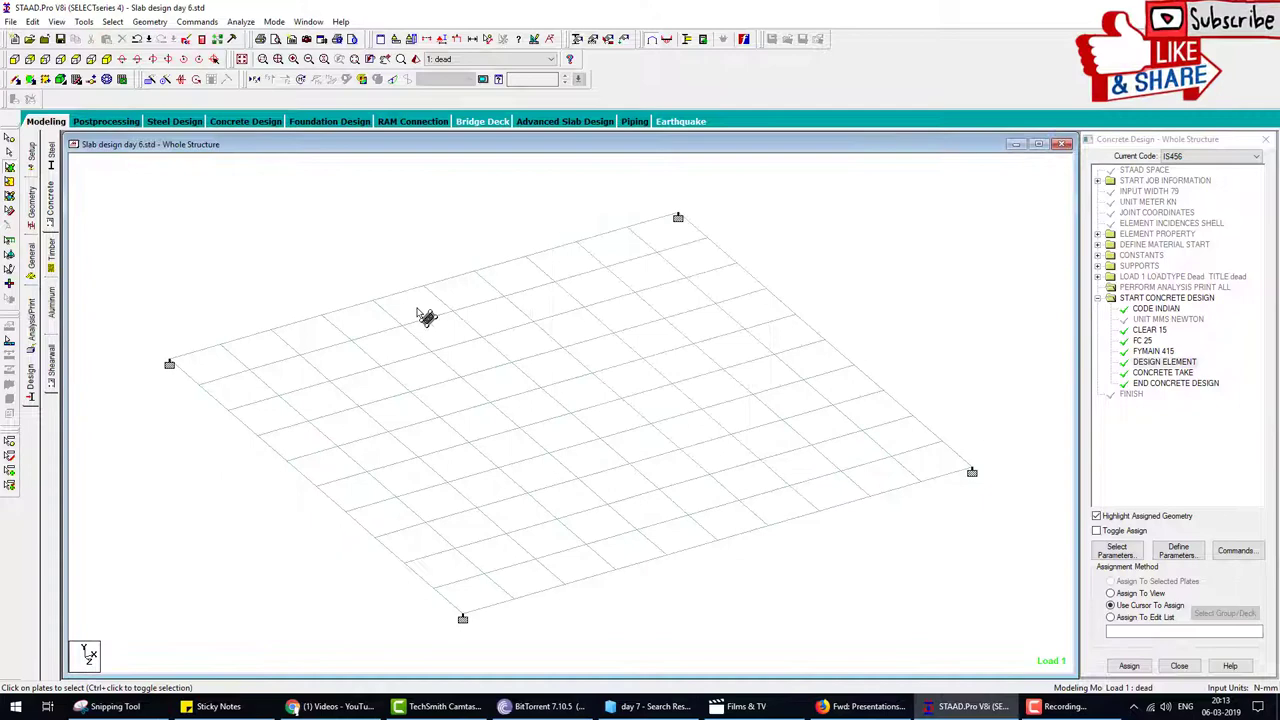
click(490, 315)
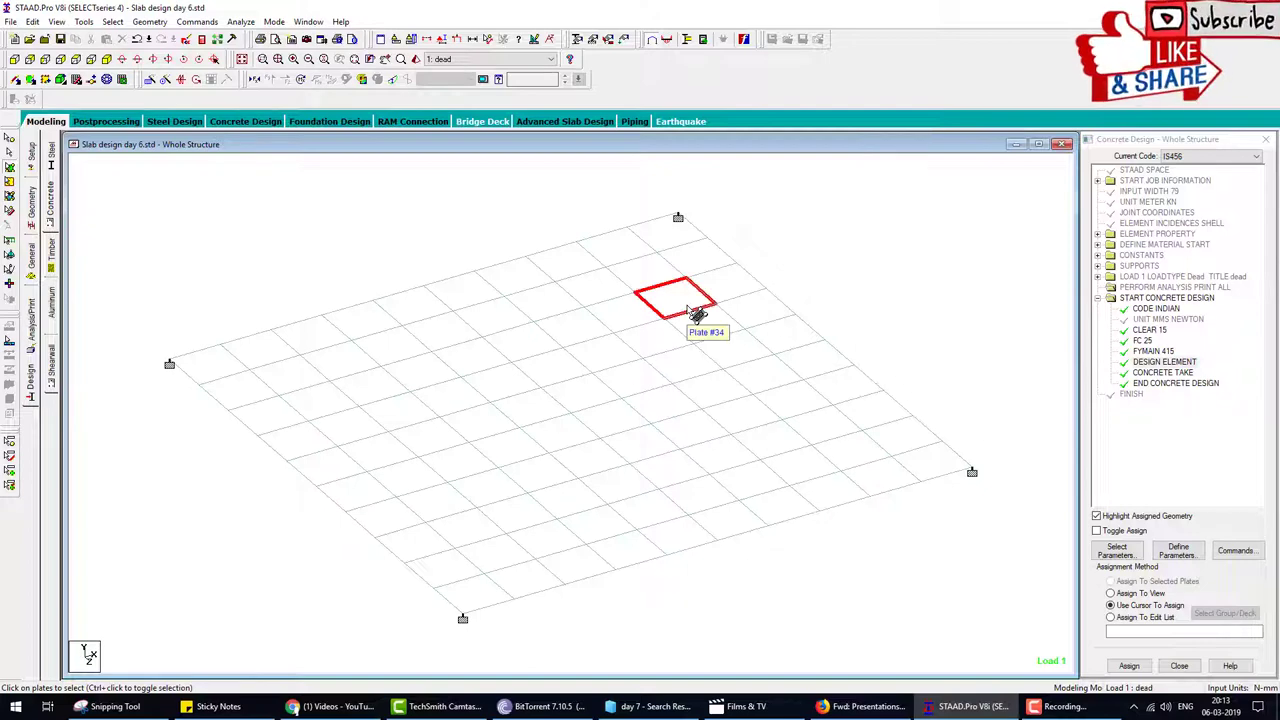
mouse_move(888, 231)
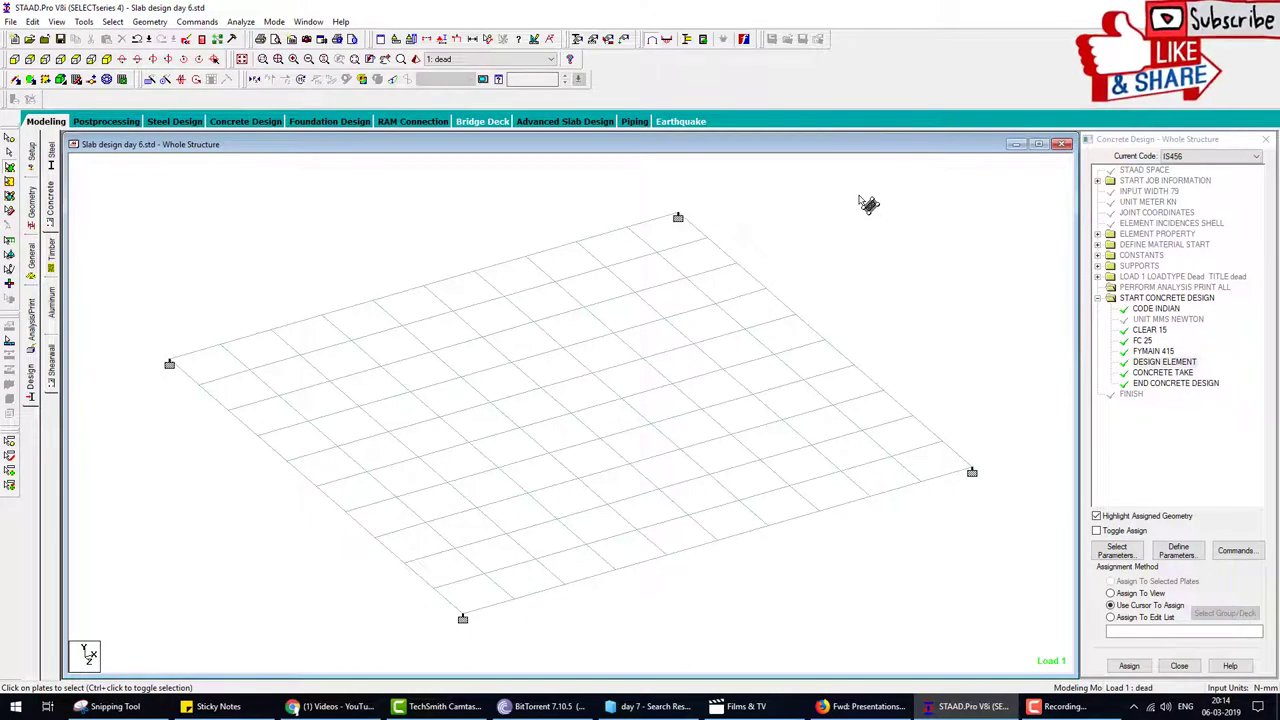
mouse_move(578, 305)
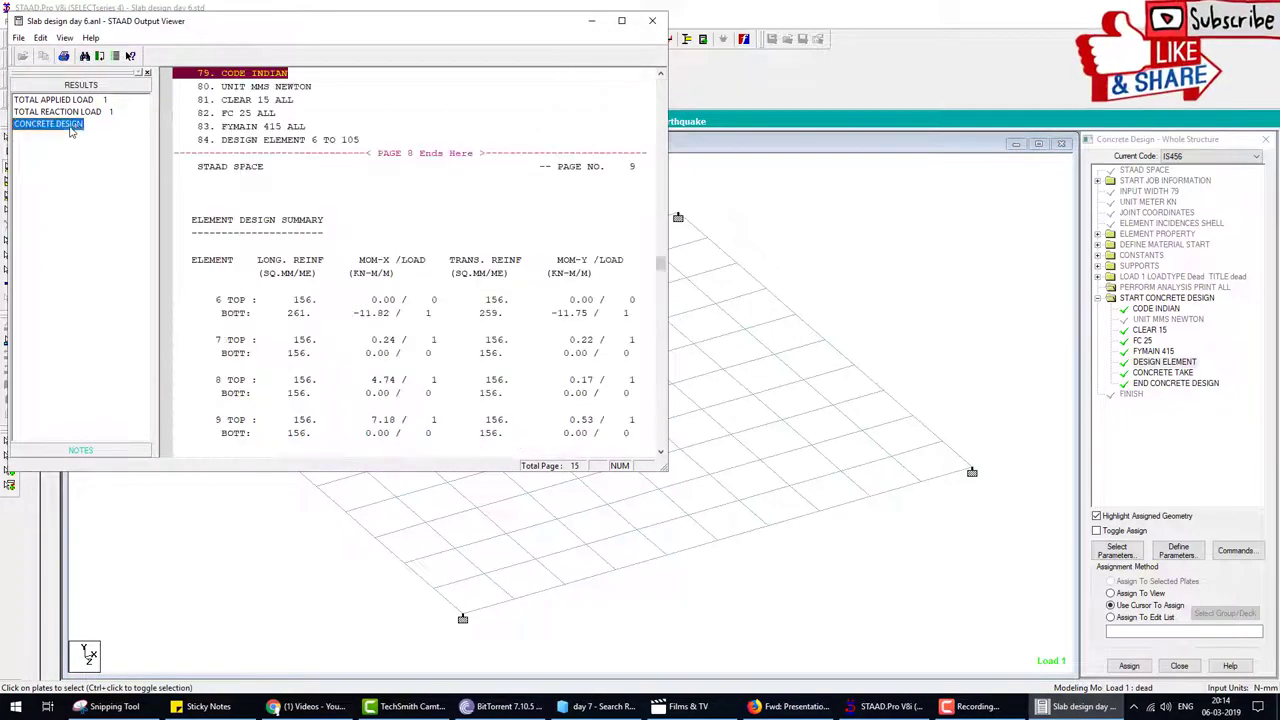
scroll(down, 3)
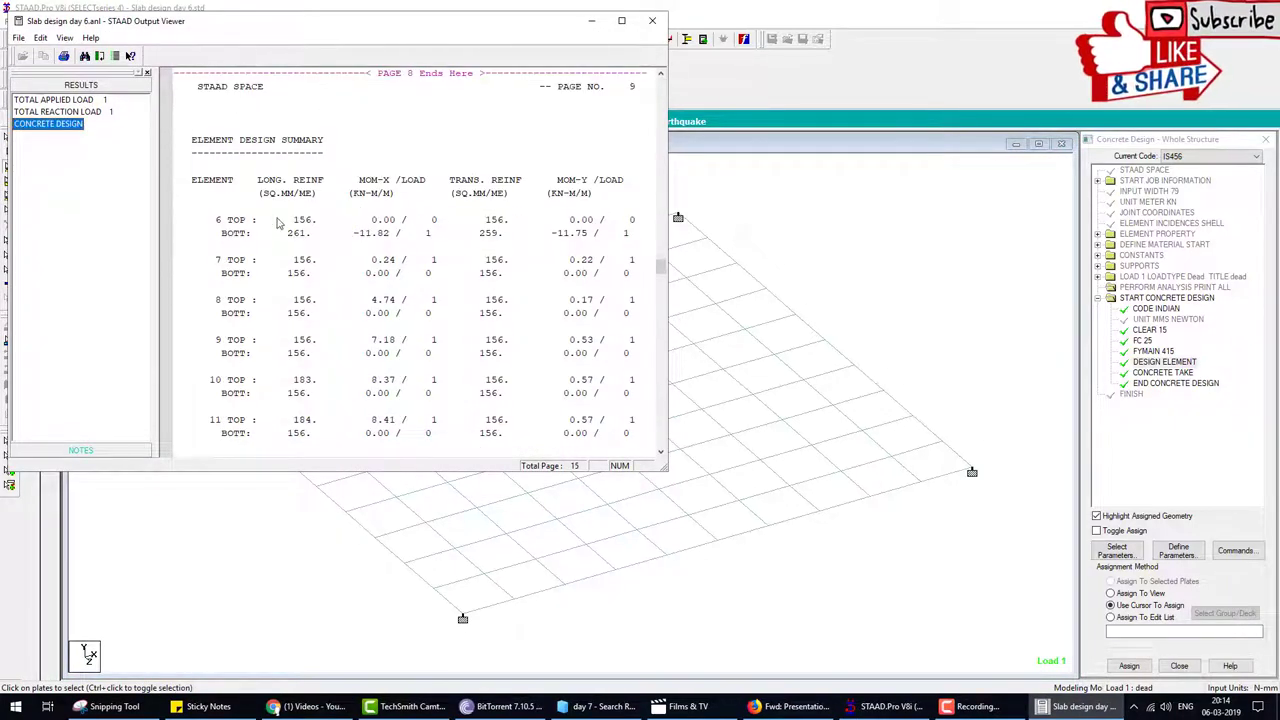
mouse_move(225, 231)
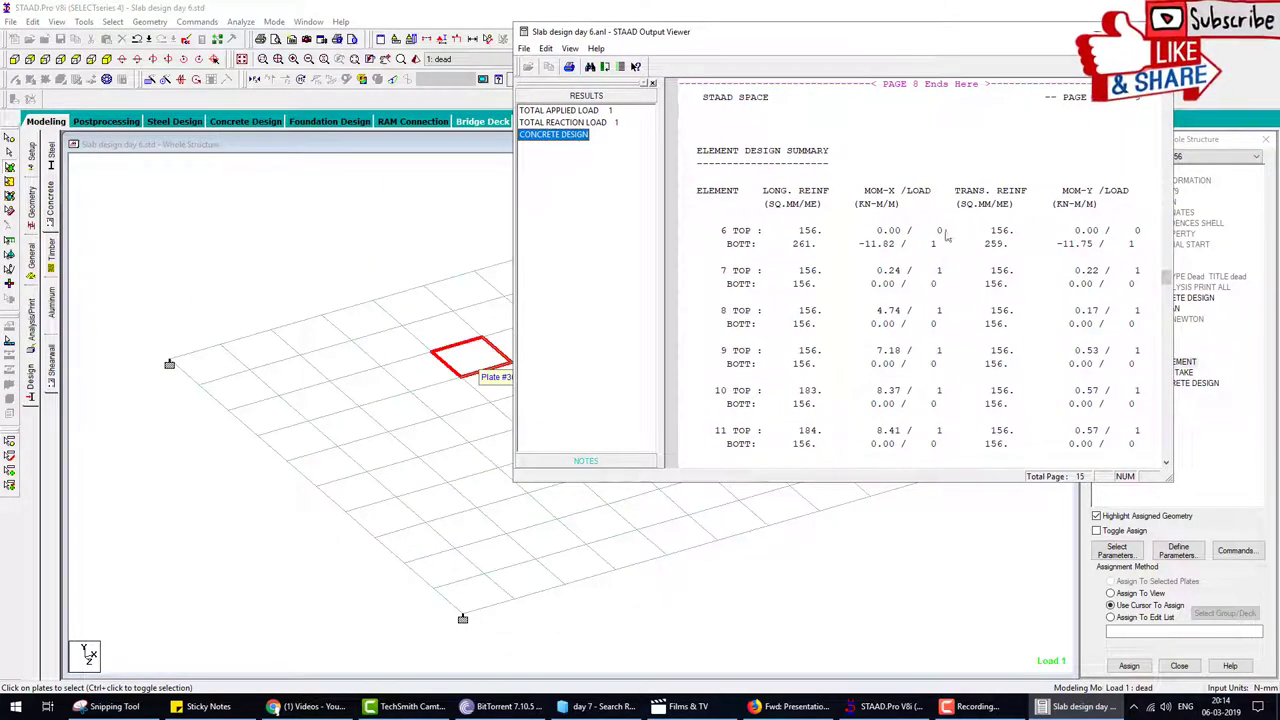
mouse_move(990, 225)
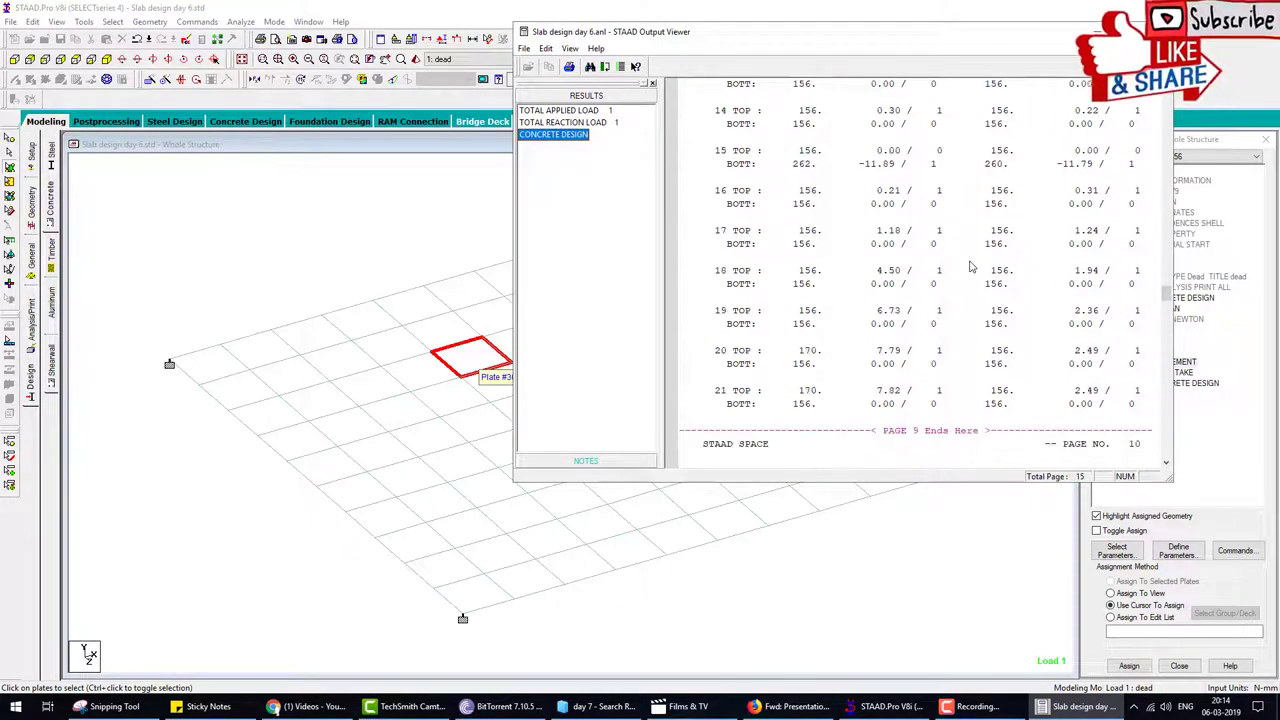
scroll(down, 3)
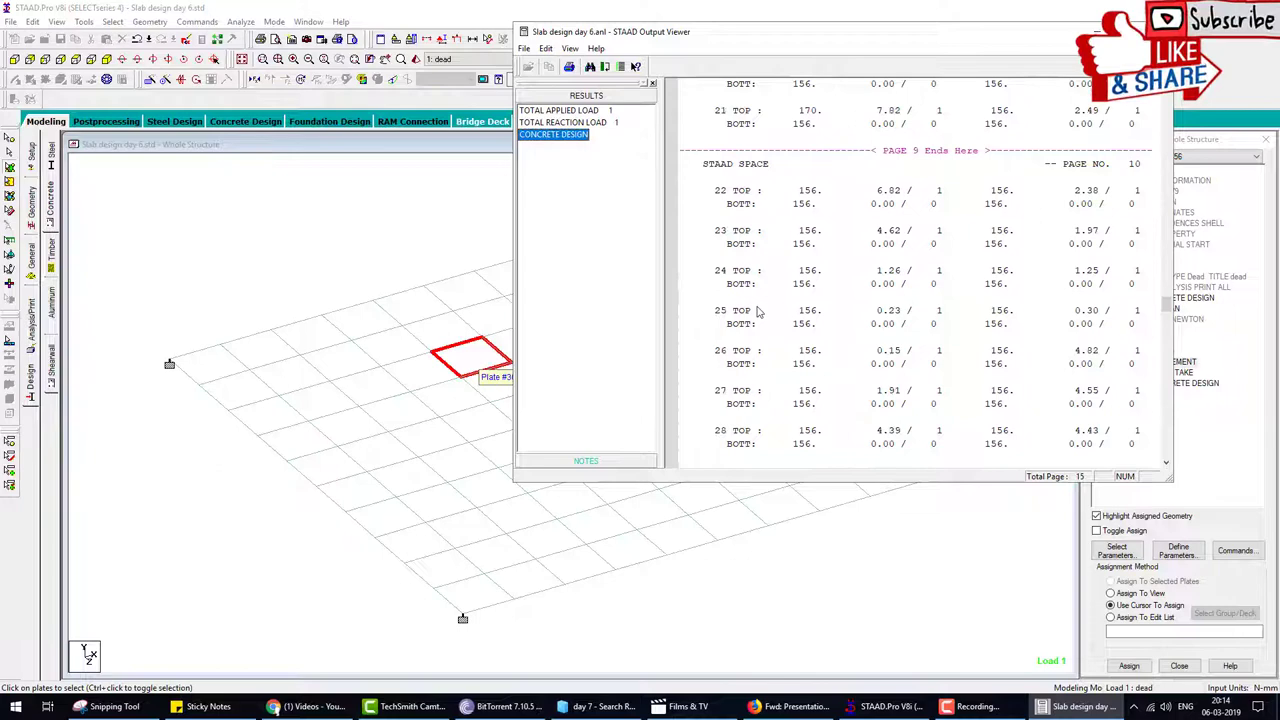
scroll(down, 3)
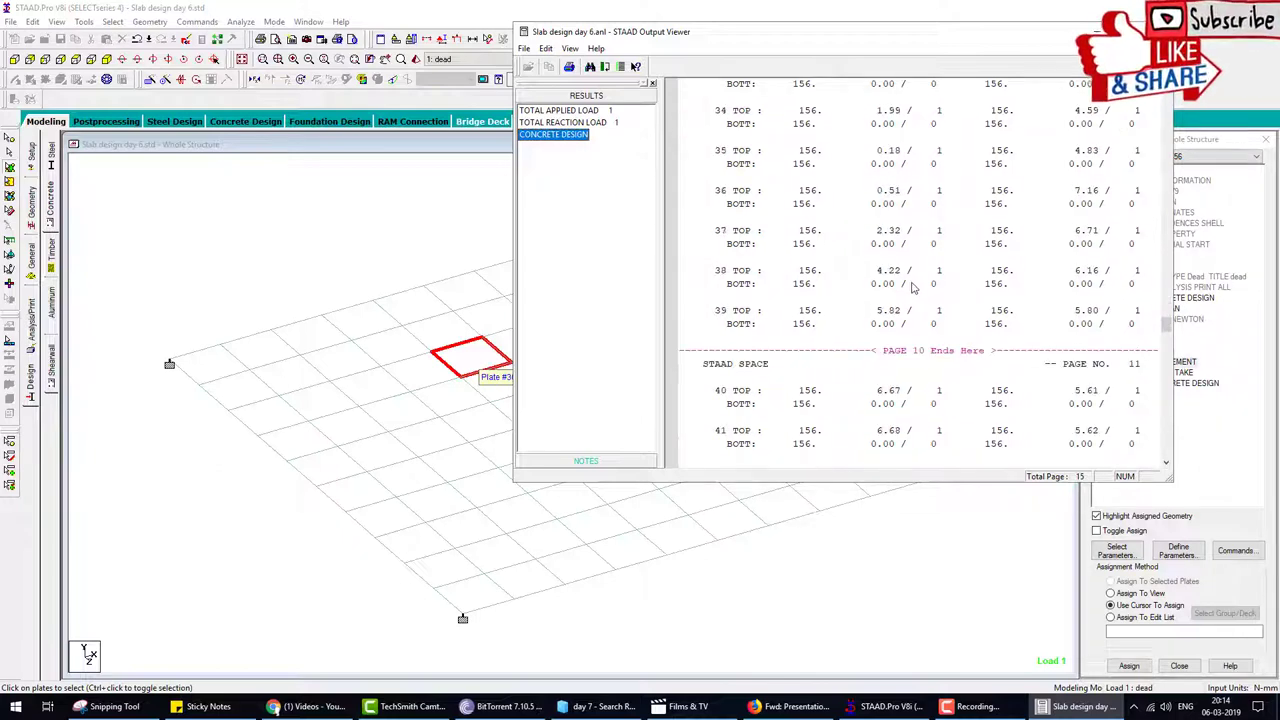
scroll(down, 3)
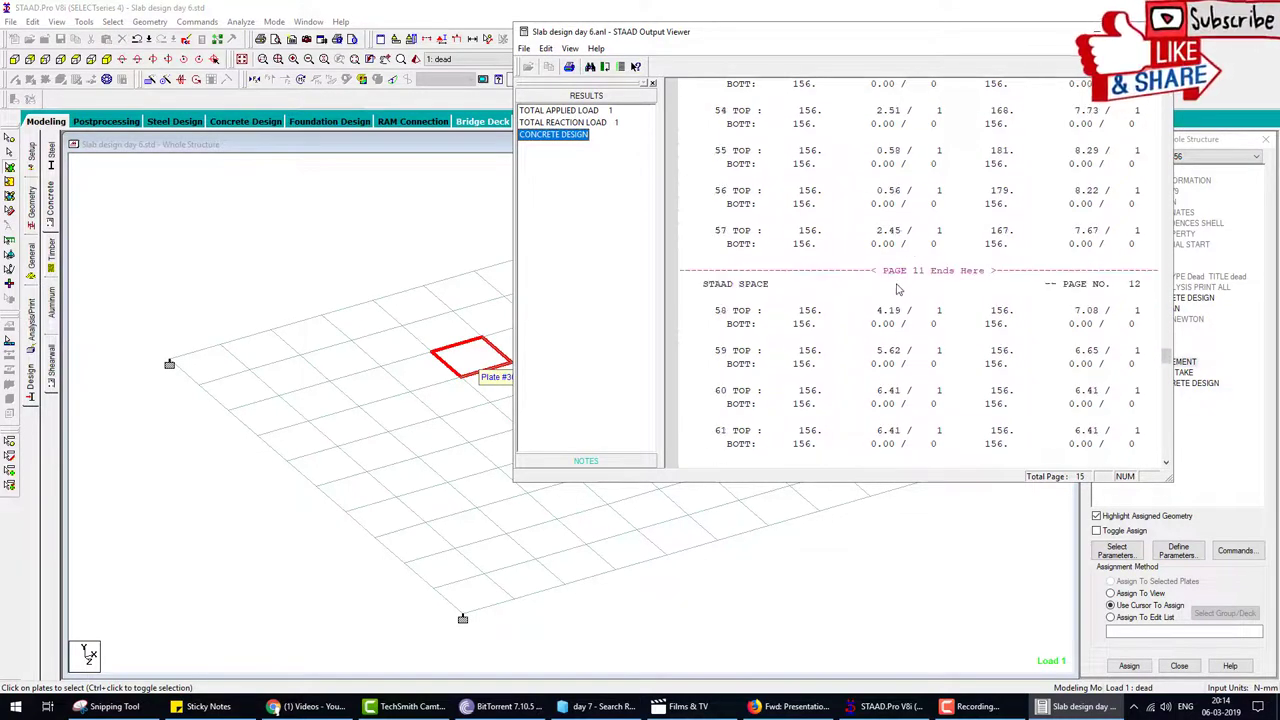
scroll(down, 3)
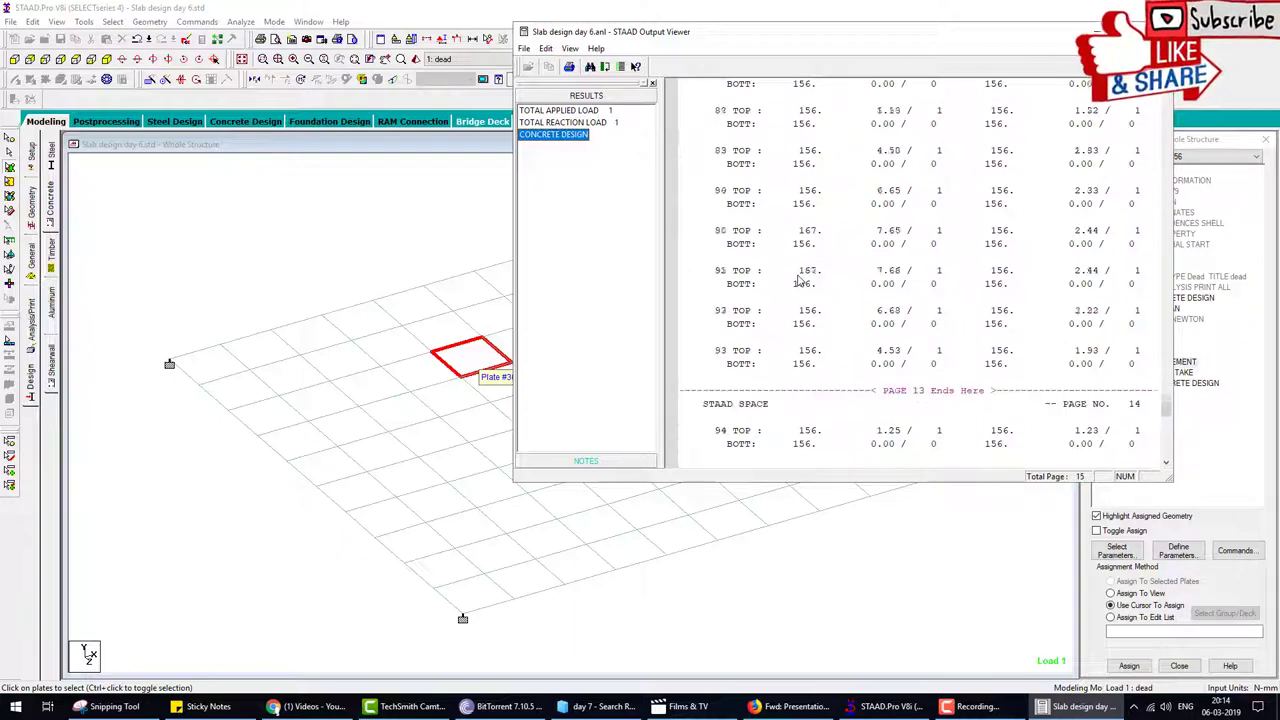
scroll(down, 3)
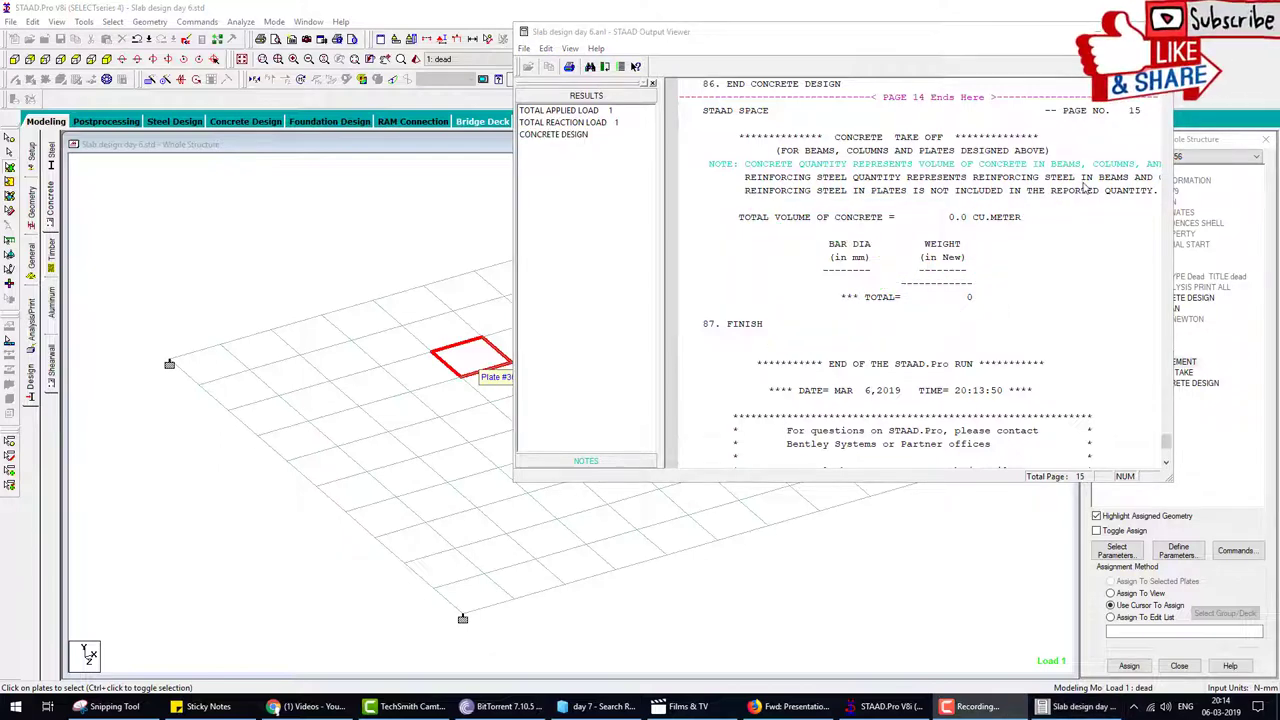
mouse_move(1040, 297)
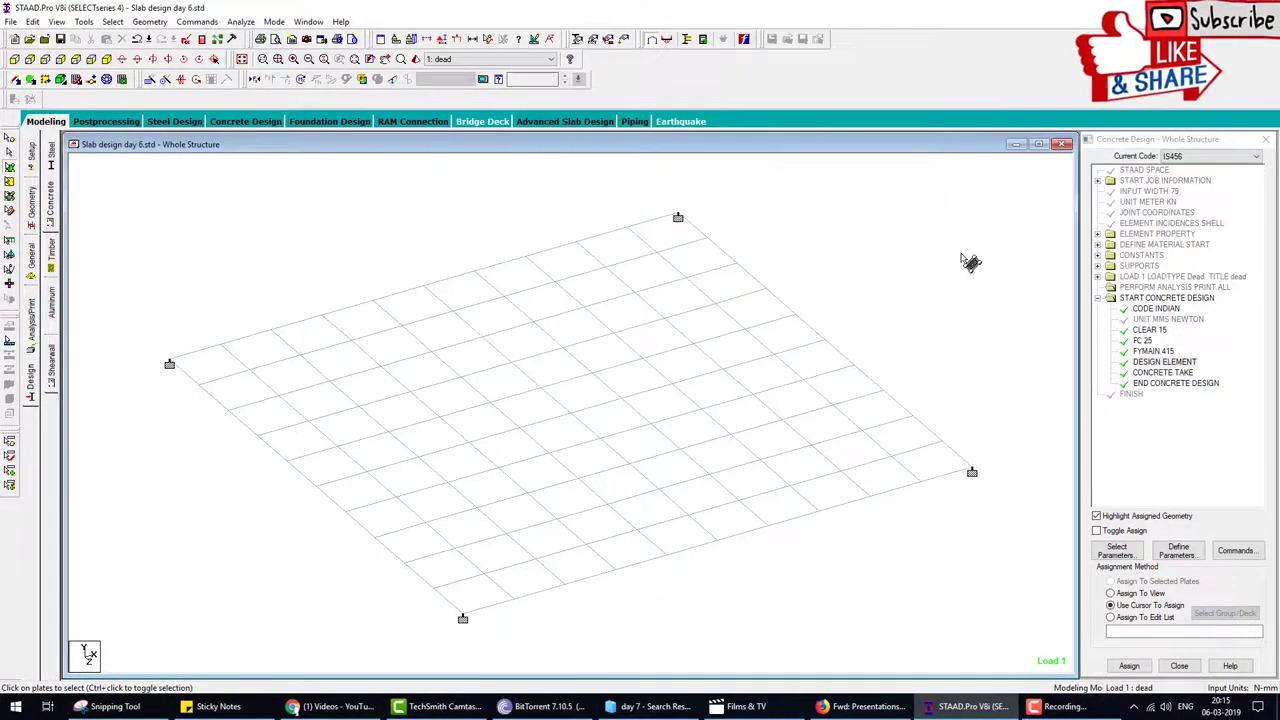
mouse_move(960, 253)
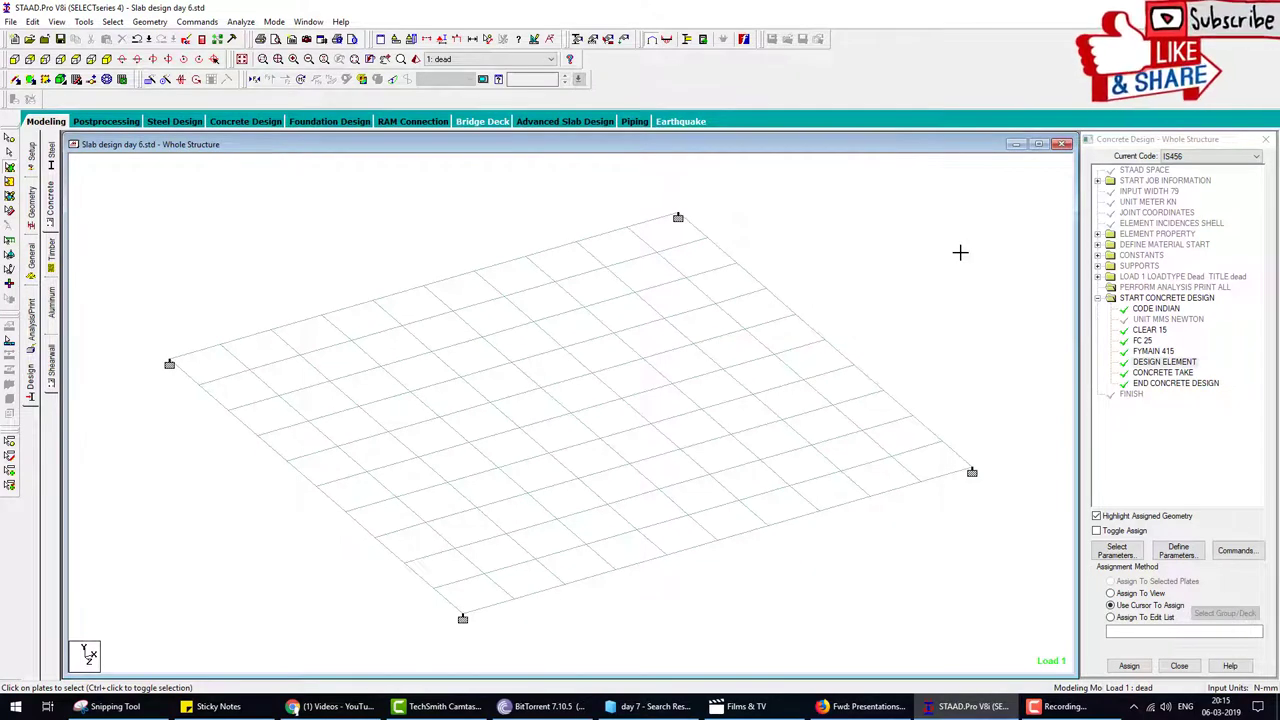
mouse_move(1040, 222)
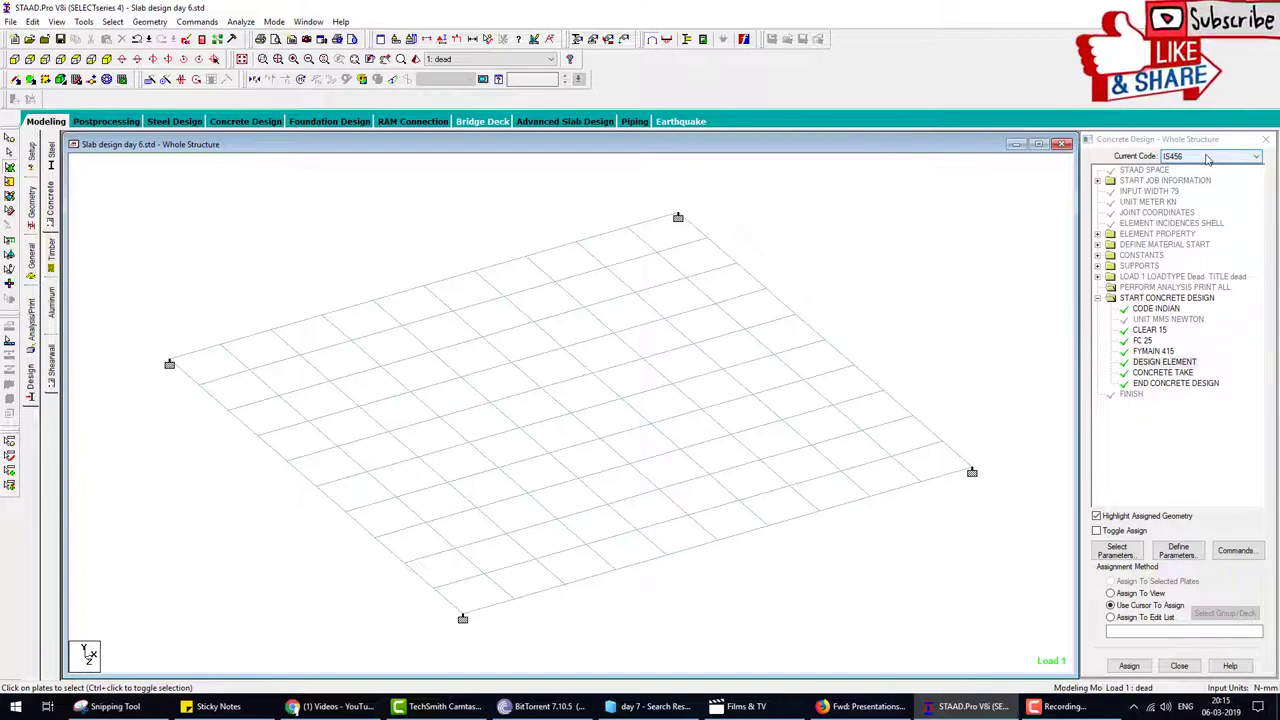
mouse_move(1008, 281)
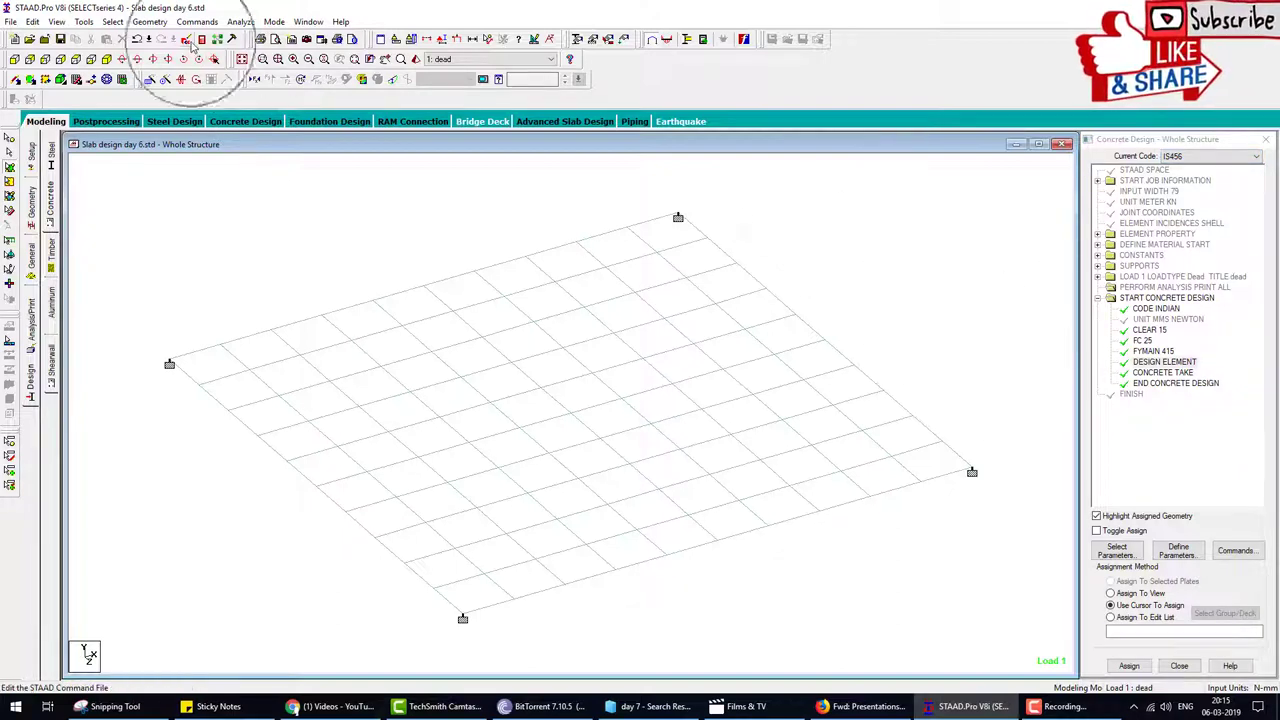
- Select the concrete design command block in the STAAD input file for removal
click(186, 38)
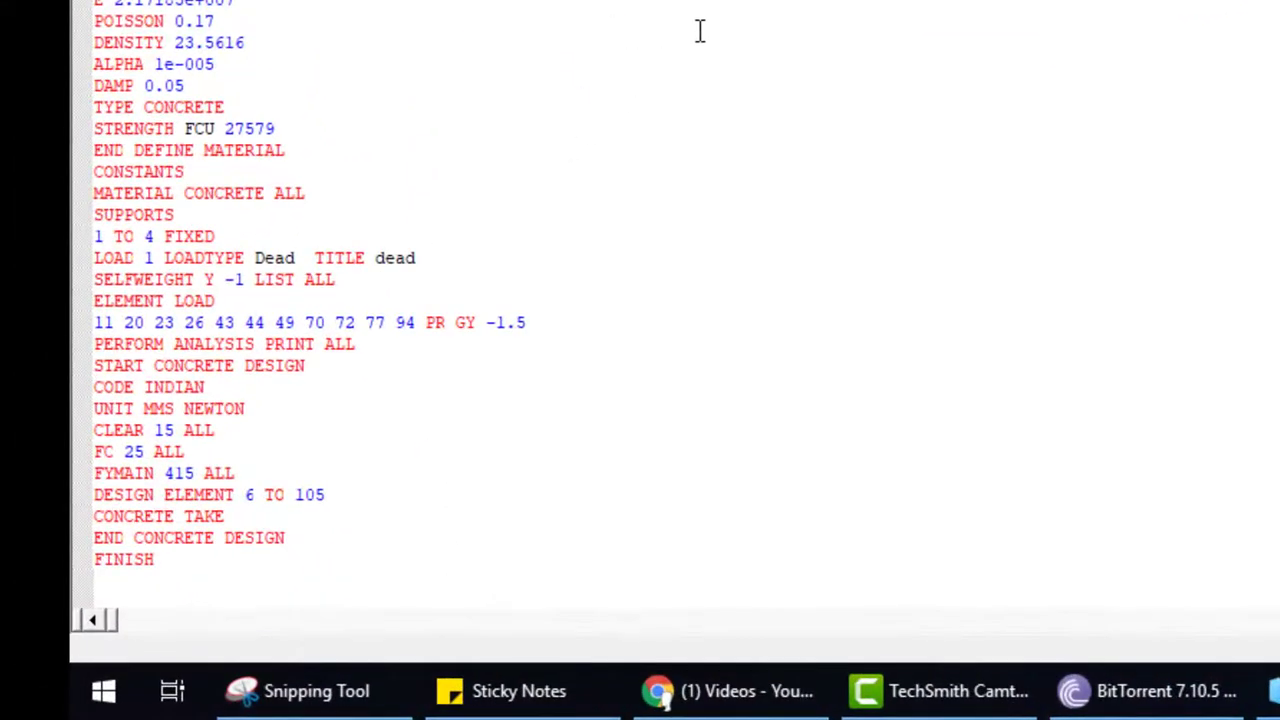
scroll(down, 3)
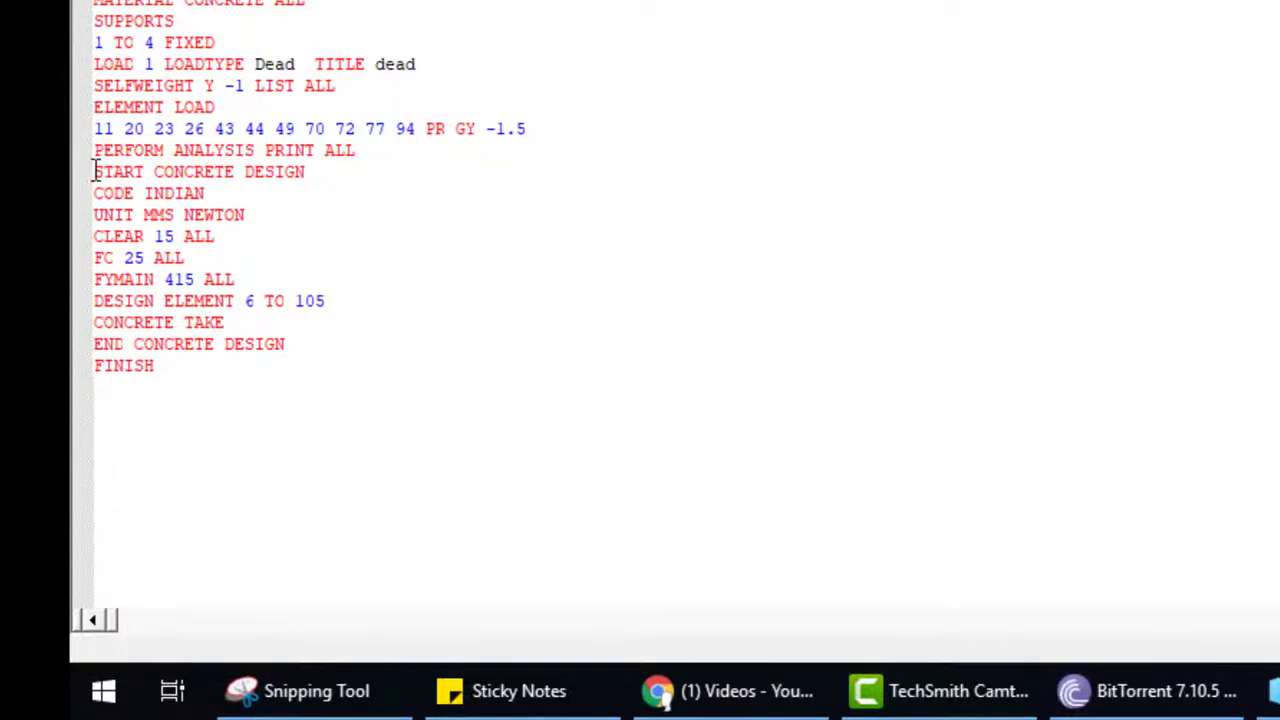
drag(94, 171, 225, 322)
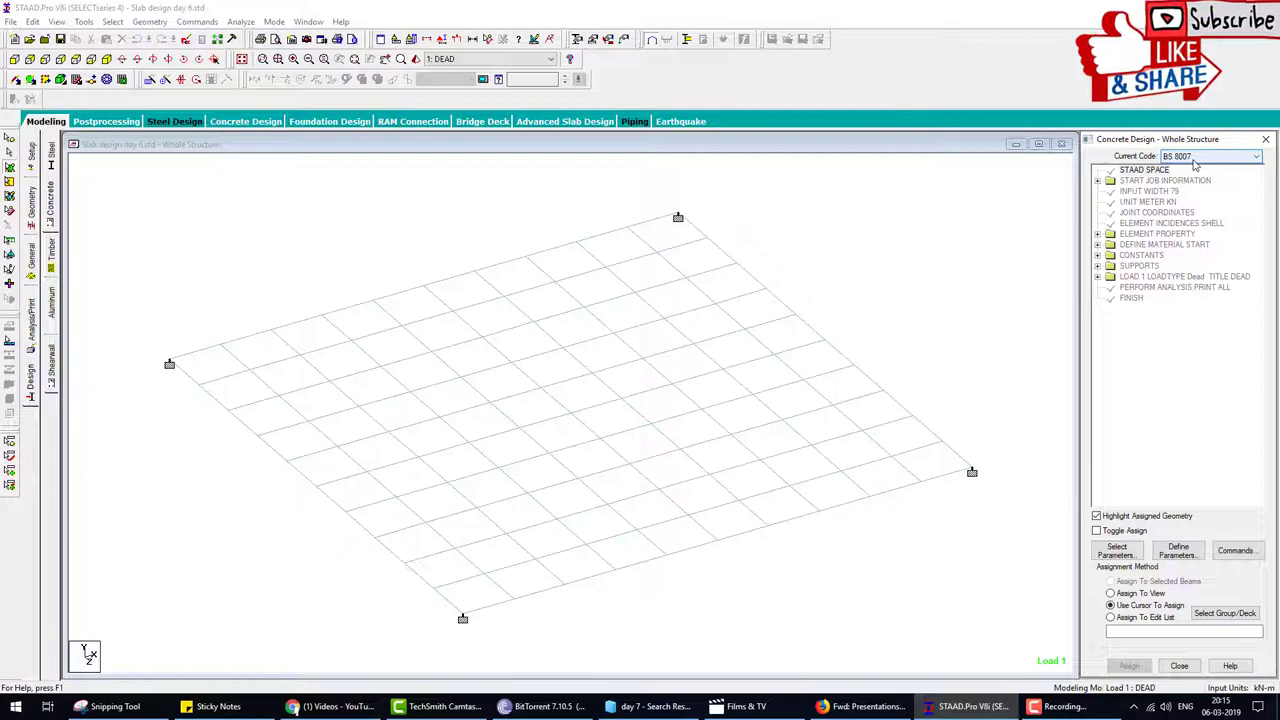
- Define CLEAR 0.015, FC 27579.2 and FYMAIN 413688 and assign them to plates in view
click(1178, 550)
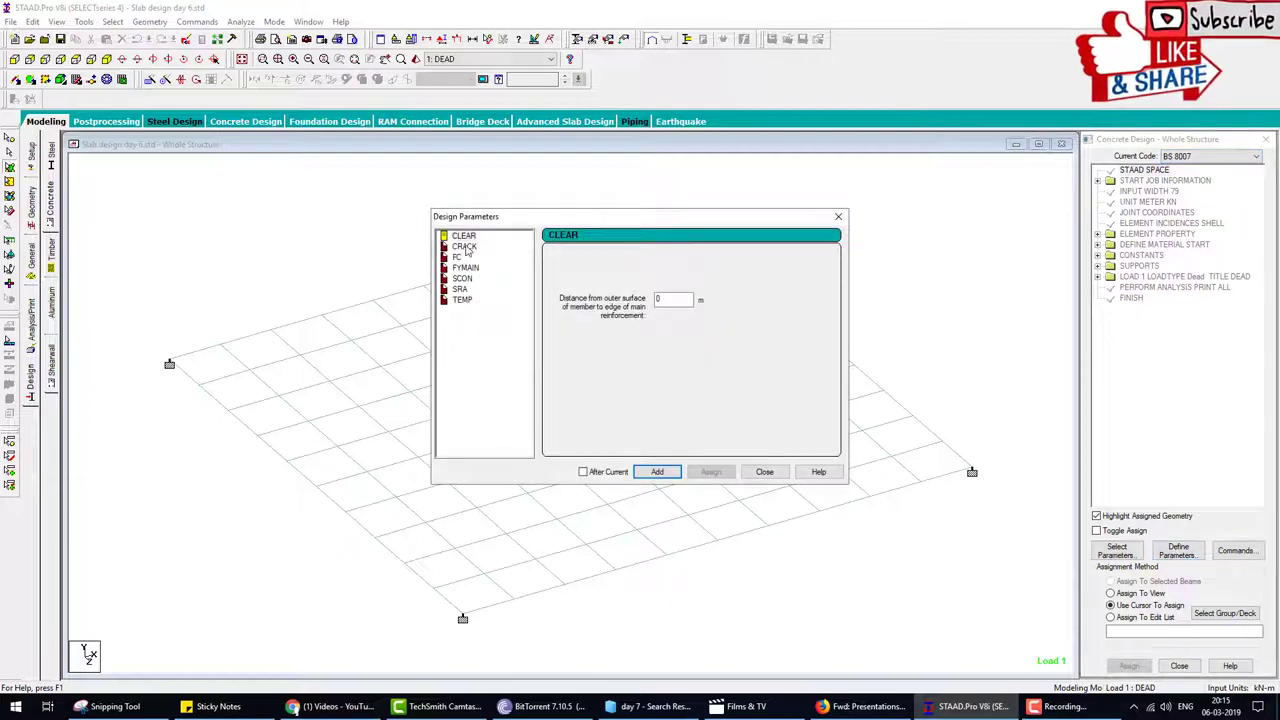
click(673, 299)
text(.015)
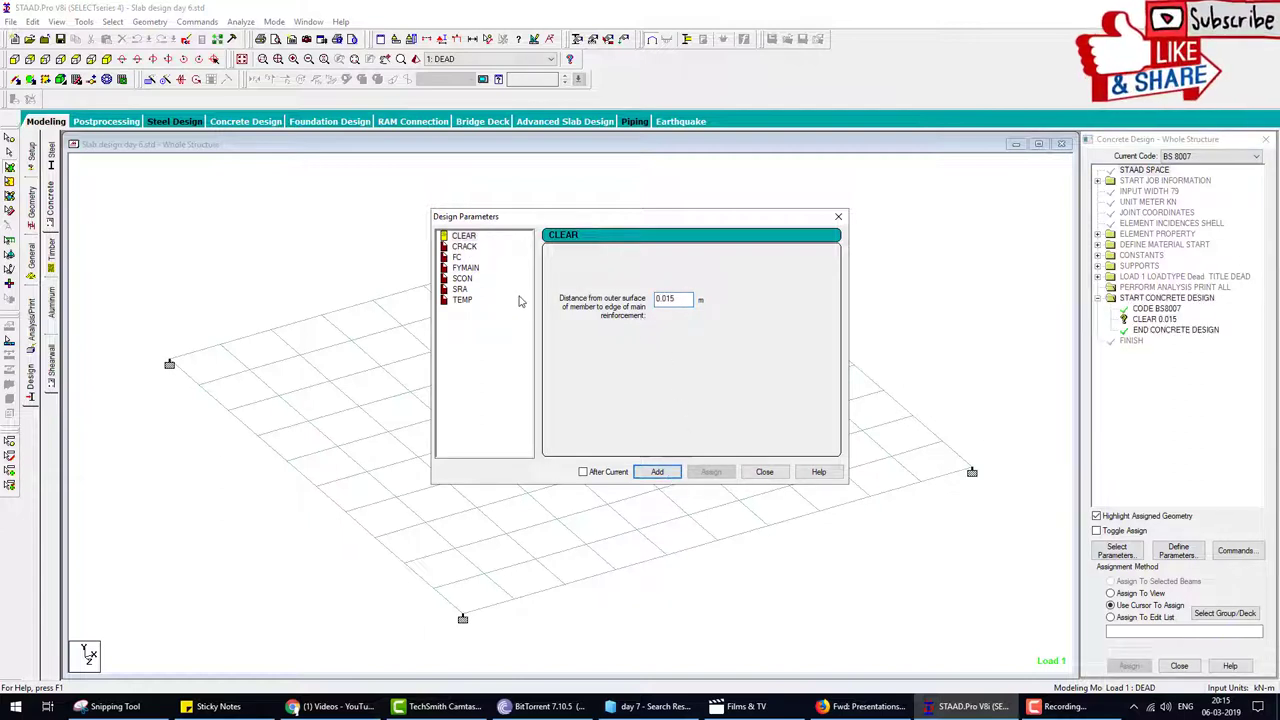
click(457, 257)
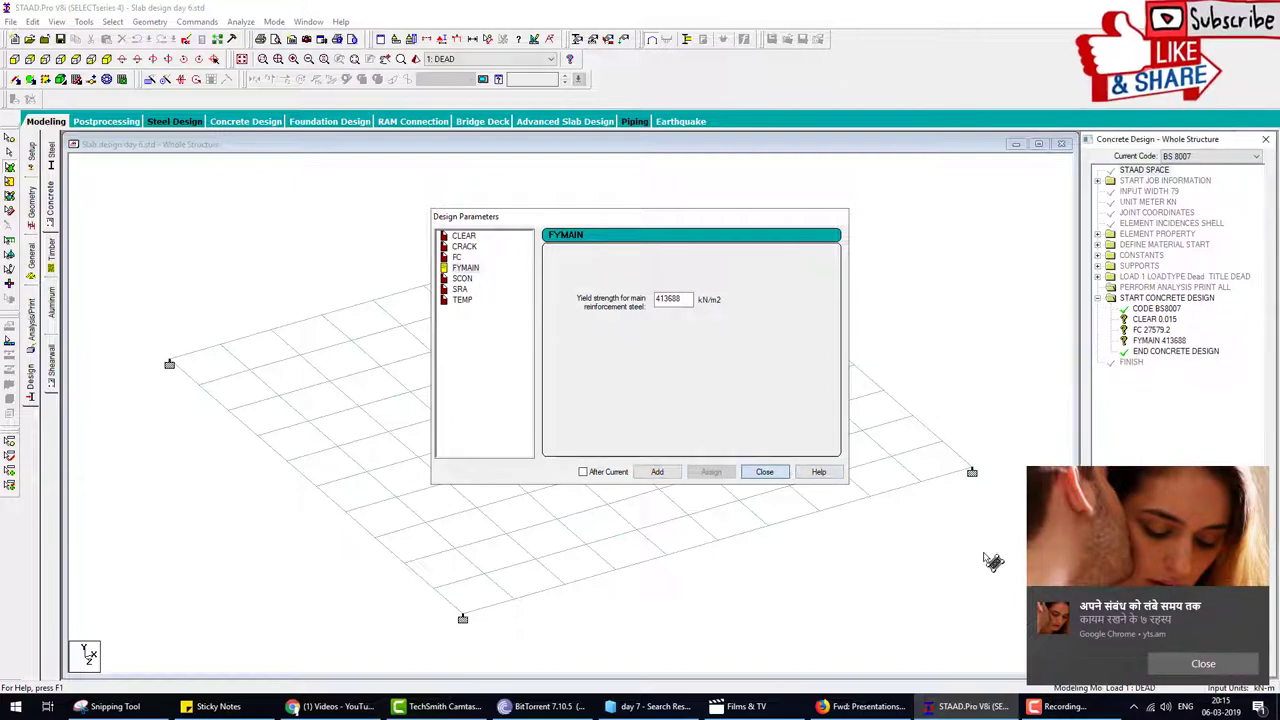
click(764, 471)
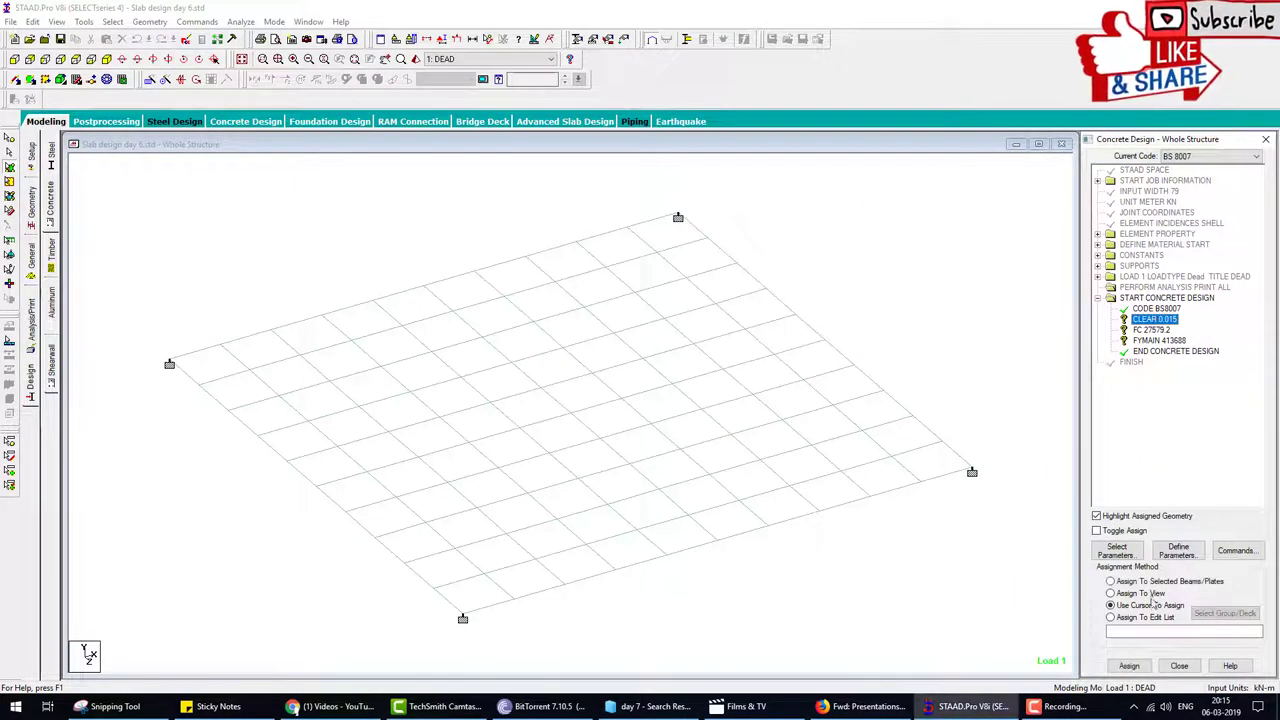
click(1110, 581)
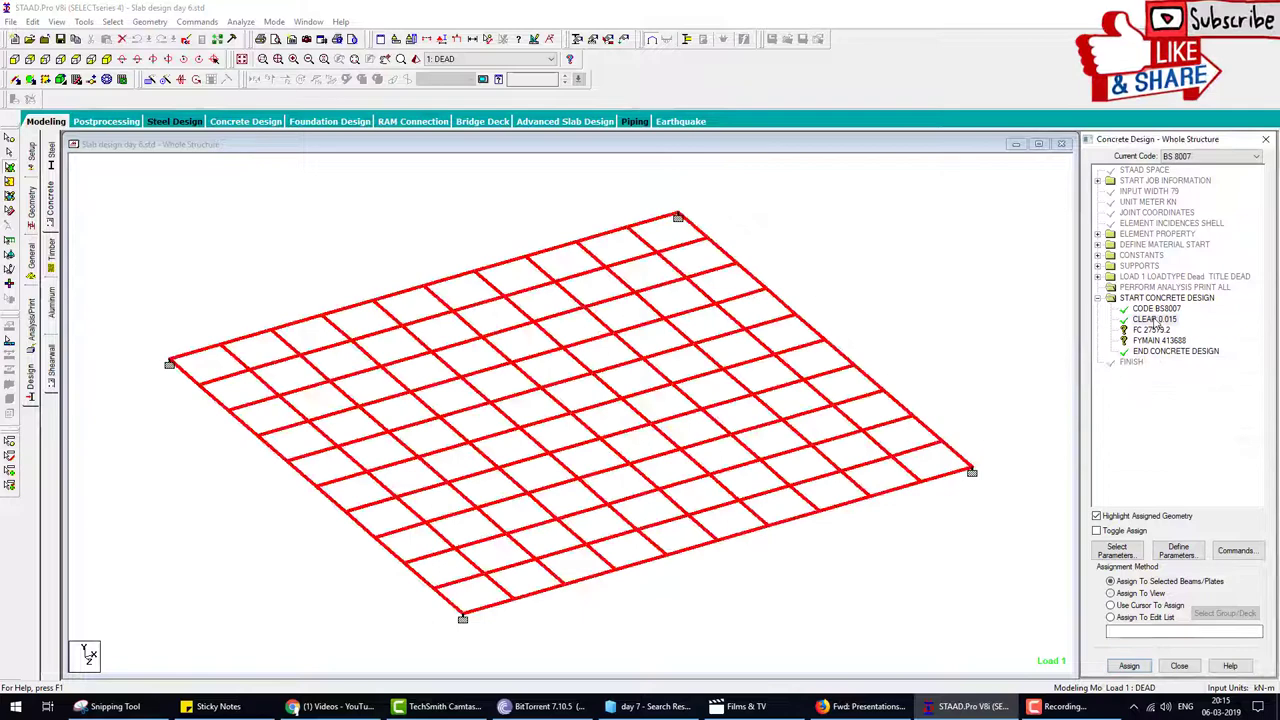
click(1110, 593)
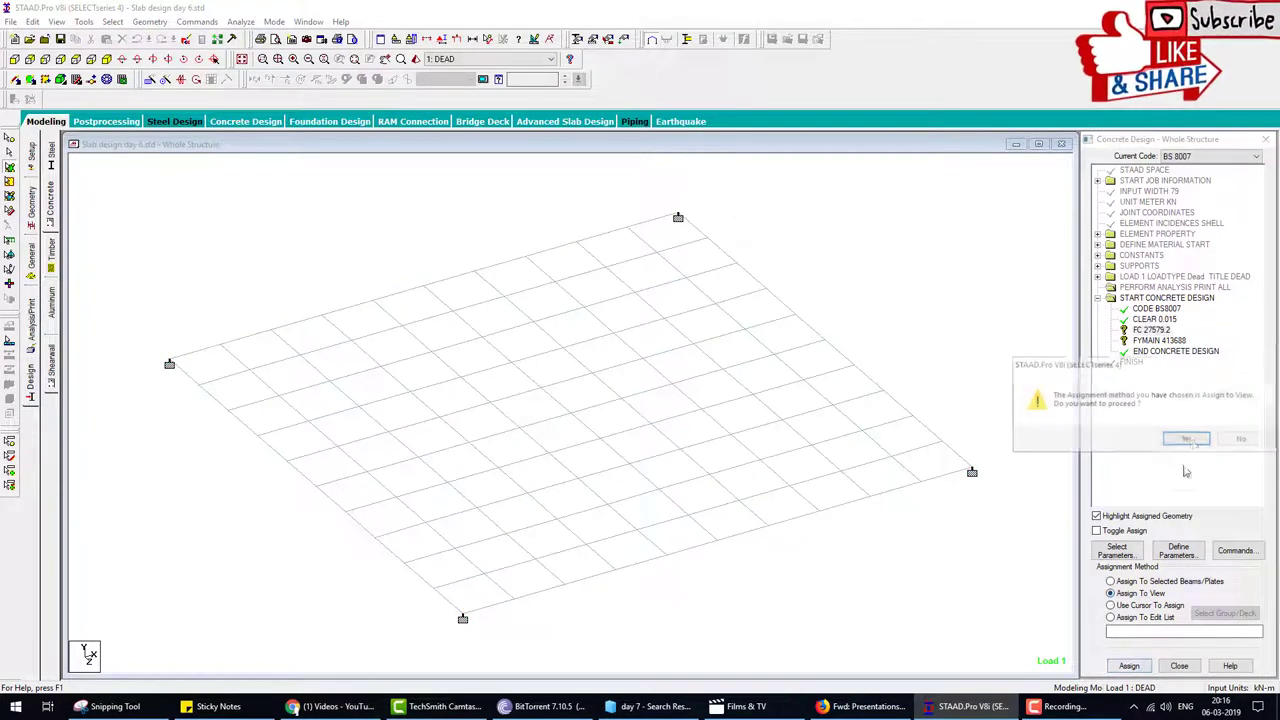
click(1185, 438)
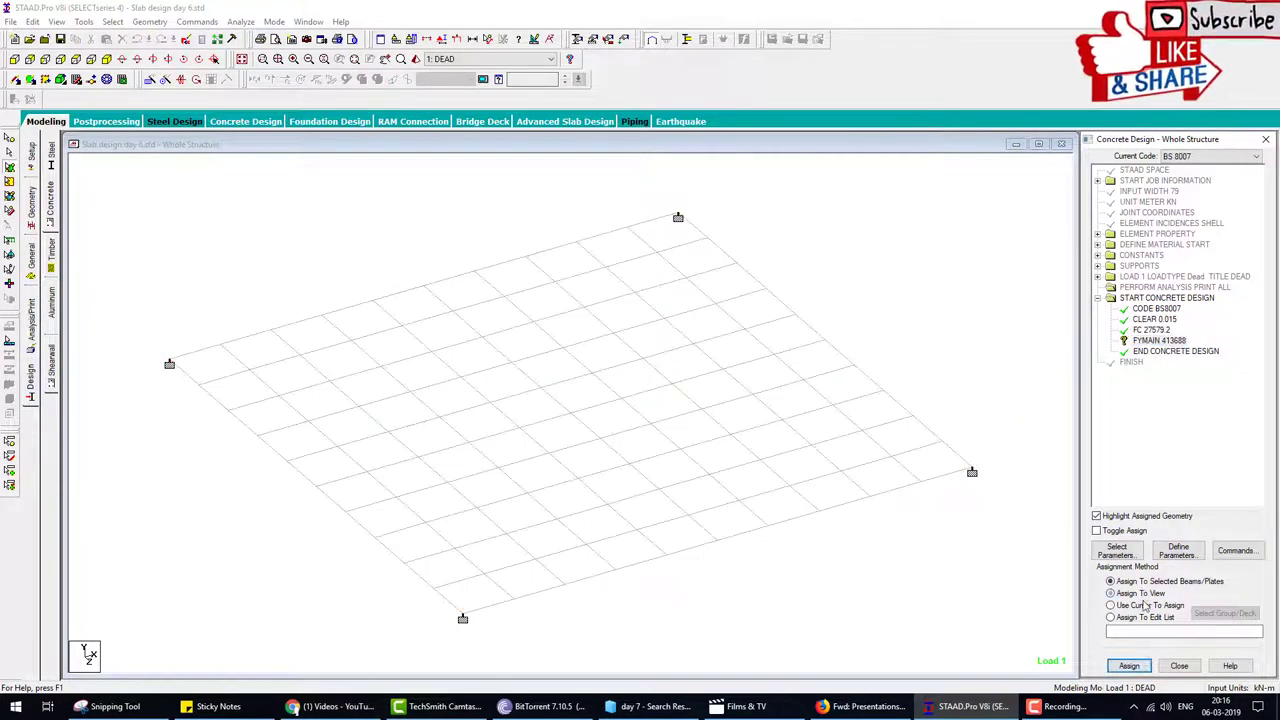
- Pick the DESIGN SLAB/ELEMENT and TAKE OFF design commands
click(1237, 550)
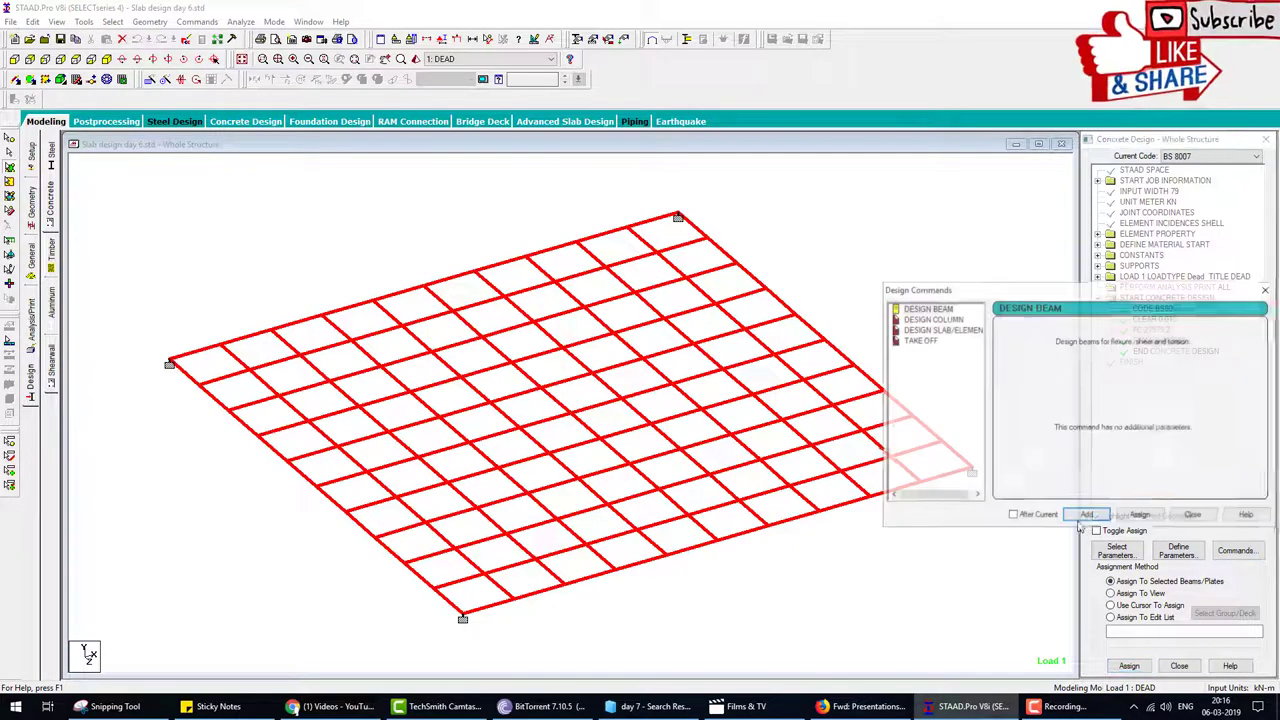
click(941, 329)
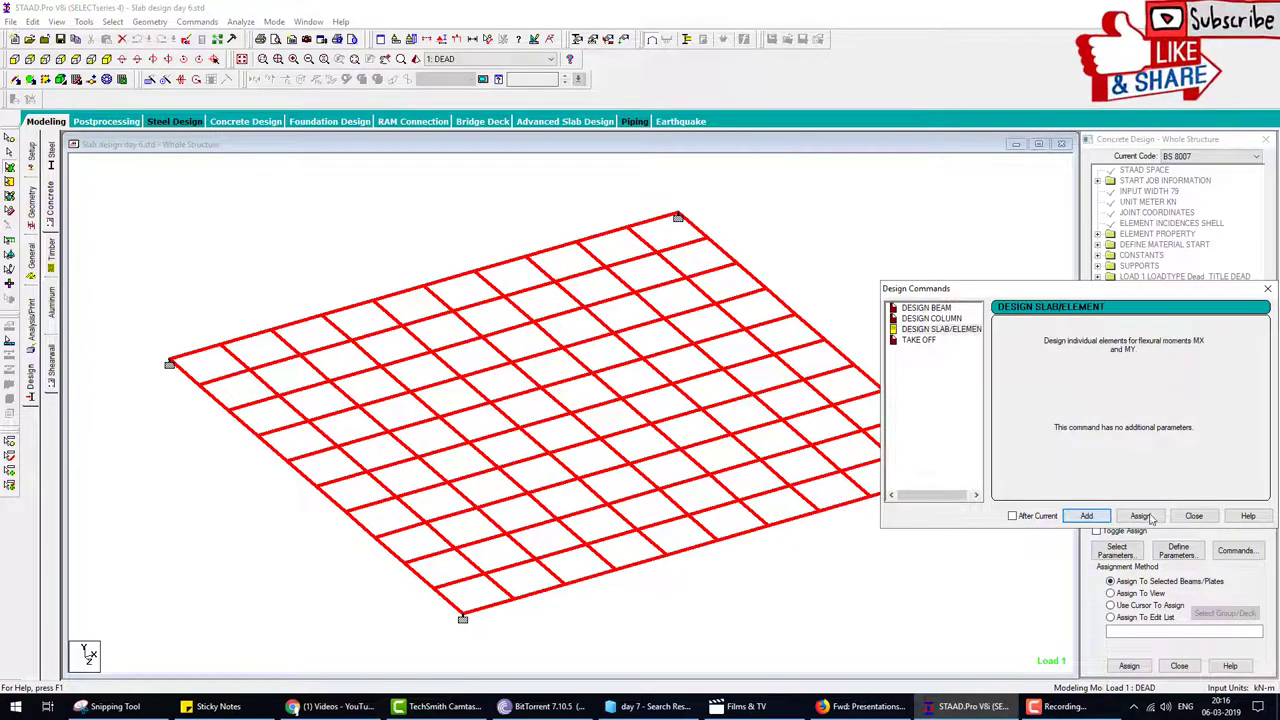
click(919, 339)
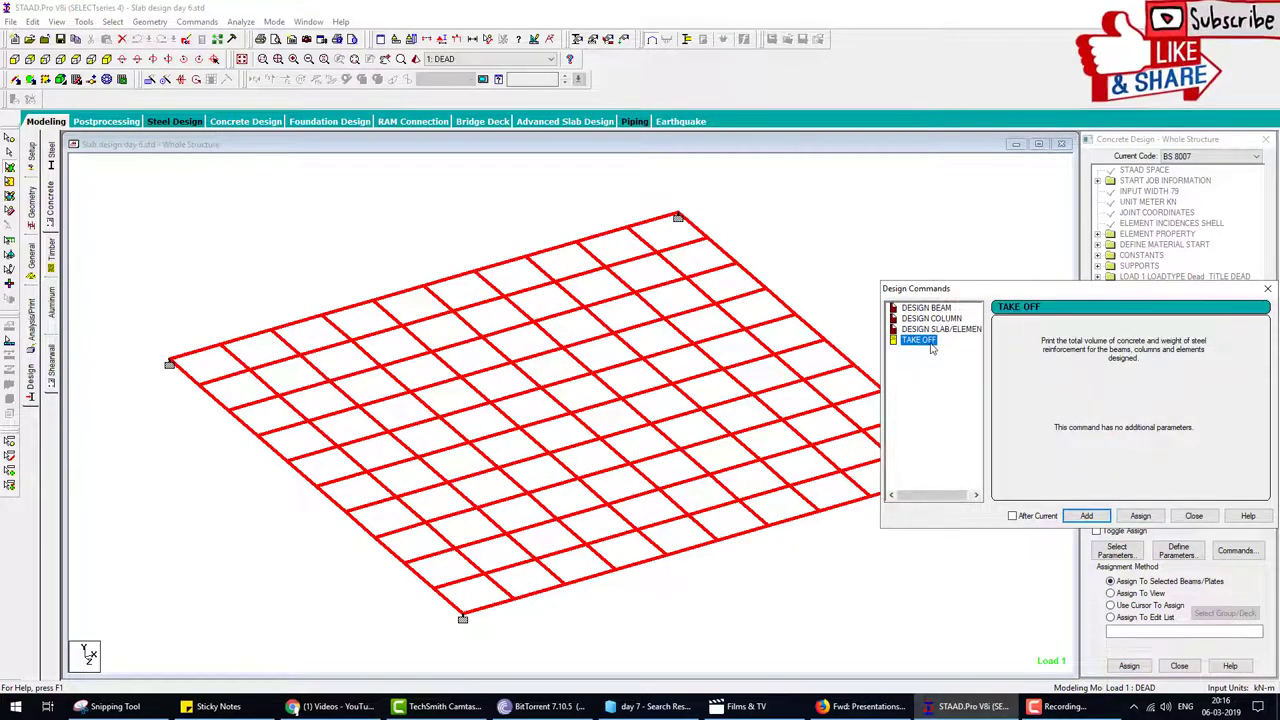
mouse_move(937, 365)
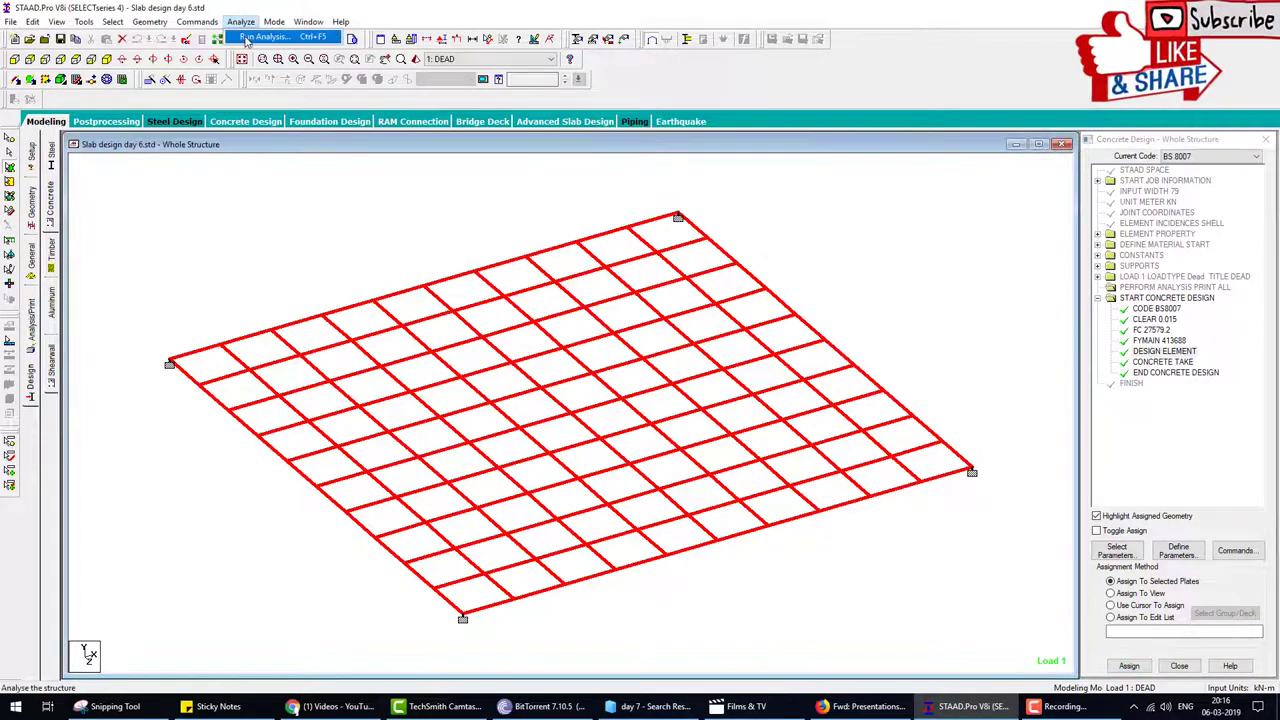
- Run the analysis, acknowledge the BS8007 licence warning, and finish the run
click(265, 37)
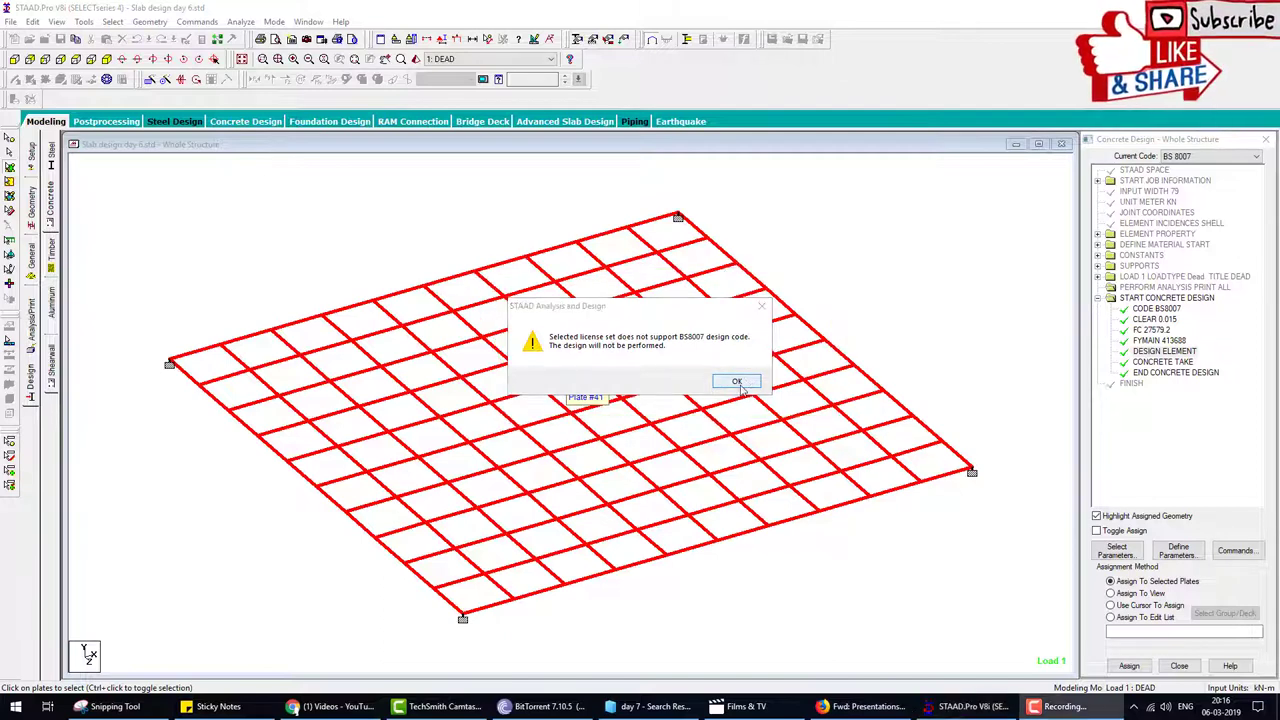
click(737, 381)
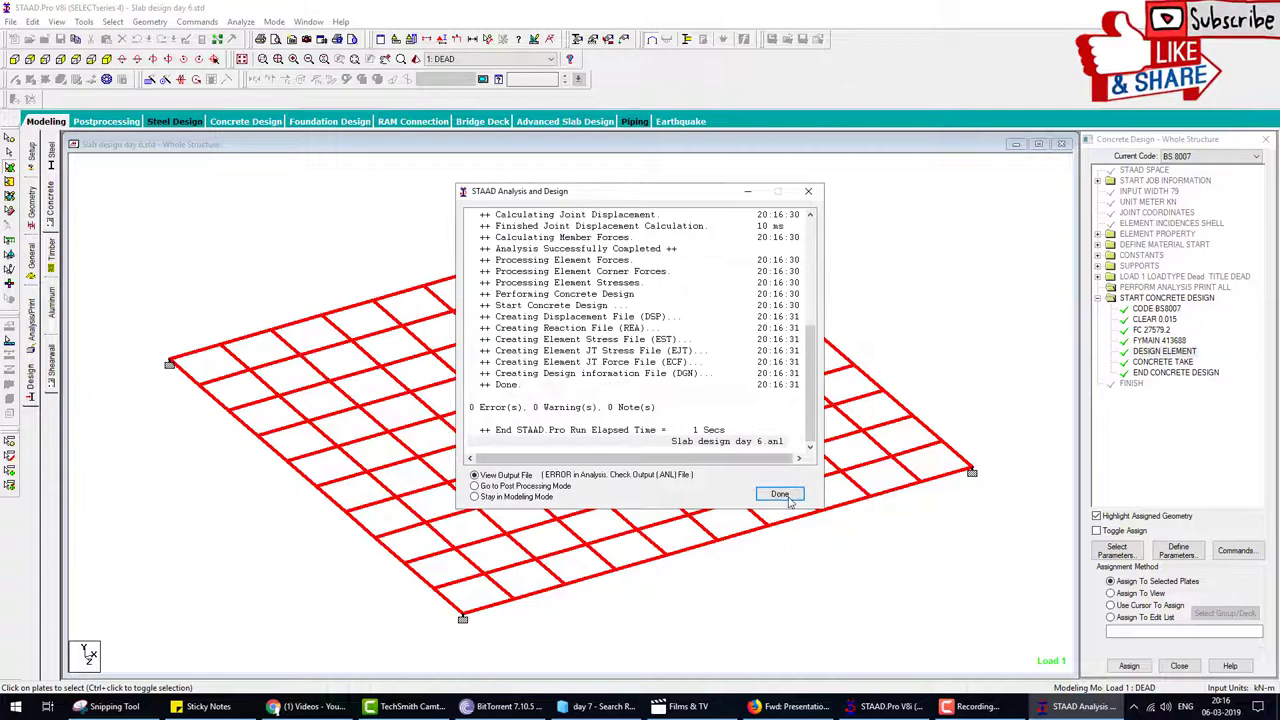
click(779, 494)
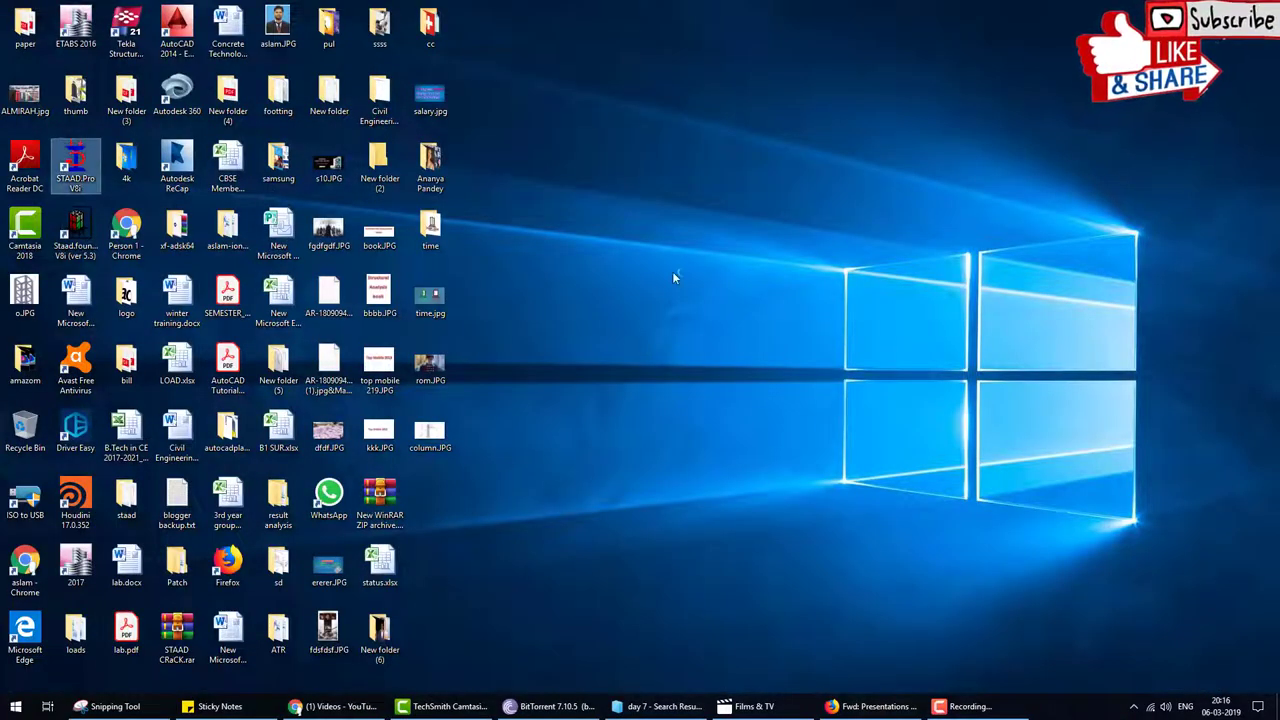
- Relaunch STAAD.Pro with British design codes enabled, rerun the slab analysis and view output
double_click(75, 160)
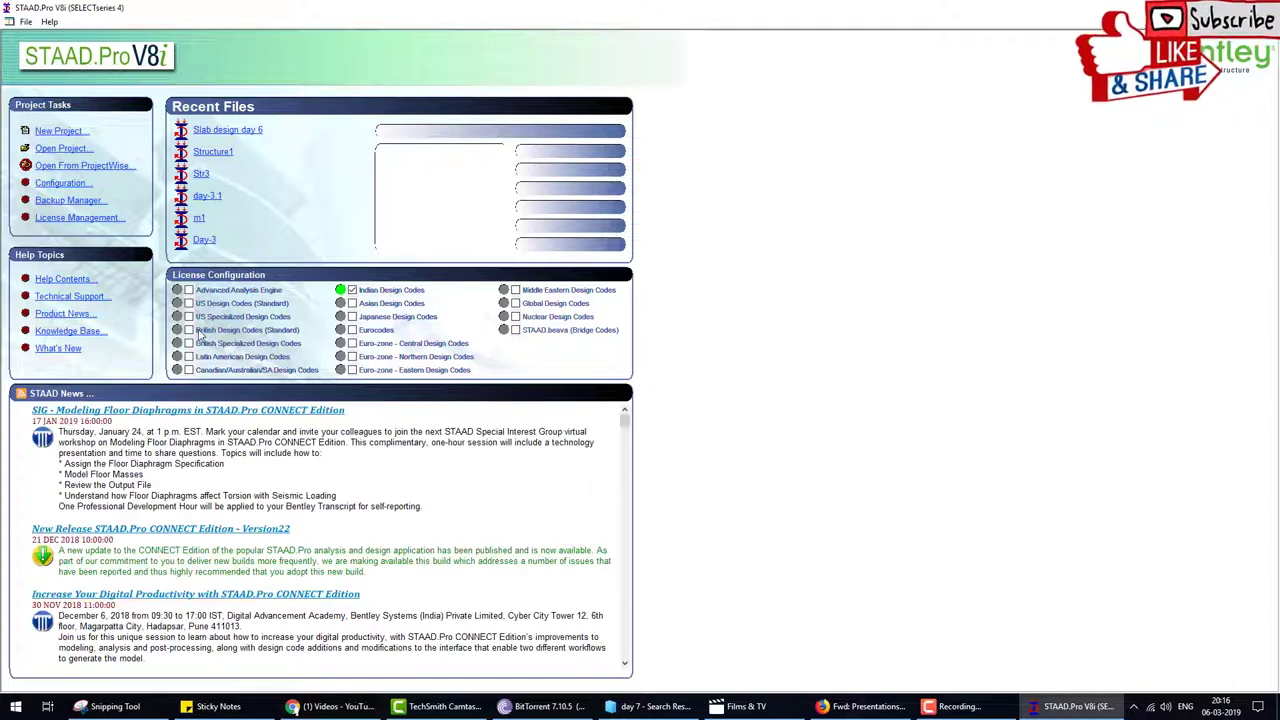
click(178, 330)
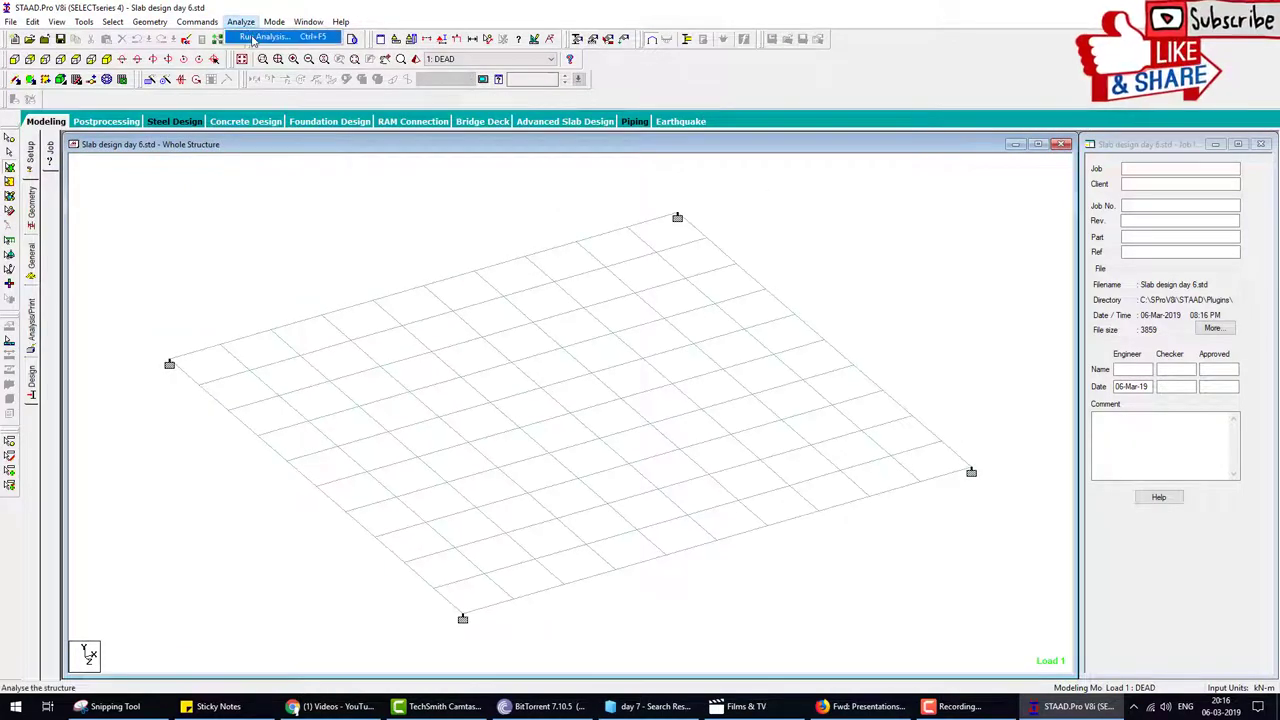
click(263, 37)
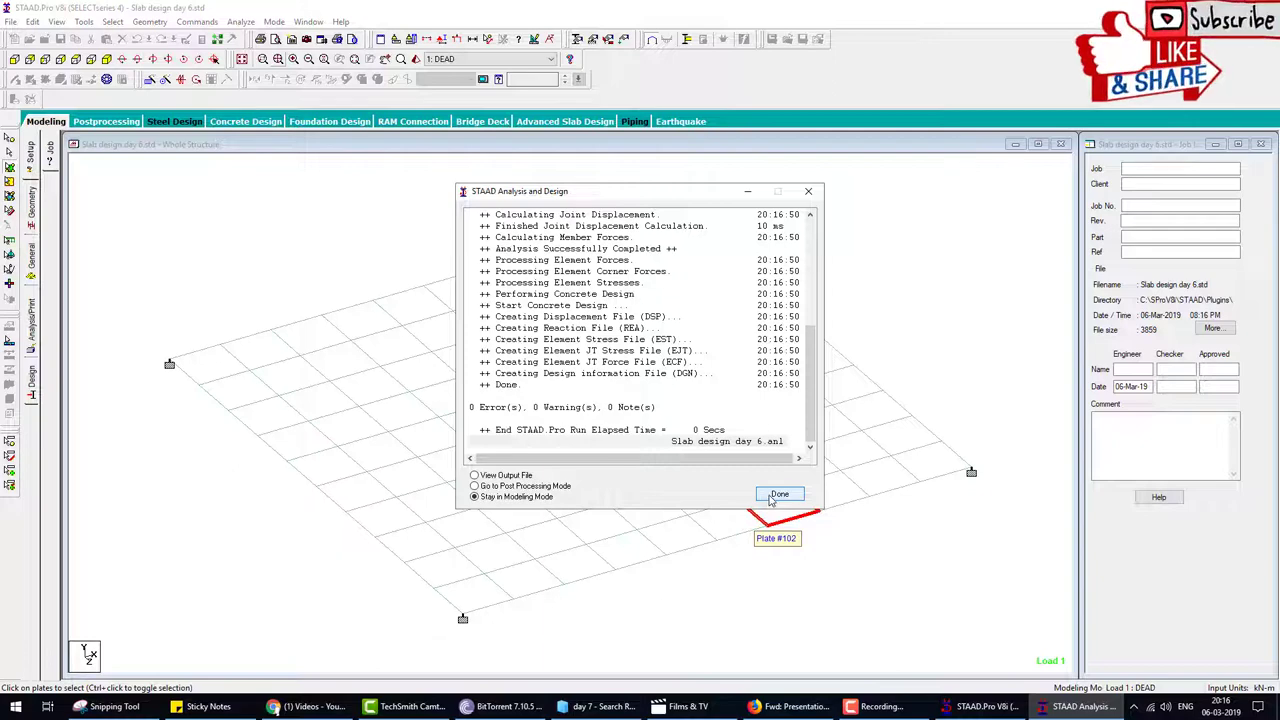
click(779, 494)
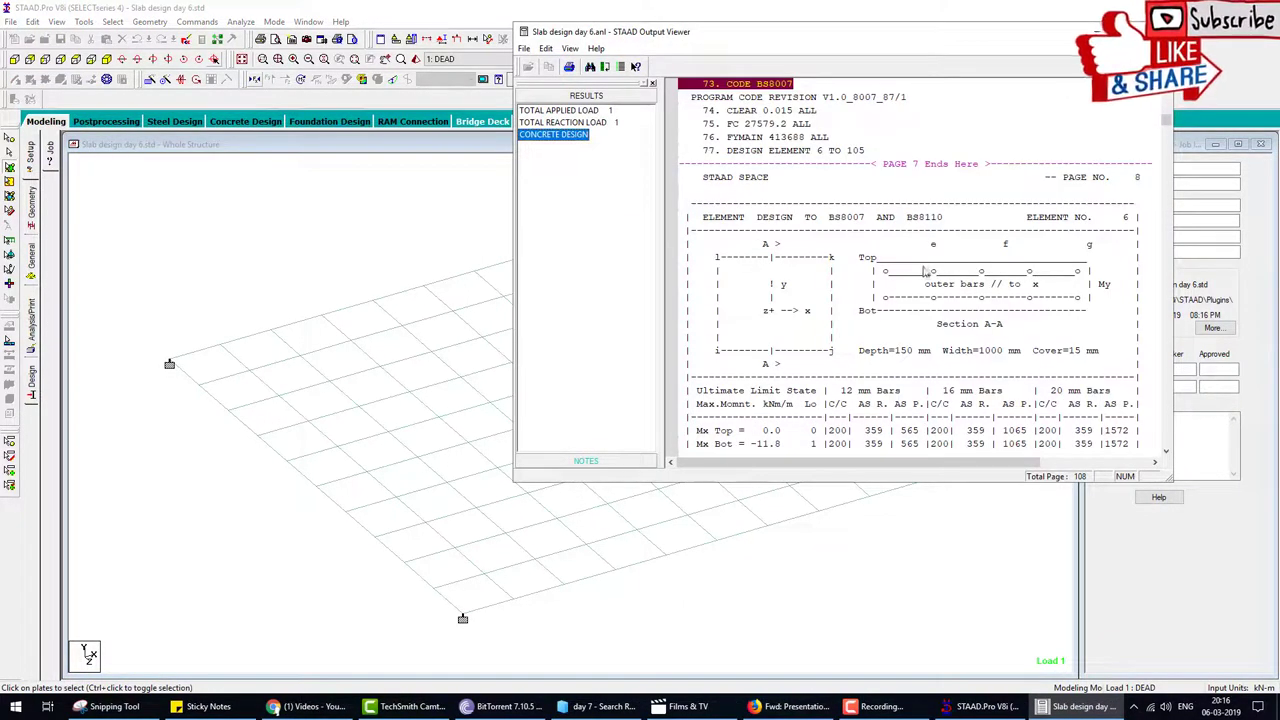
- Scroll the output from element 6 down to element 8's BS8007 design results
scroll(down, 3)
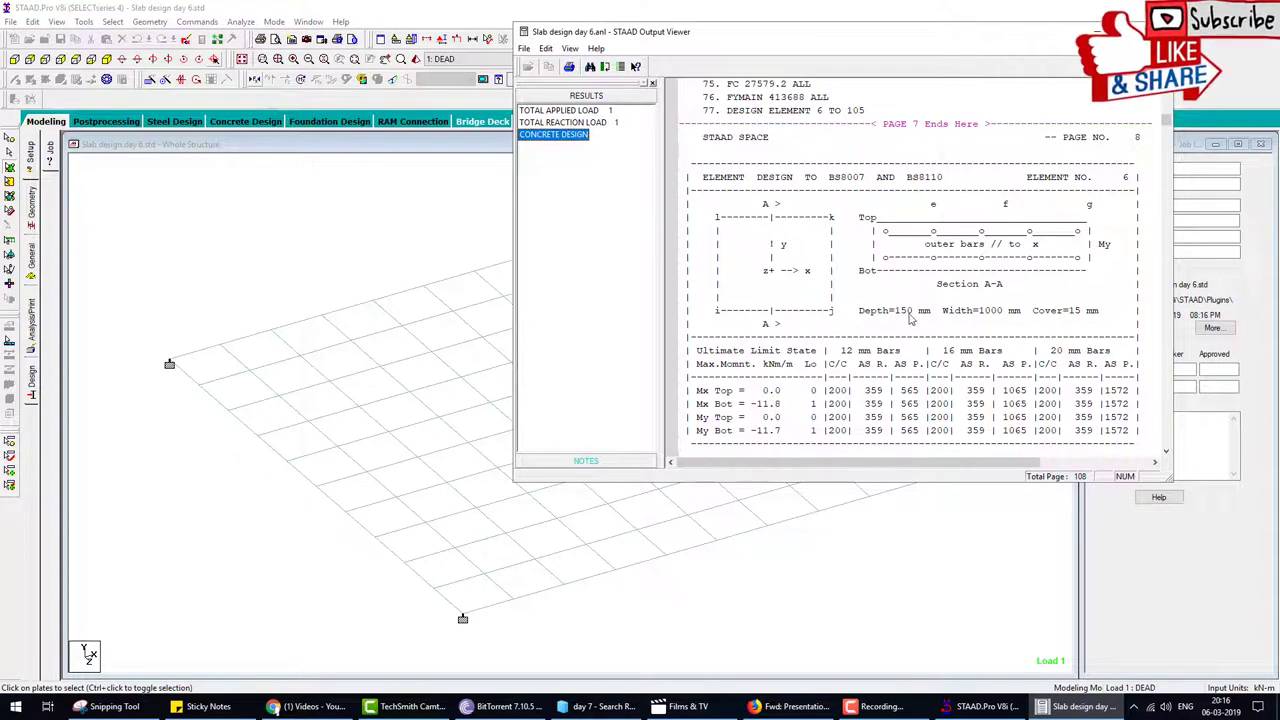
mouse_move(1025, 285)
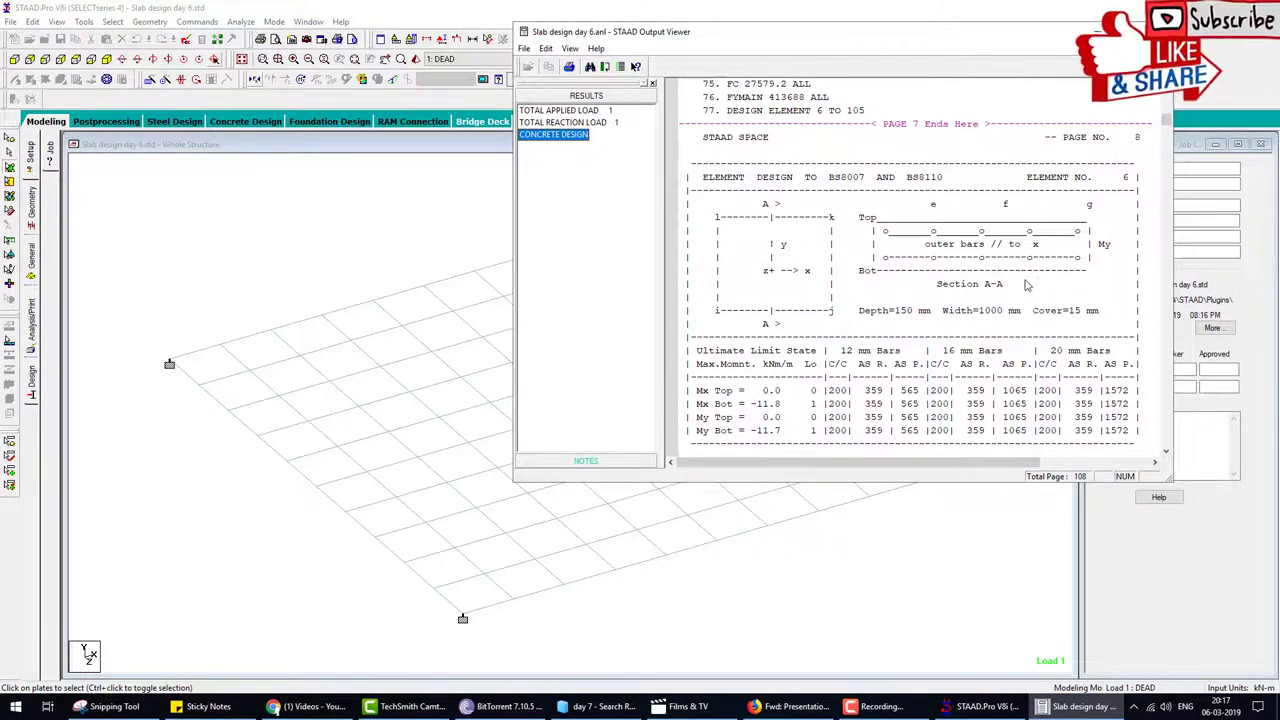
mouse_move(918, 271)
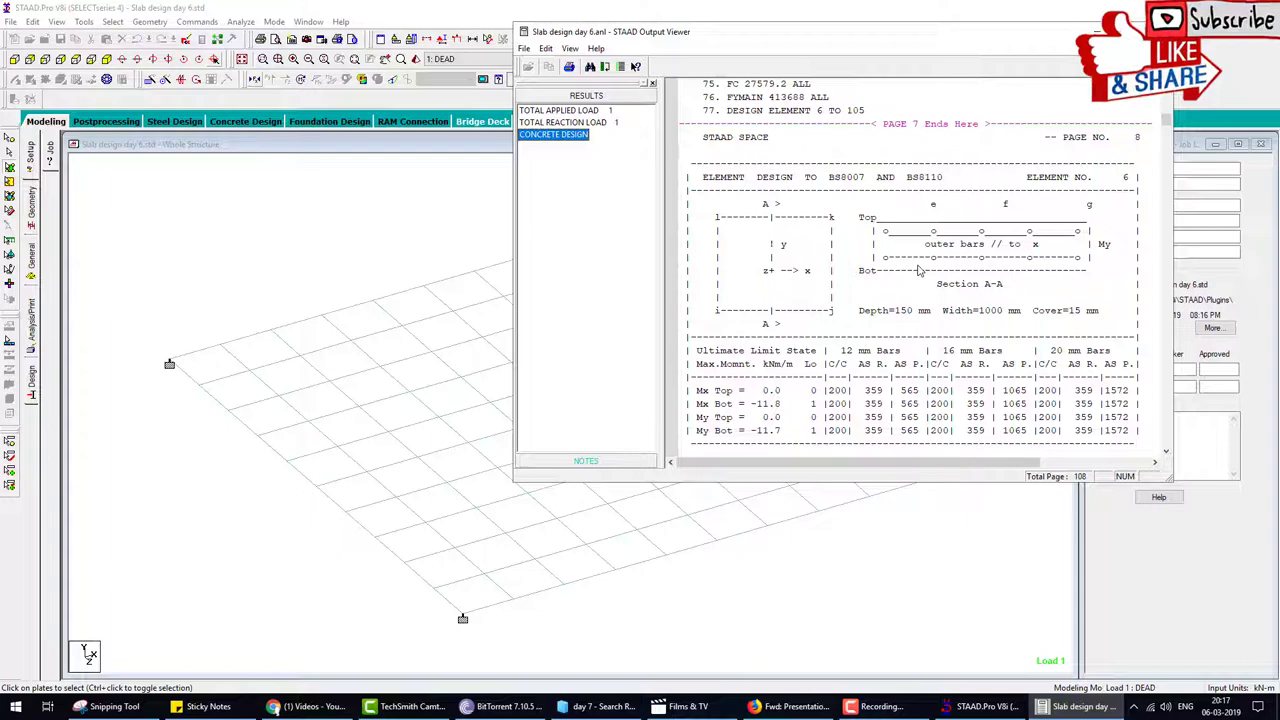
scroll(down, 3)
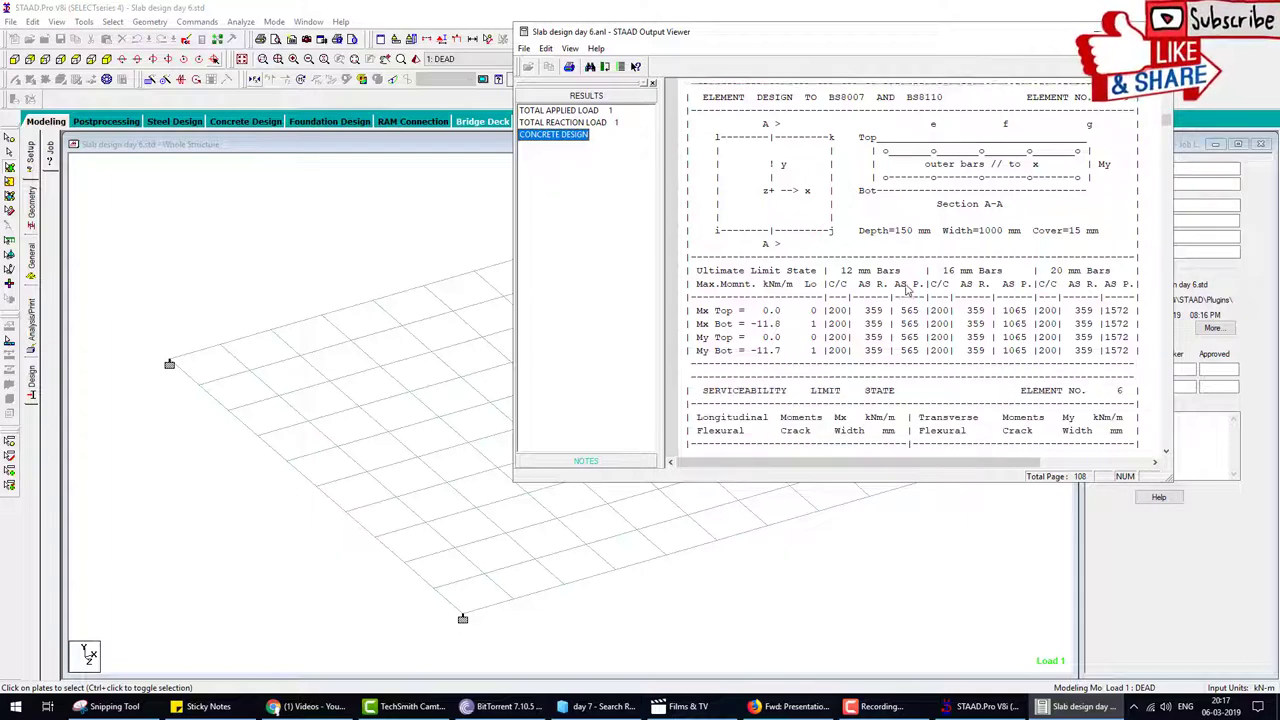
scroll(down, 3)
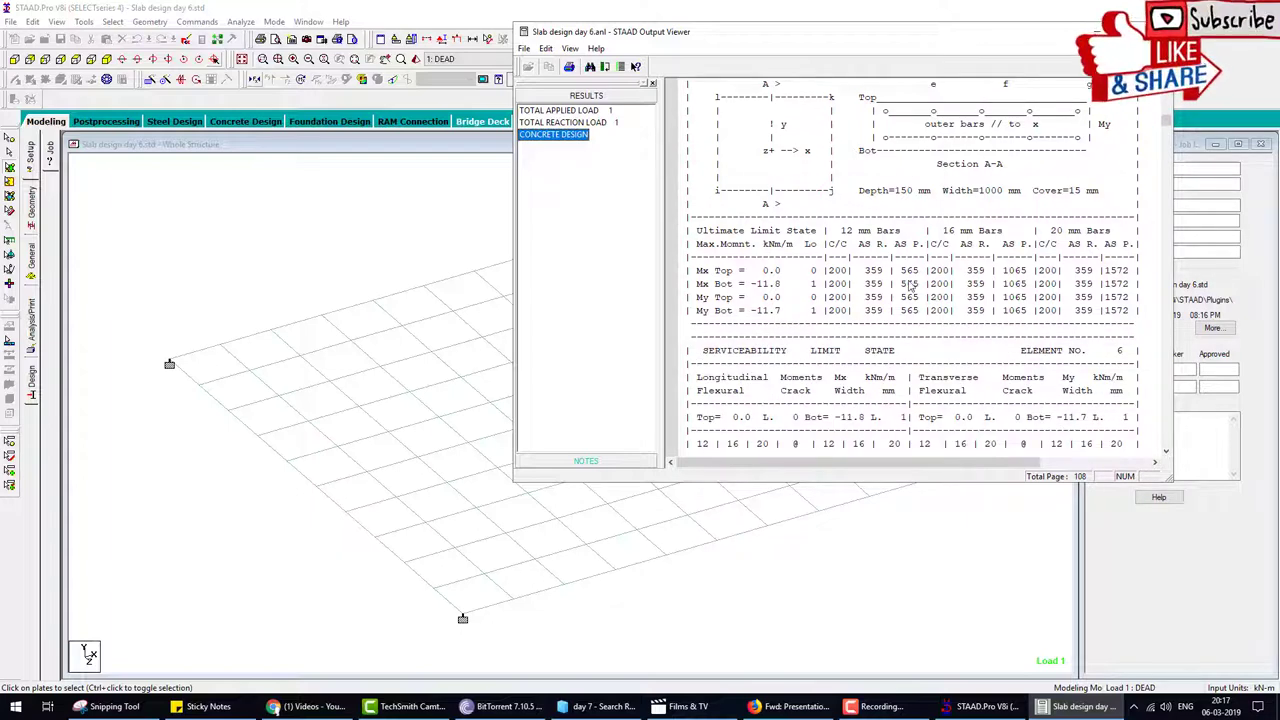
scroll(down, 3)
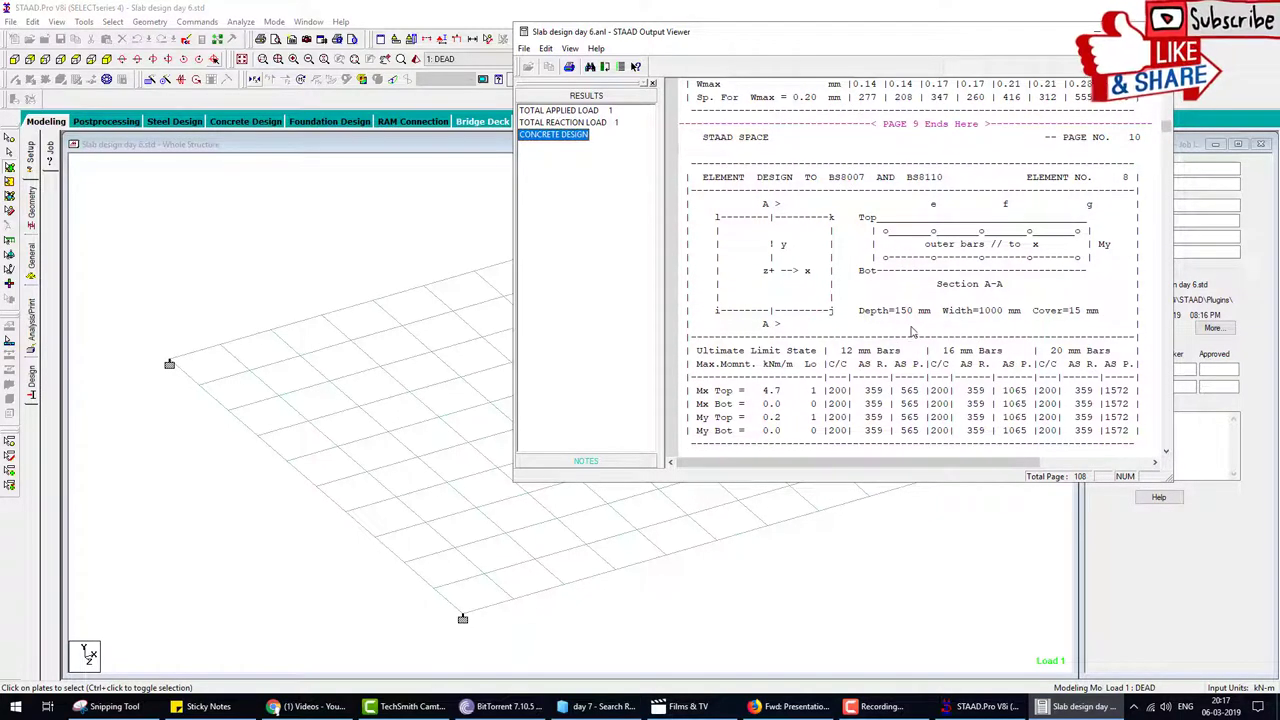
mouse_move(865, 365)
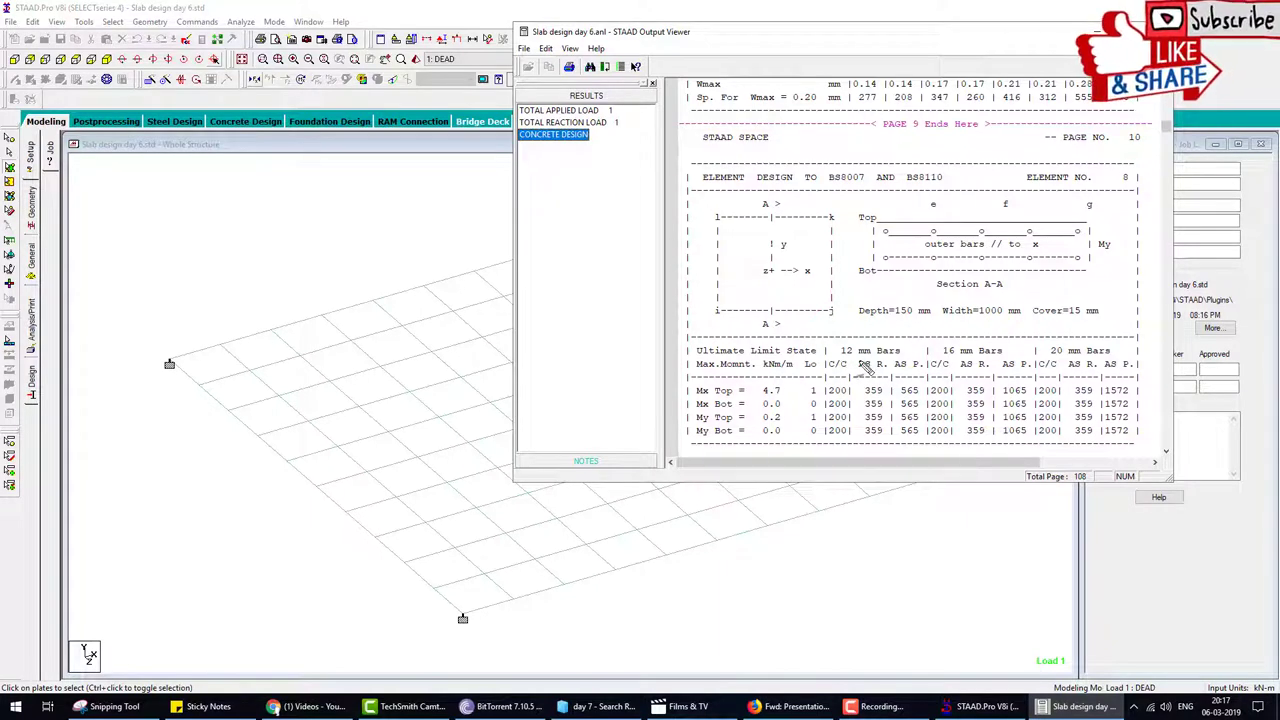